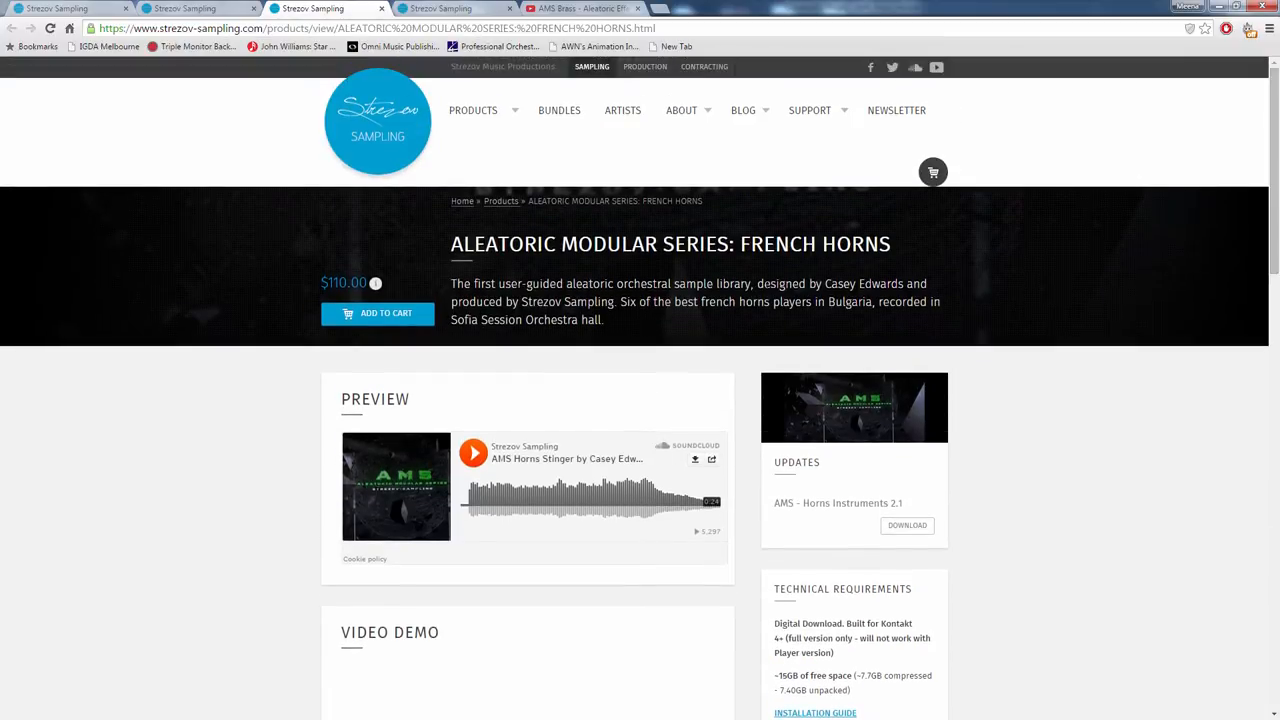
mouse_move(1236, 271)
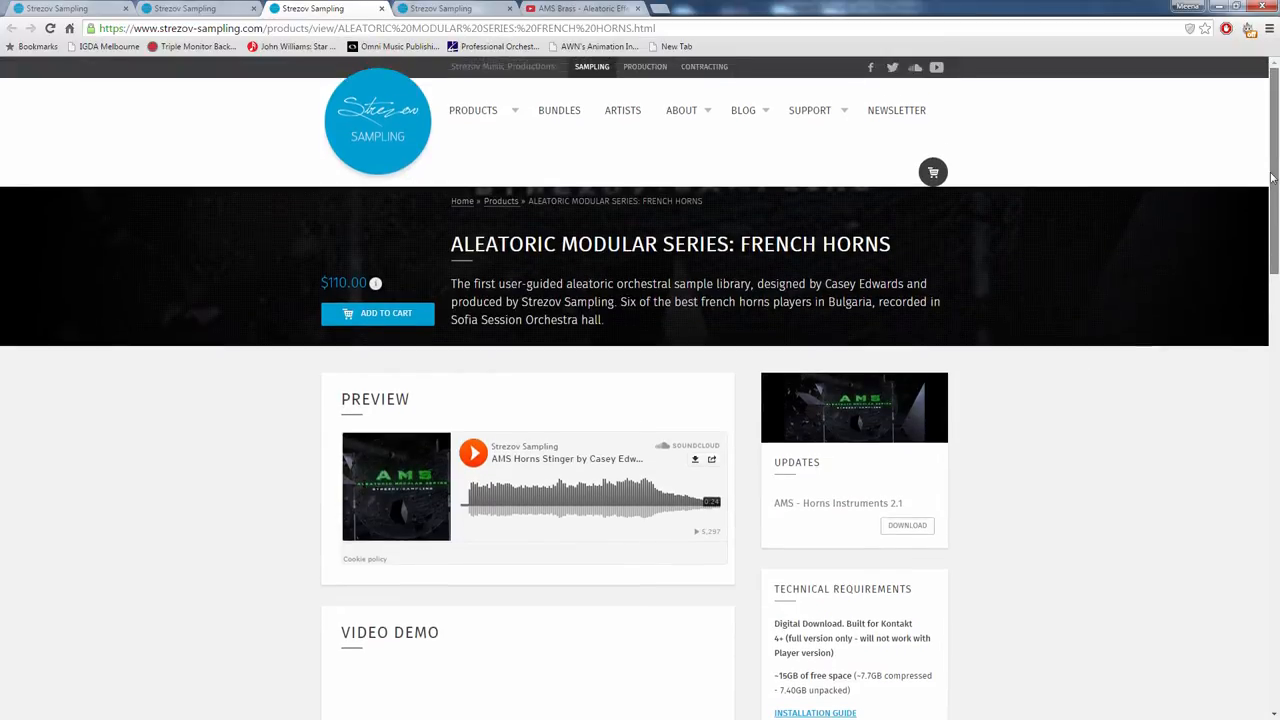
mouse_move(920, 464)
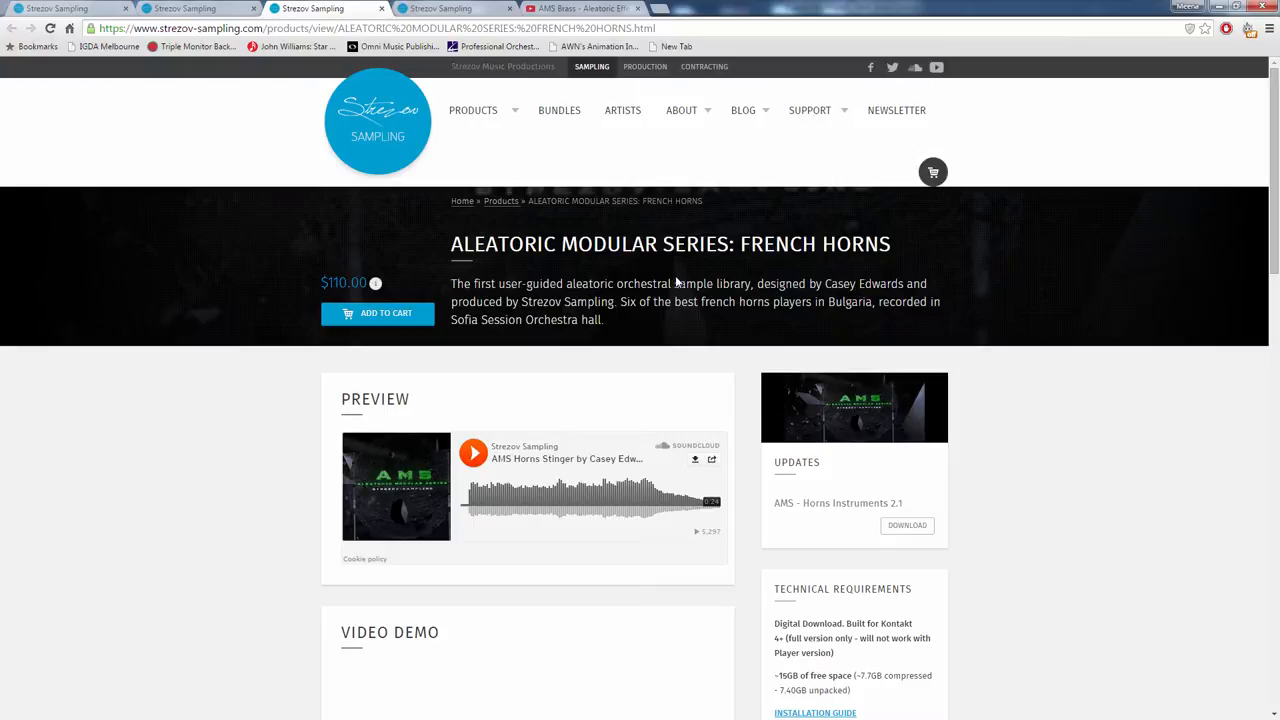
mouse_move(677, 283)
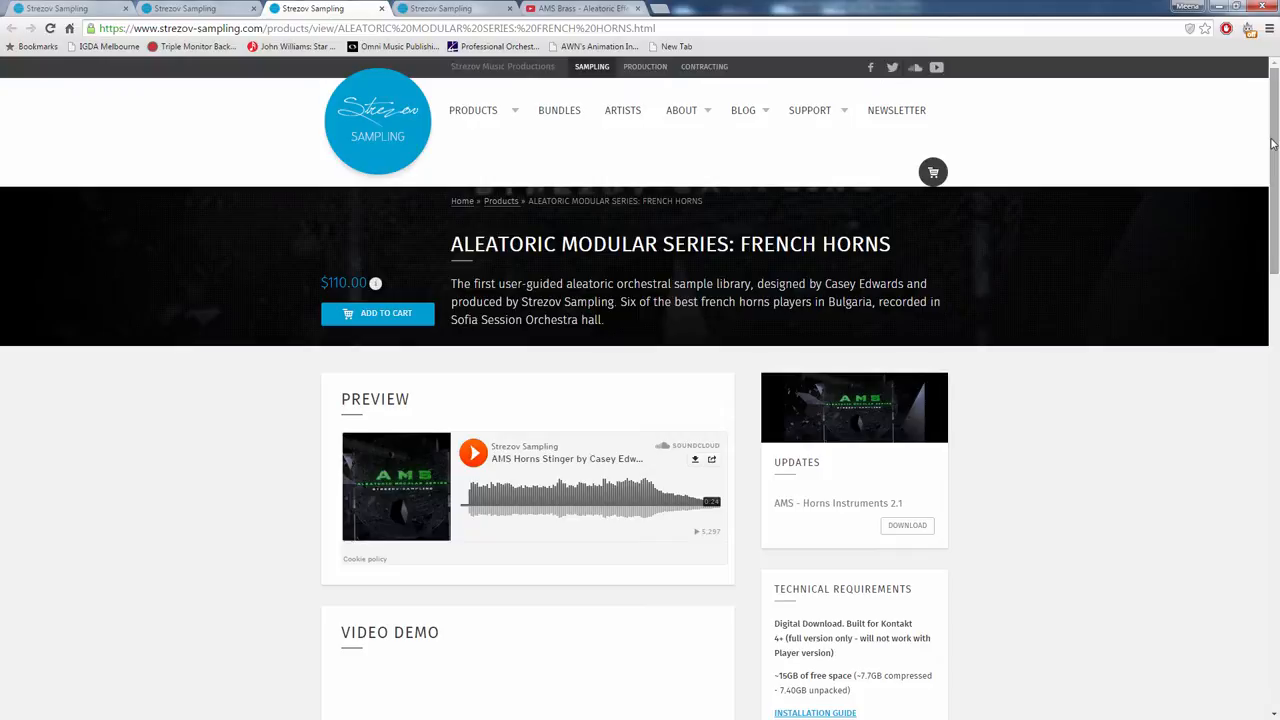
- Scroll the French Horns page down to its description and feature bullet list
scroll(down, 3)
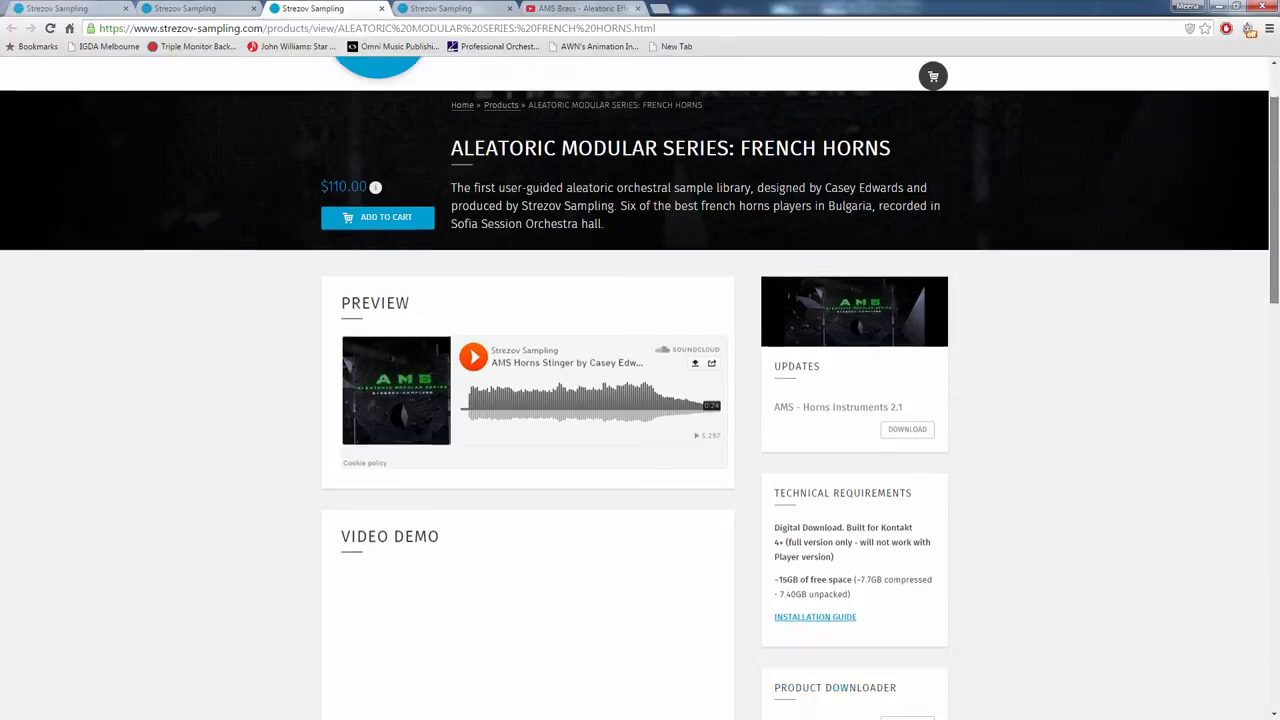
scroll(down, 3)
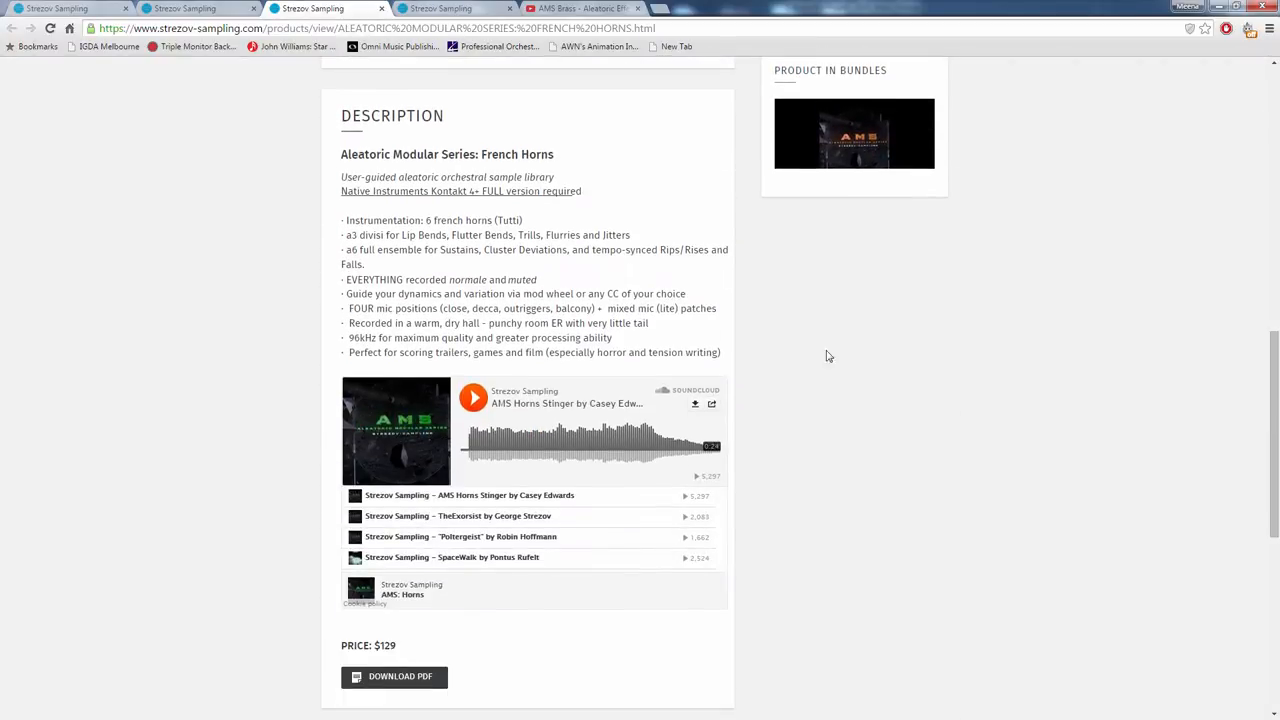
mouse_move(745, 203)
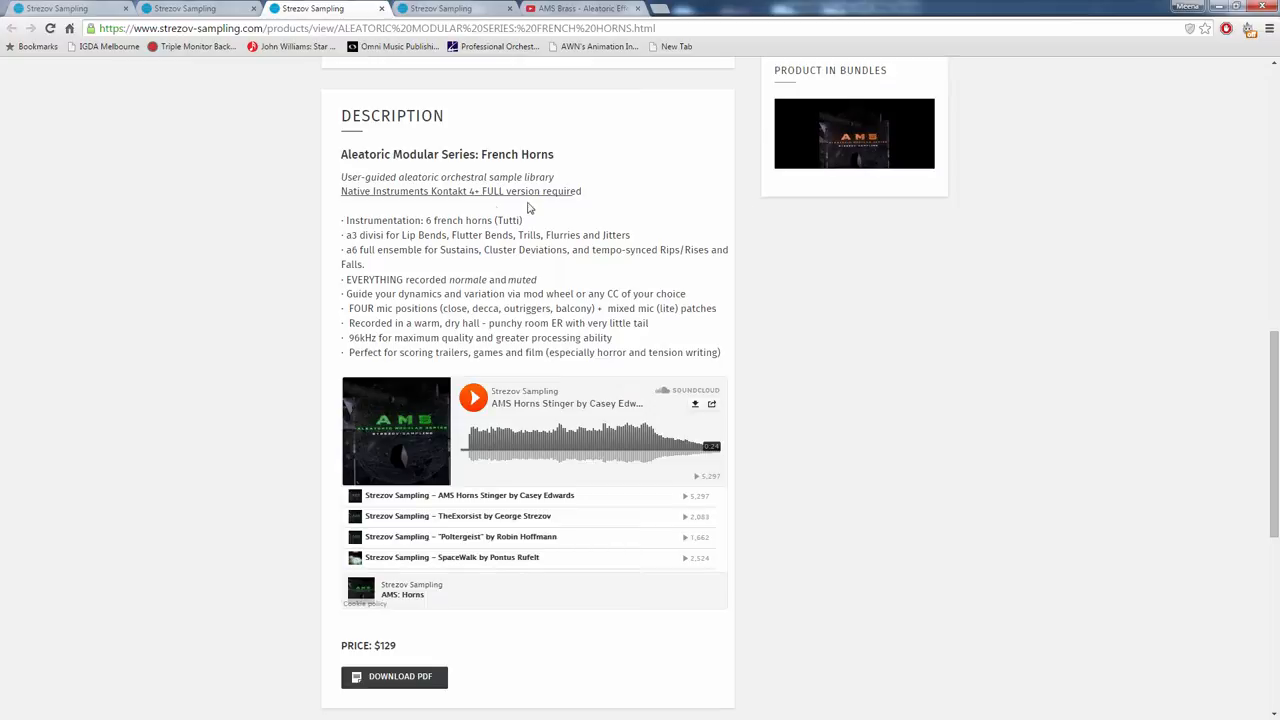
mouse_move(432, 237)
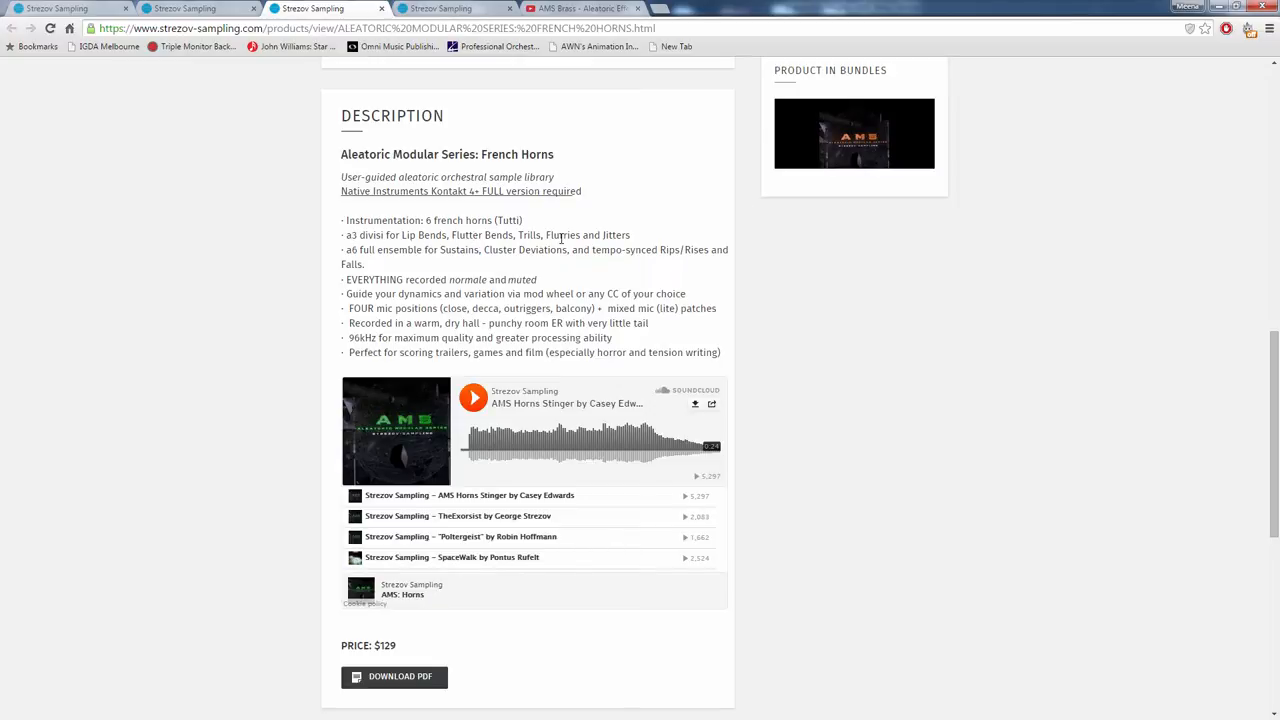
mouse_move(766, 306)
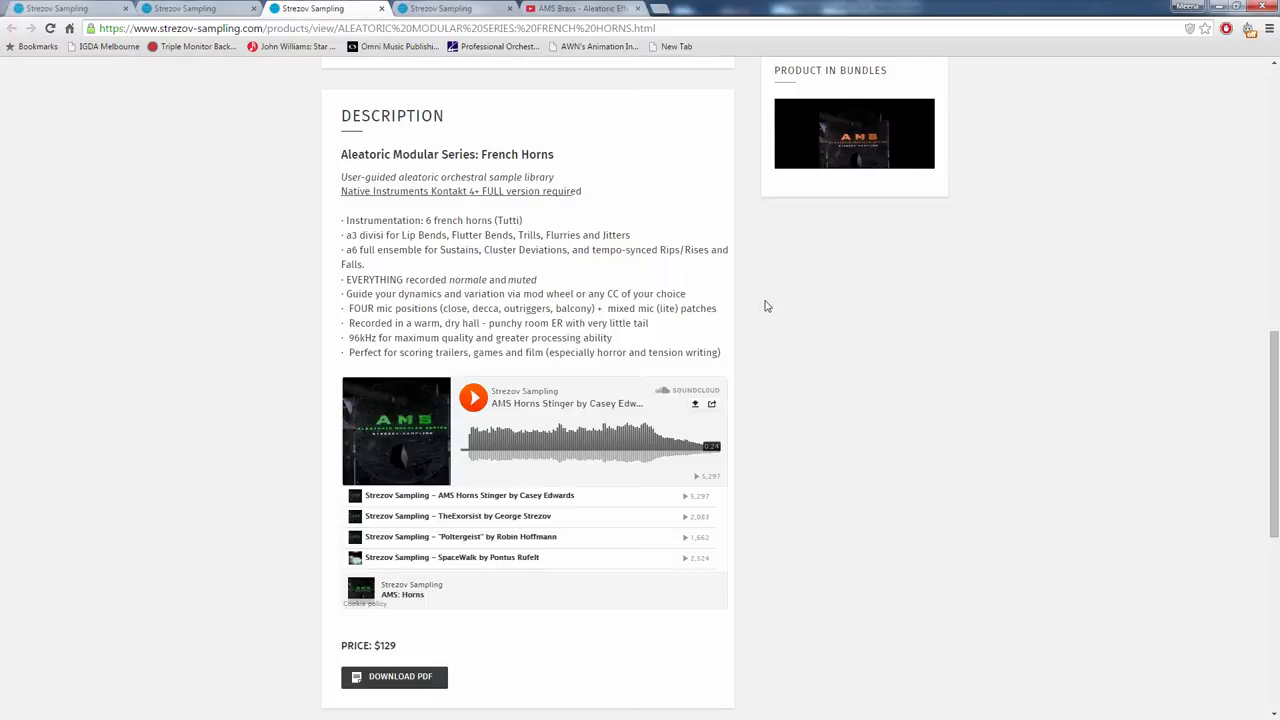
mouse_move(448, 276)
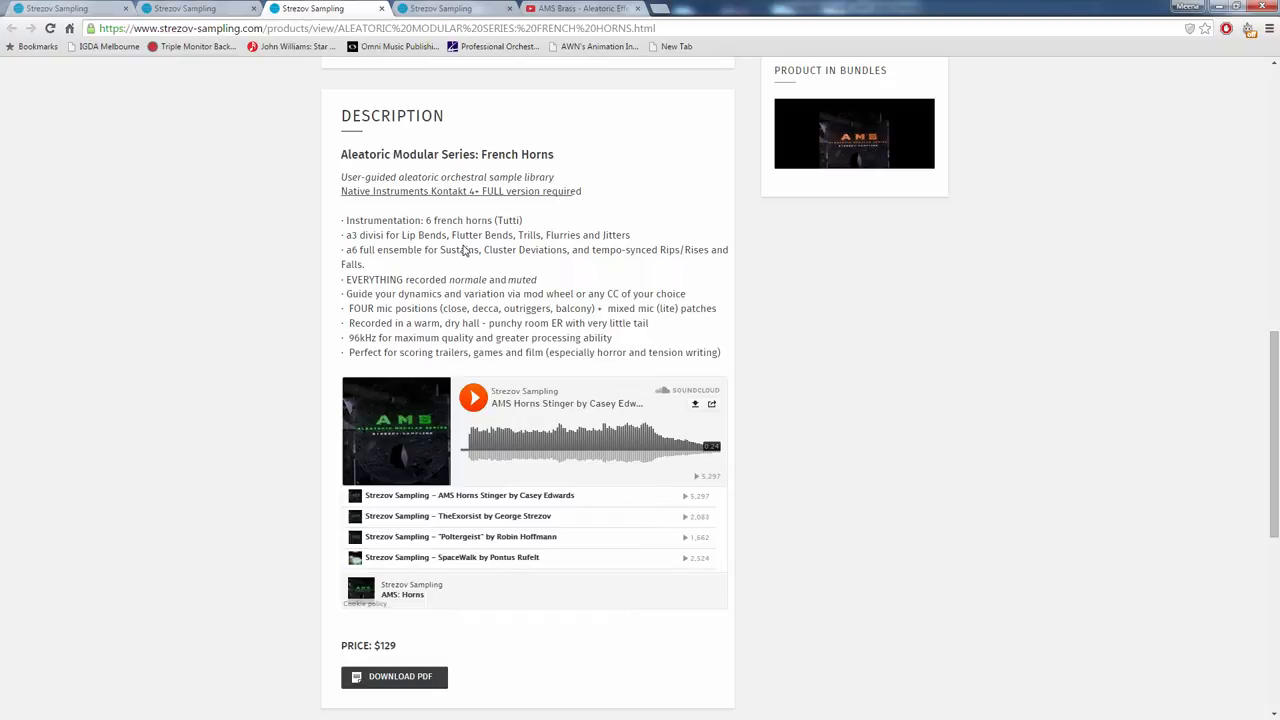
mouse_move(677, 276)
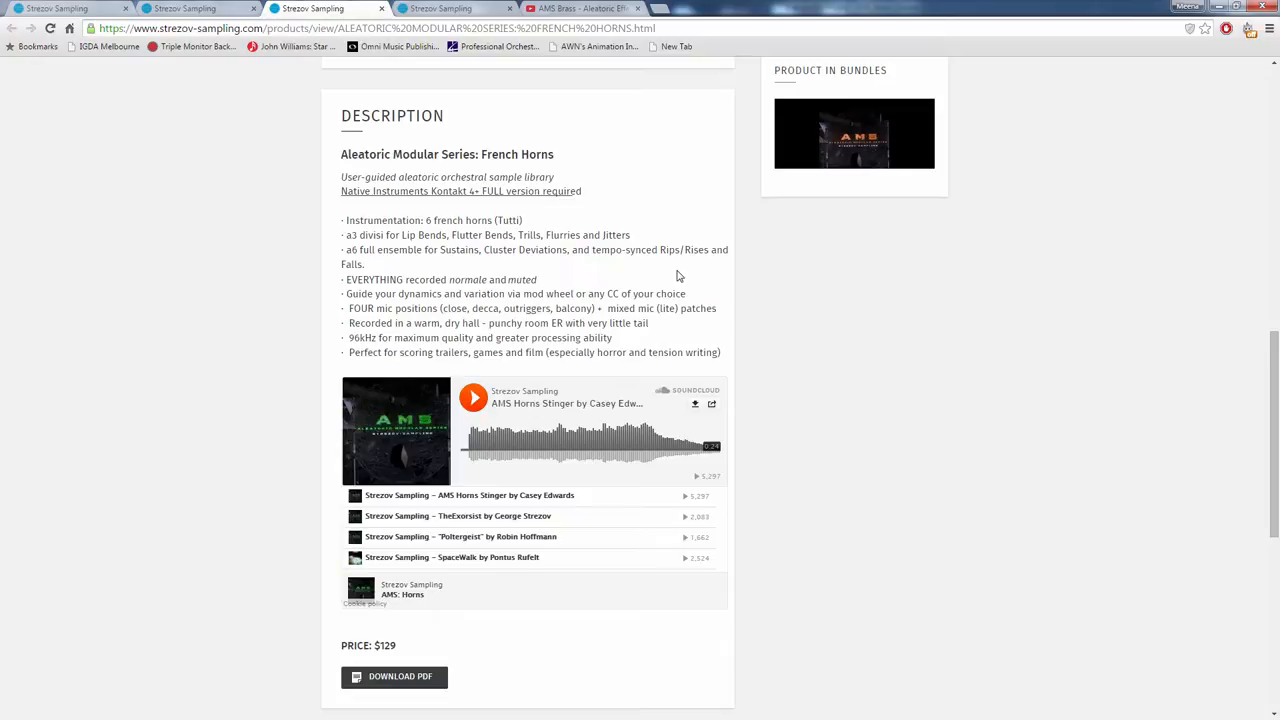
mouse_move(1228, 303)
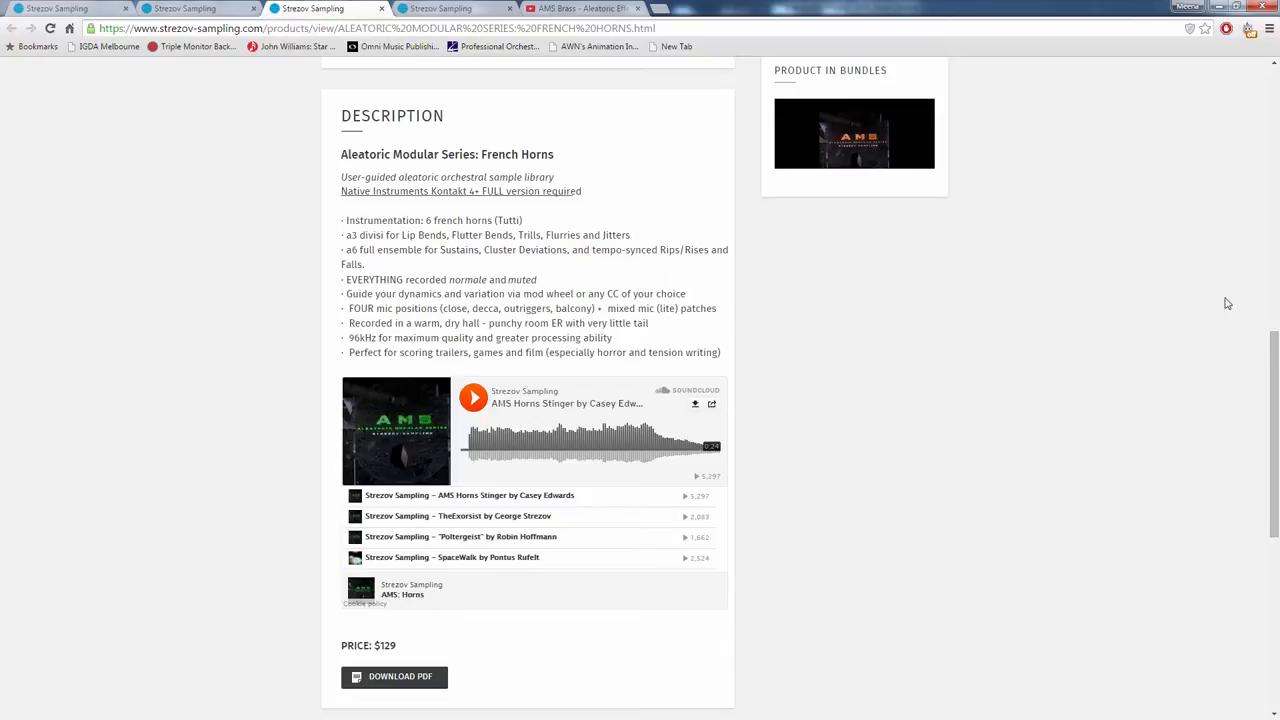
mouse_move(456, 279)
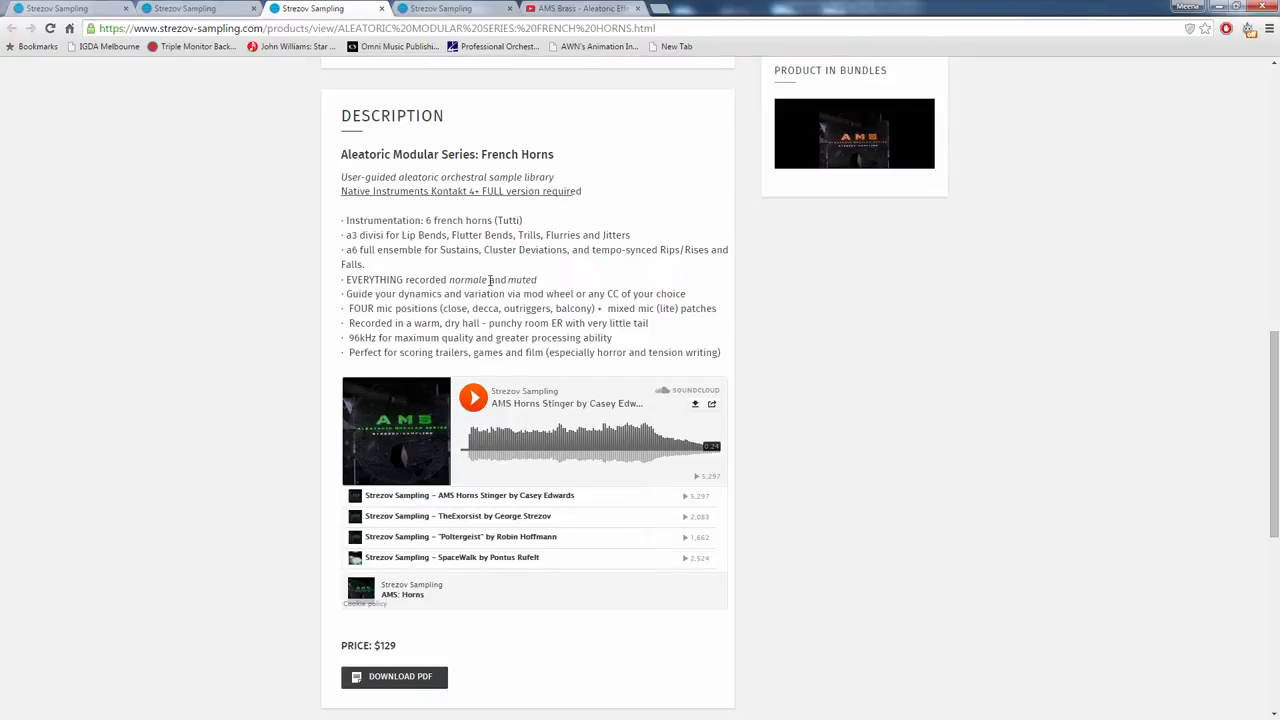
mouse_move(567, 275)
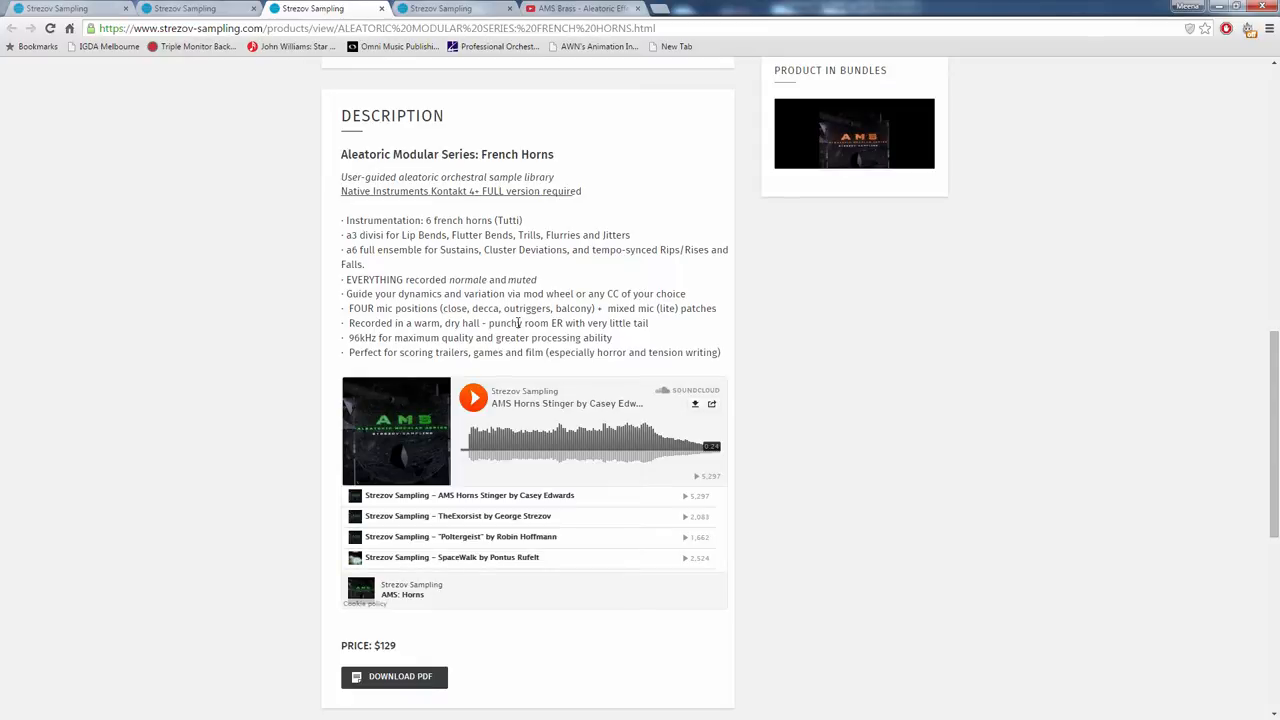
mouse_move(721, 326)
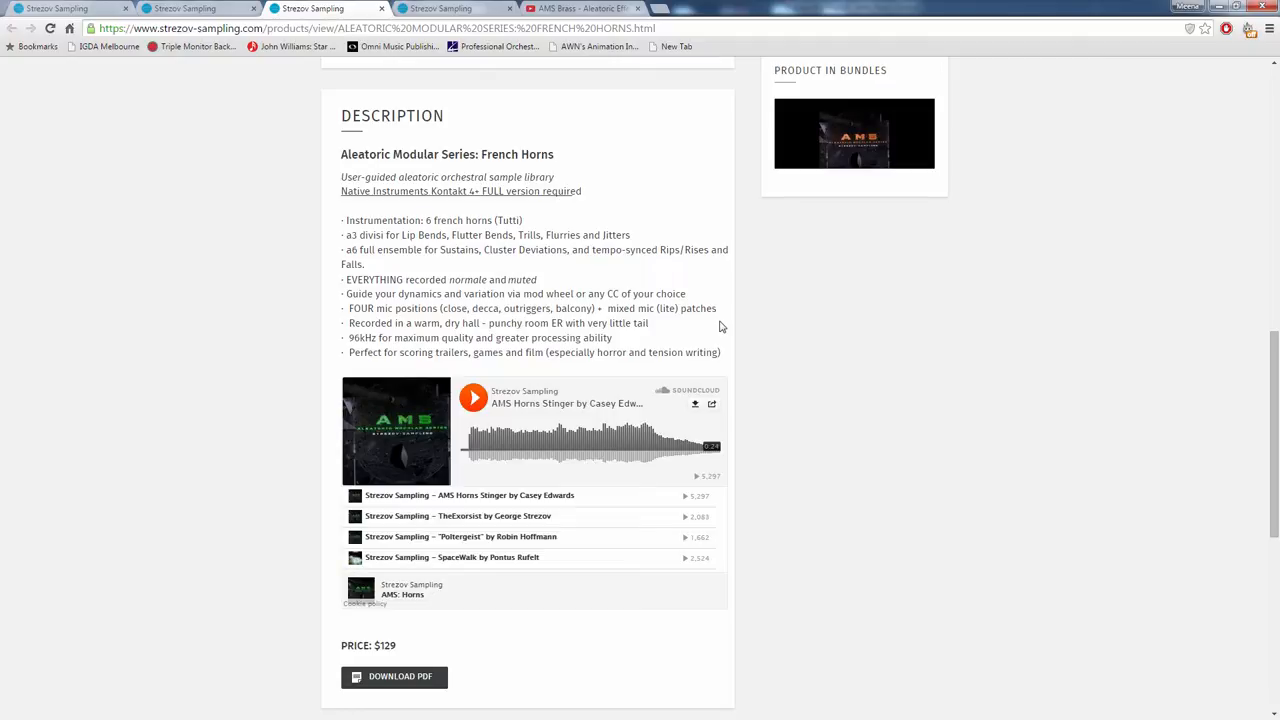
mouse_move(460, 320)
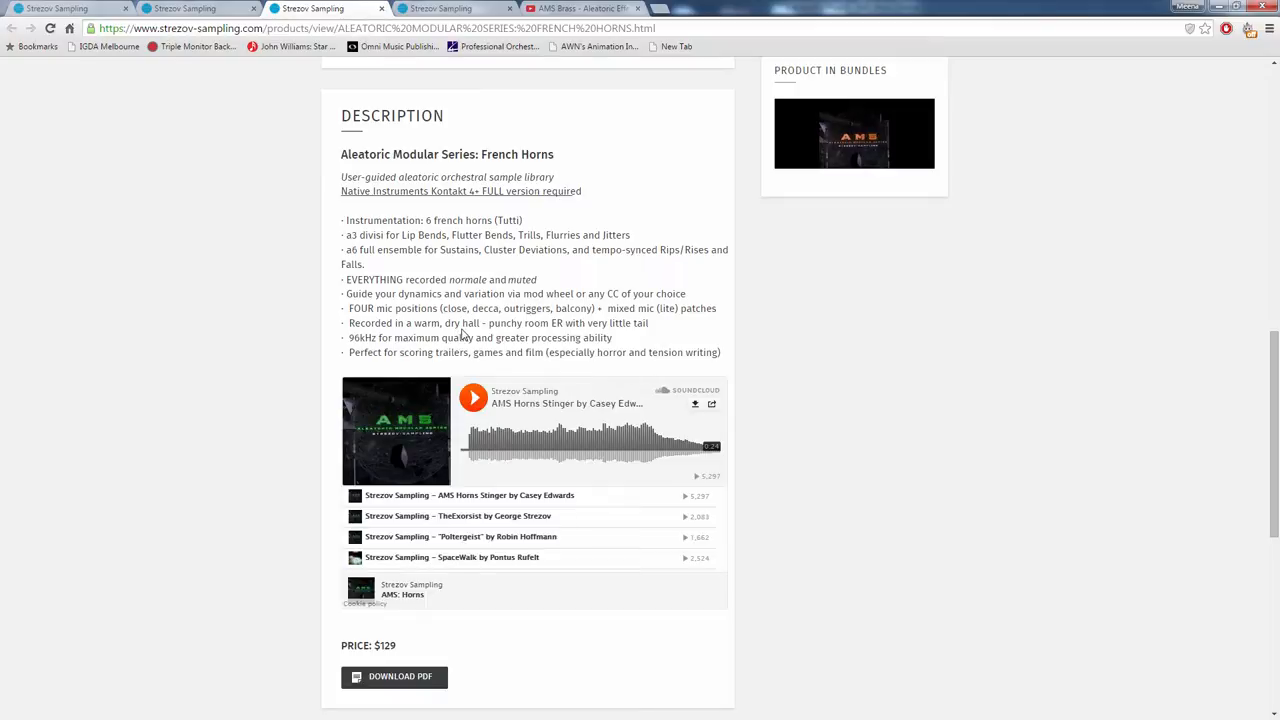
- Scroll through the AMS French Horns audio preview, updates and technical requirements sections
scroll(up, 3)
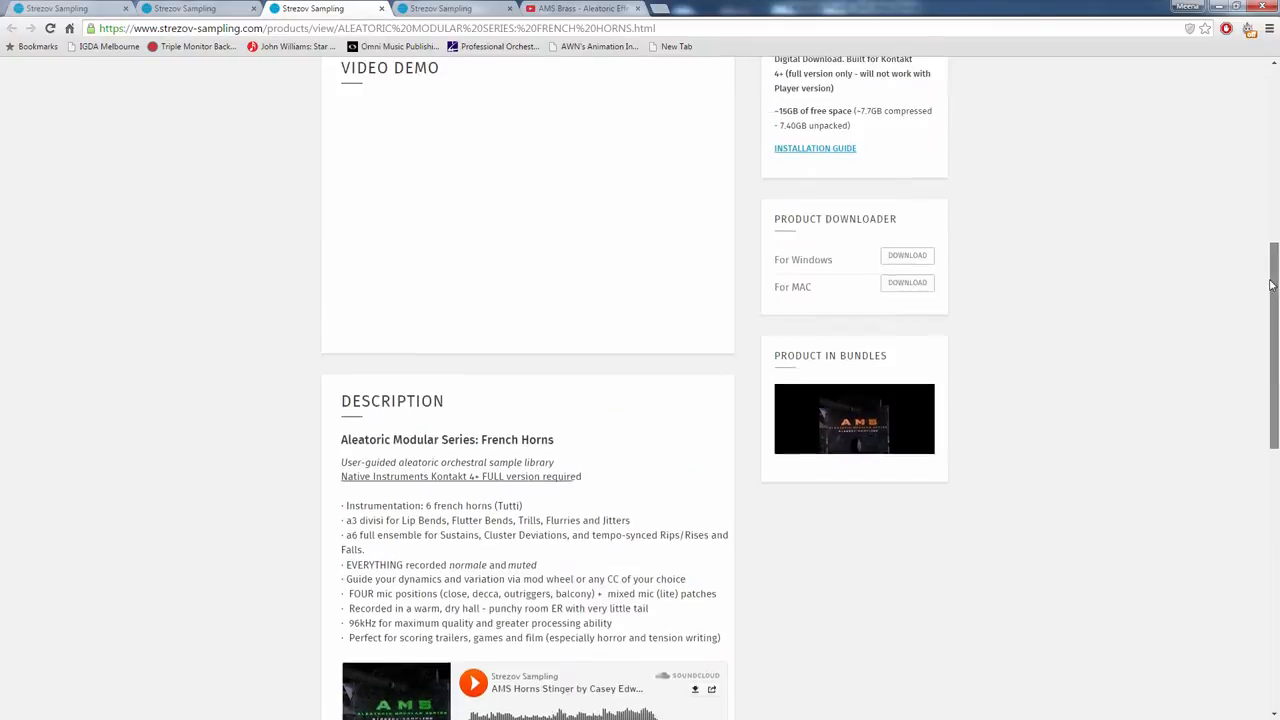
scroll(up, 3)
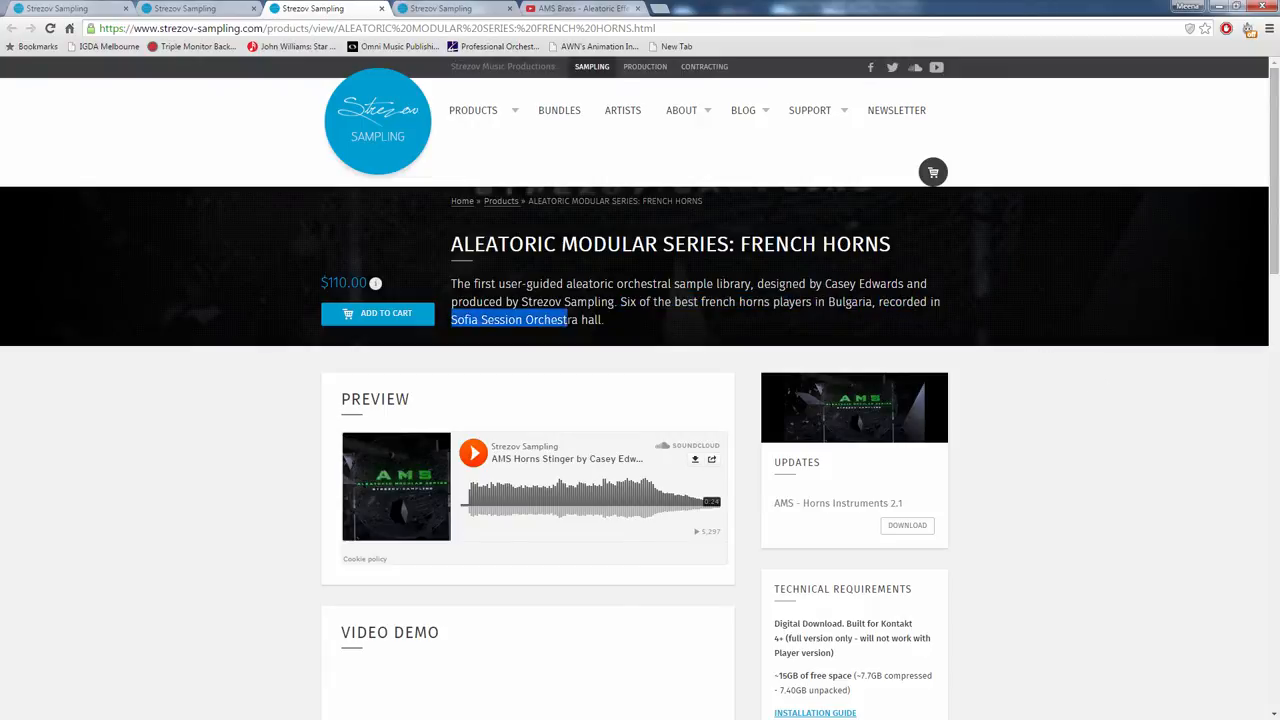
scroll(down, 3)
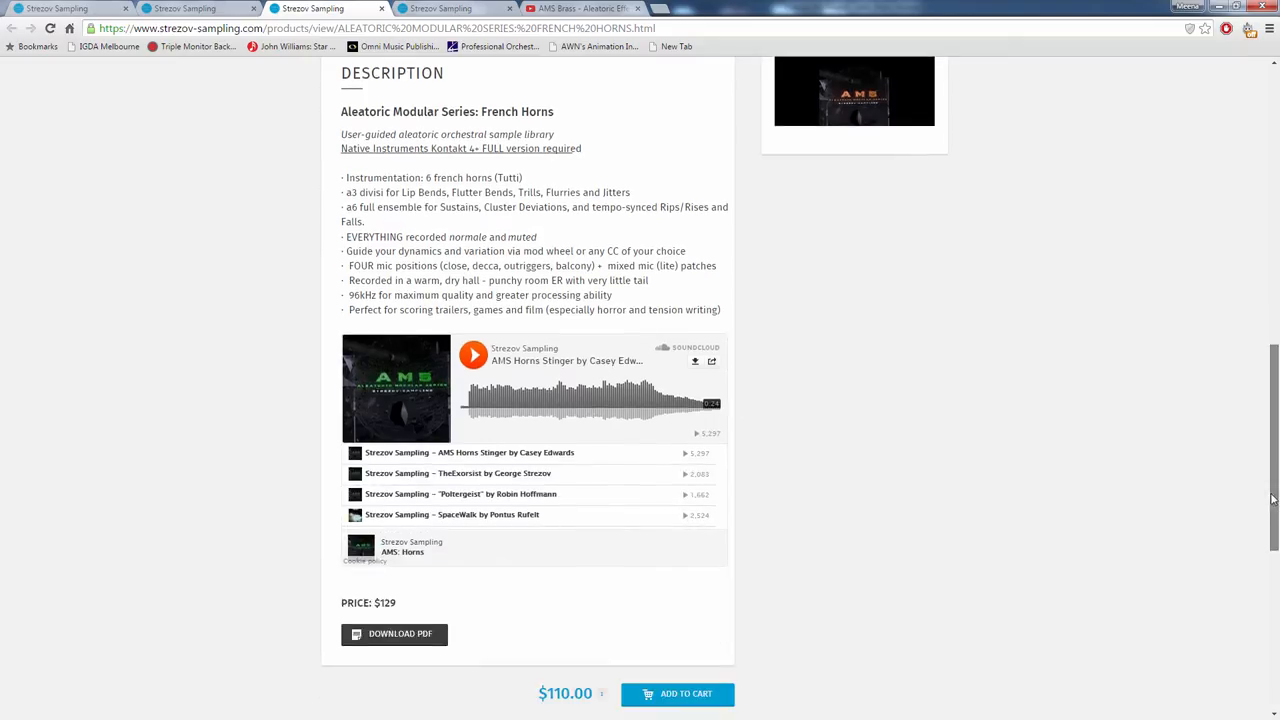
scroll(up, 3)
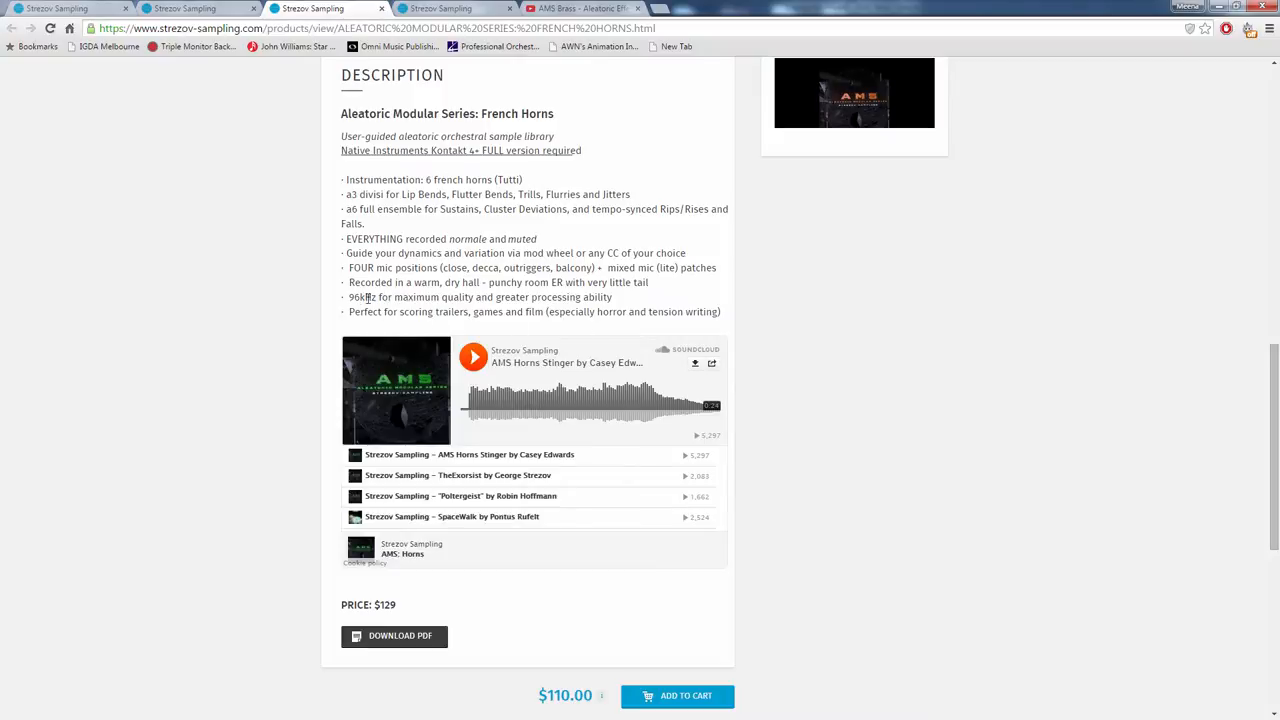
mouse_move(350, 312)
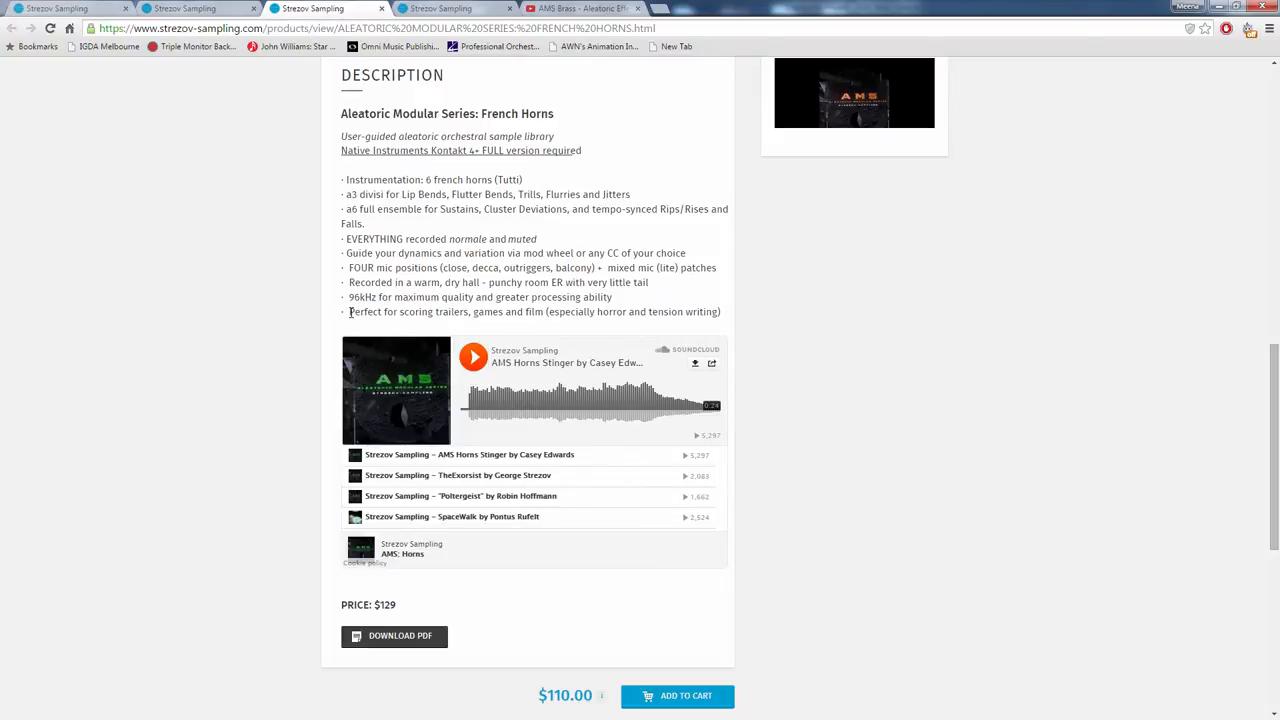
mouse_move(794, 323)
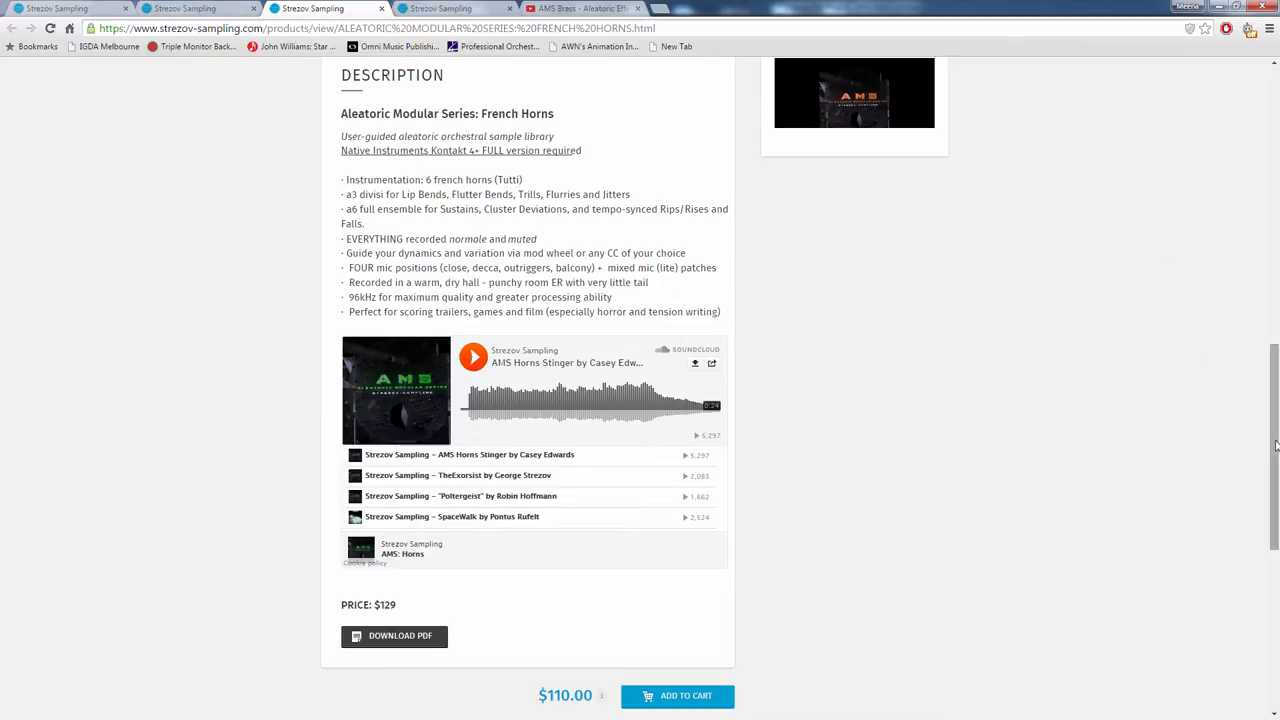
scroll(up, 3)
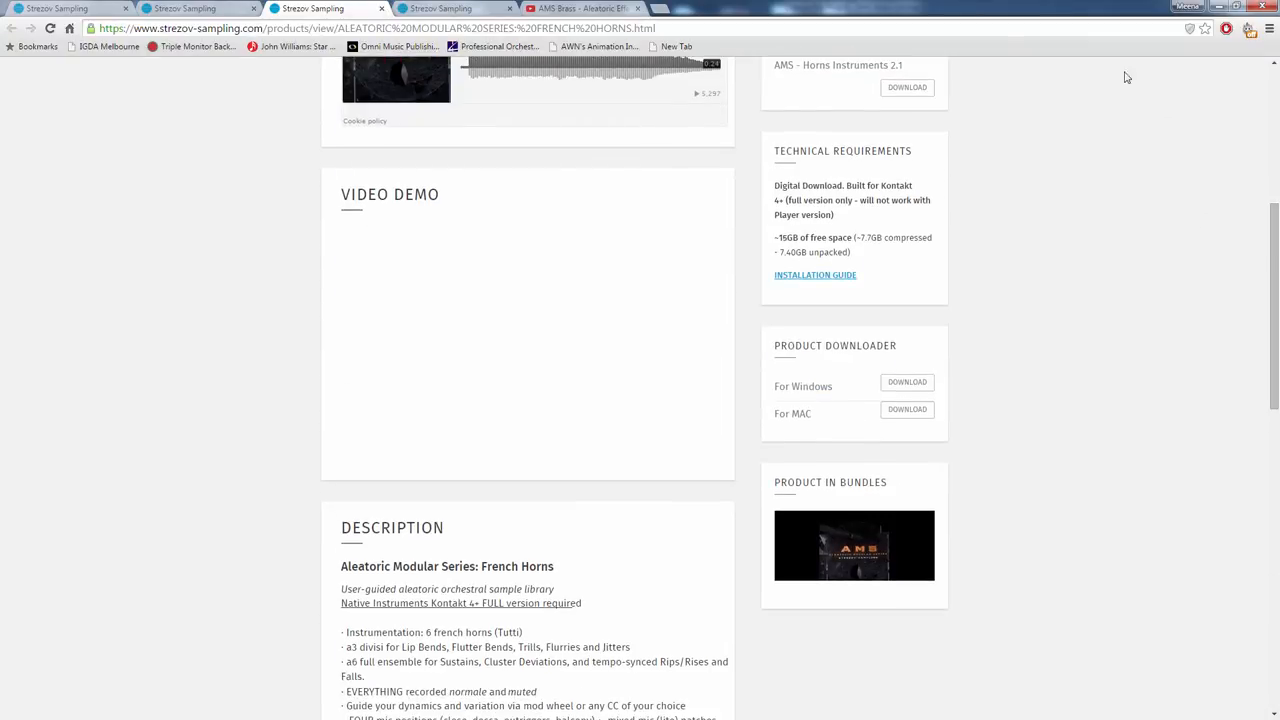
mouse_move(778, 238)
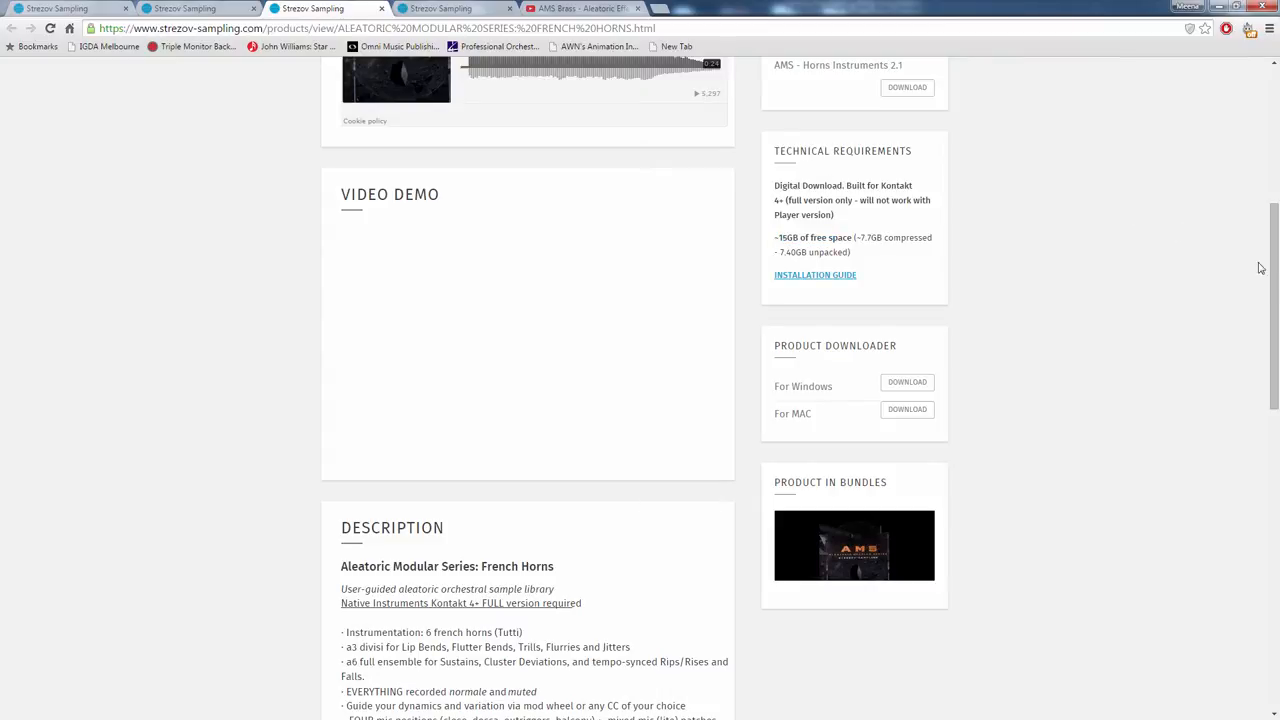
scroll(up, 3)
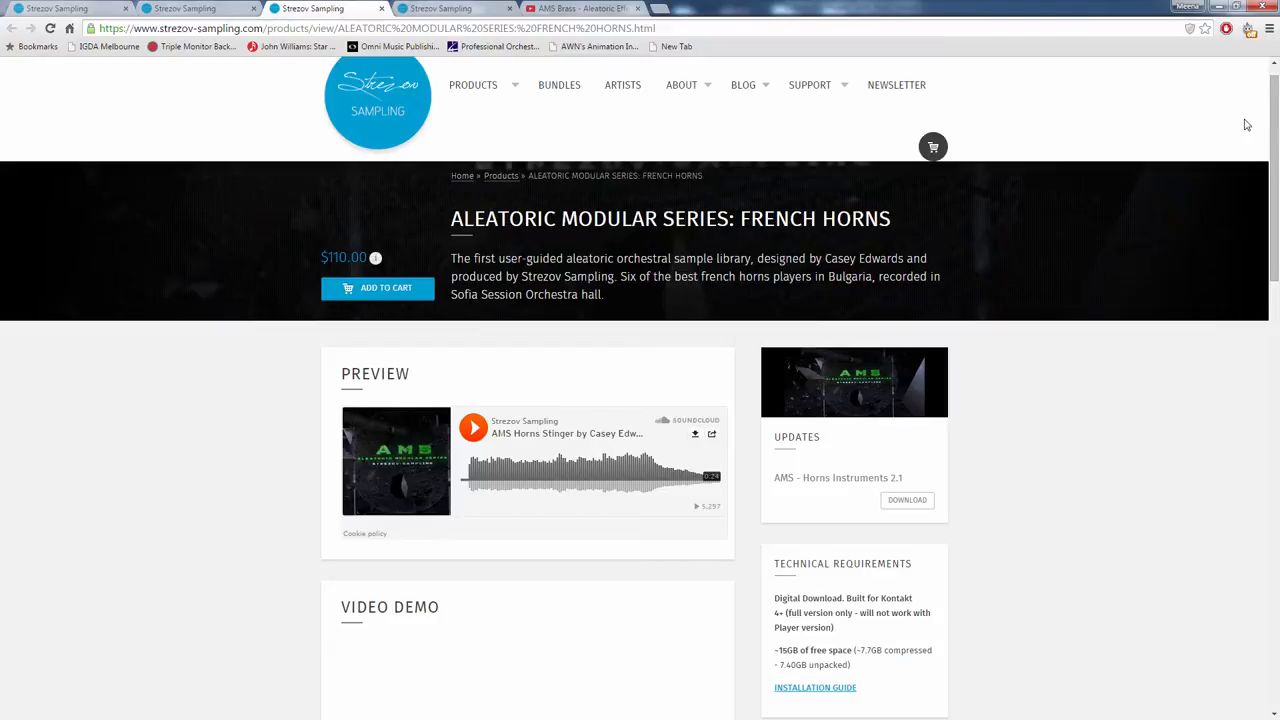
scroll(down, 3)
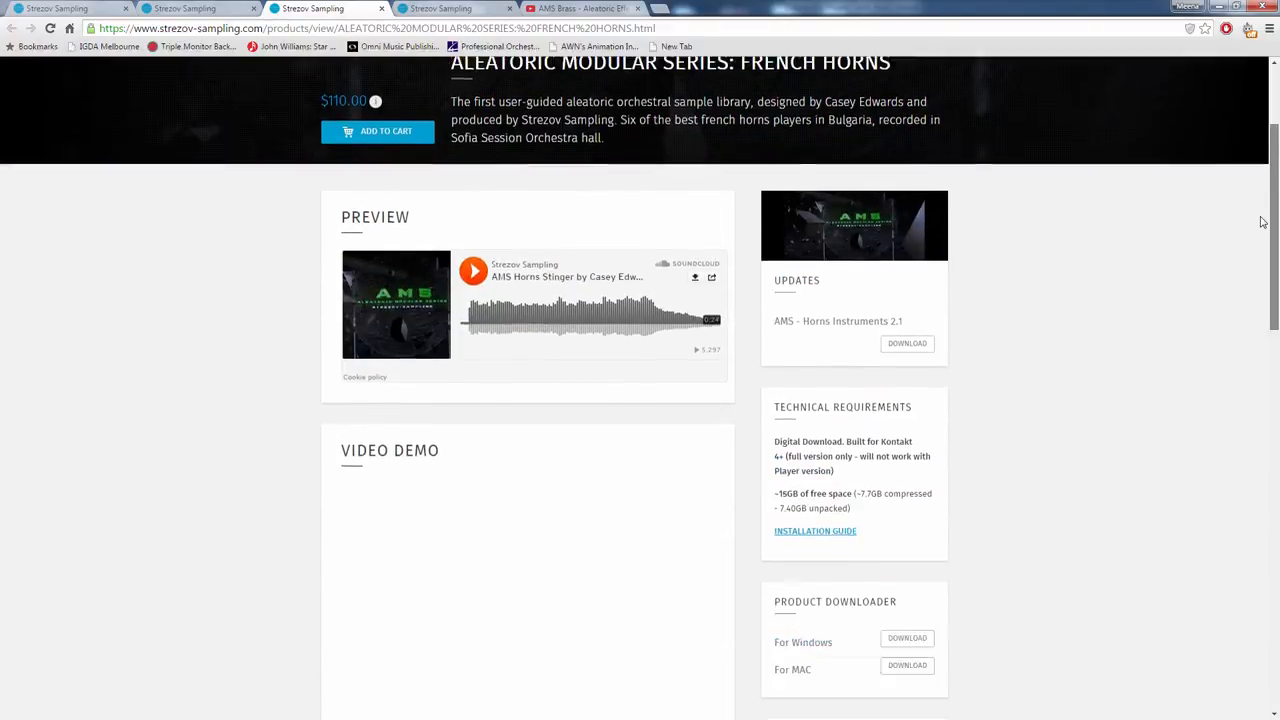
scroll(down, 3)
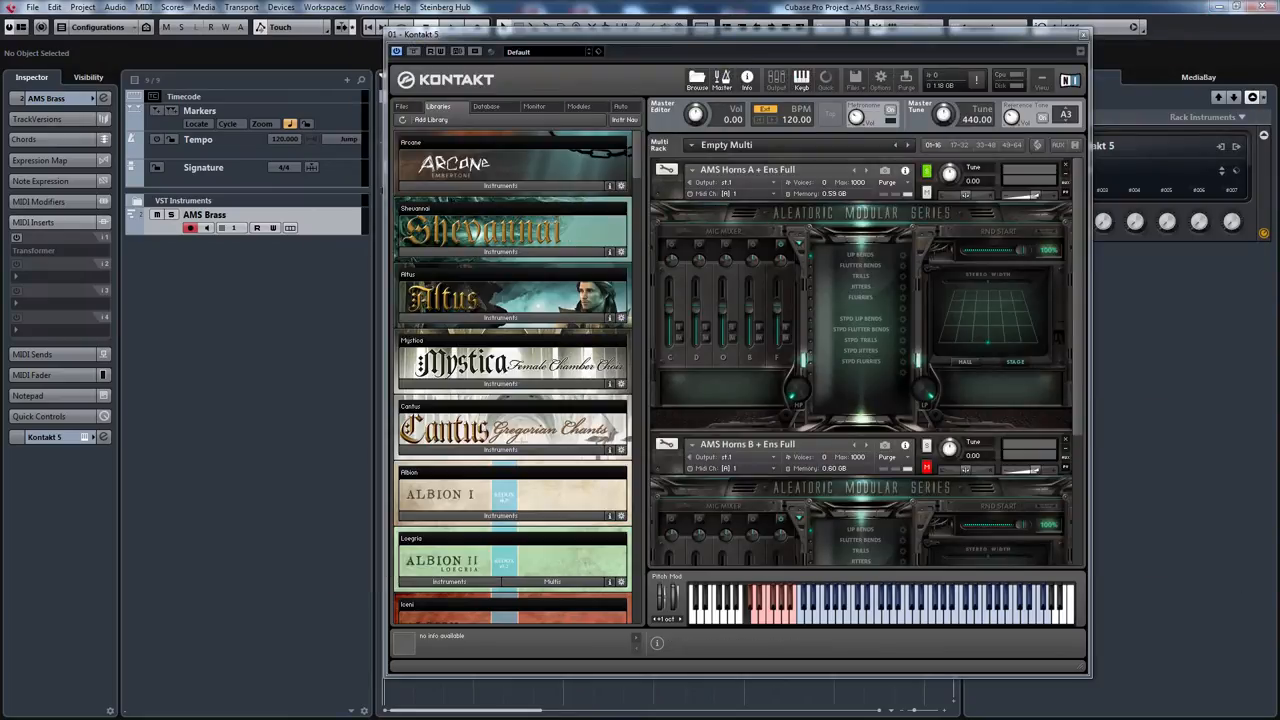
mouse_move(402, 106)
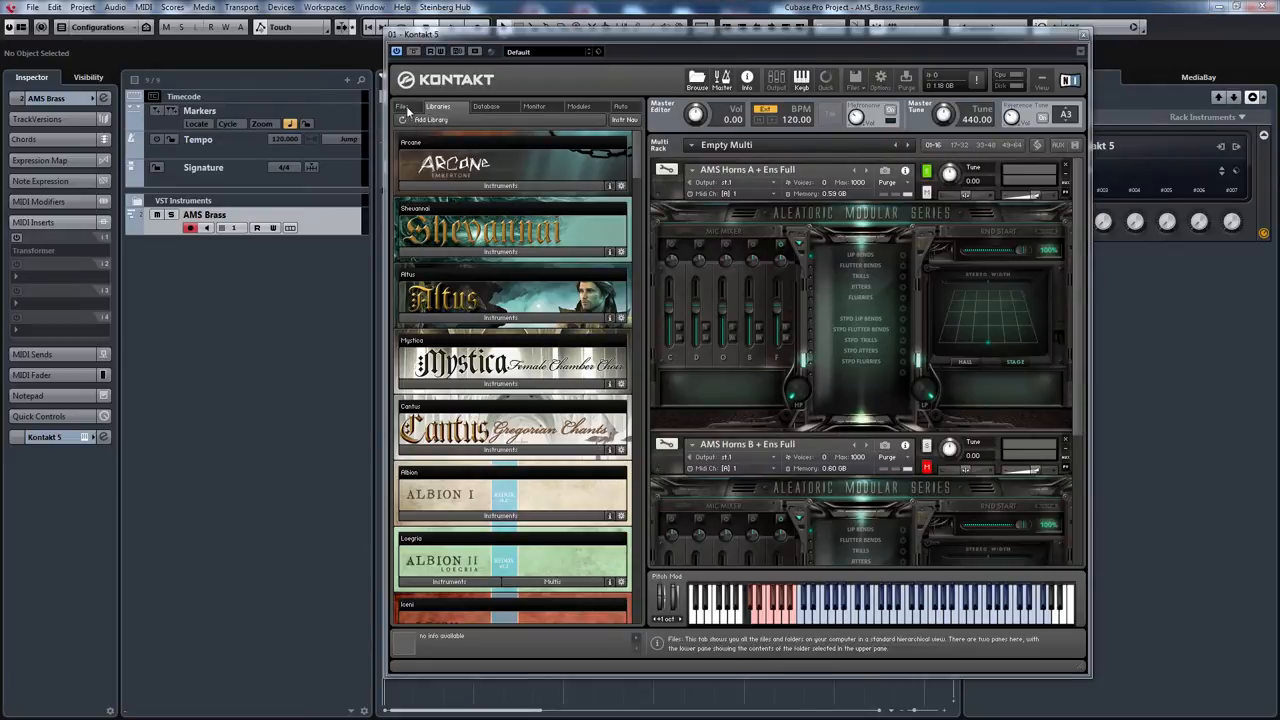
click(402, 106)
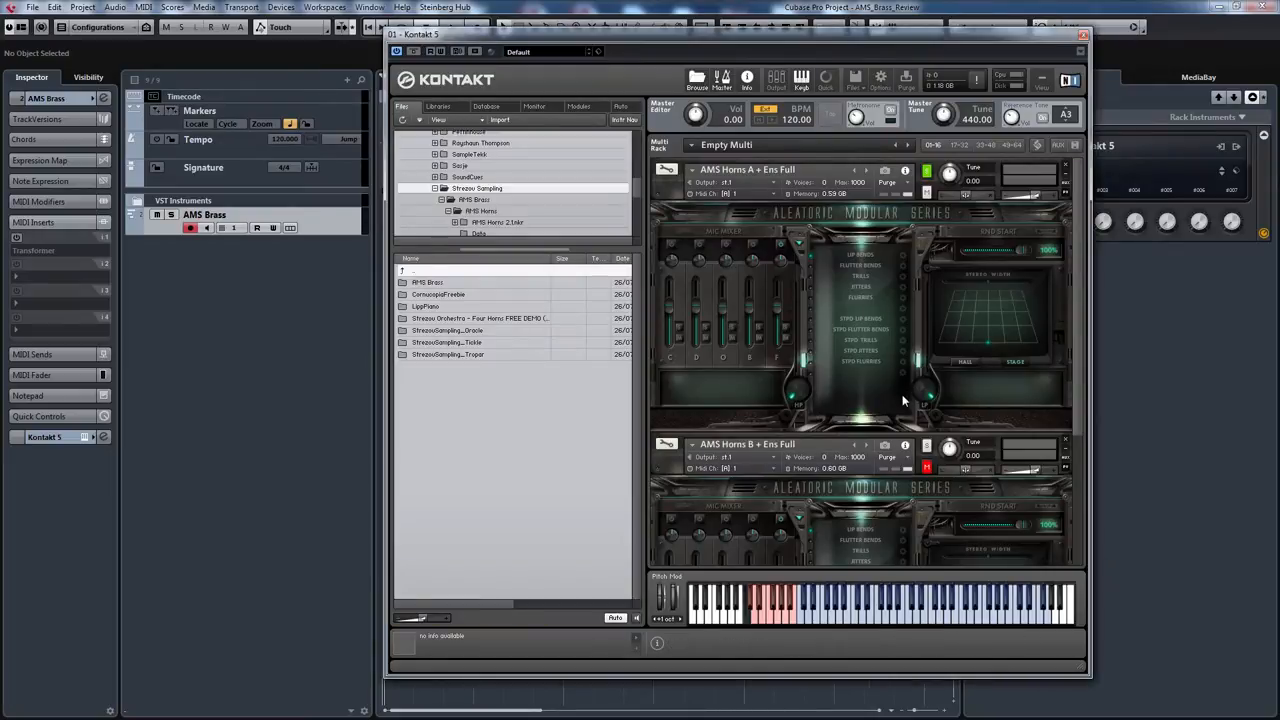
mouse_move(985, 386)
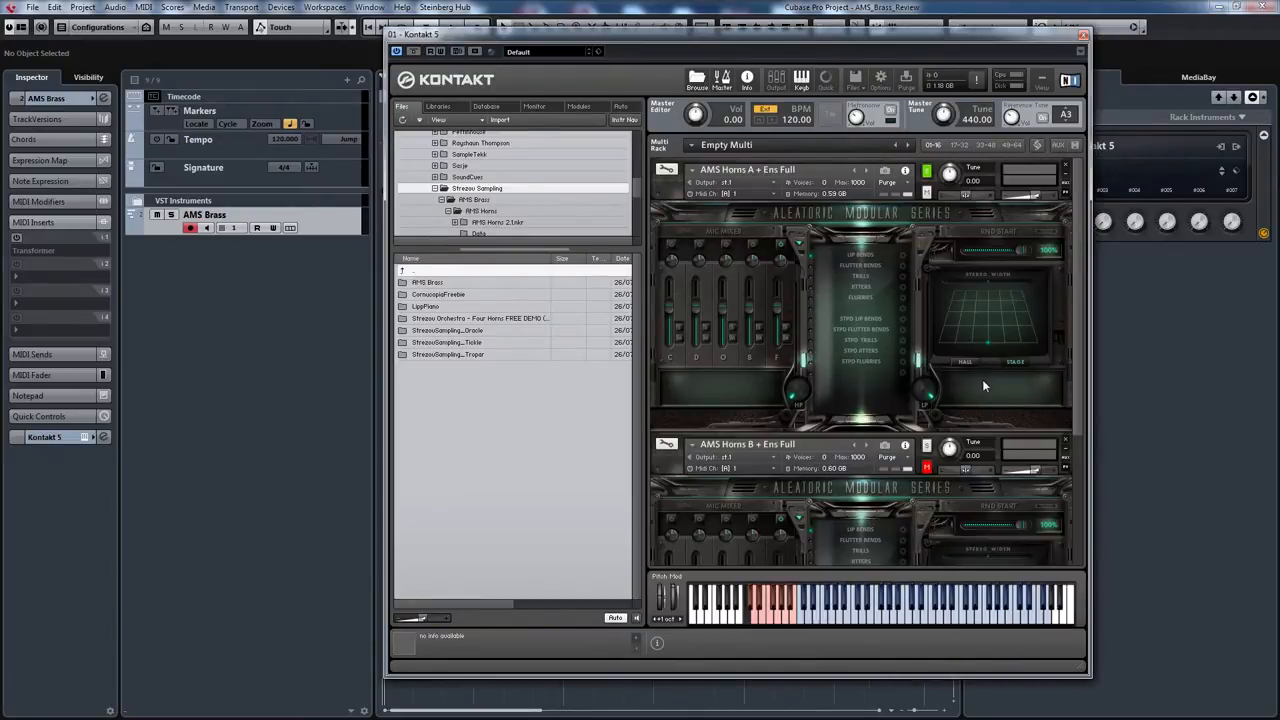
click(437, 106)
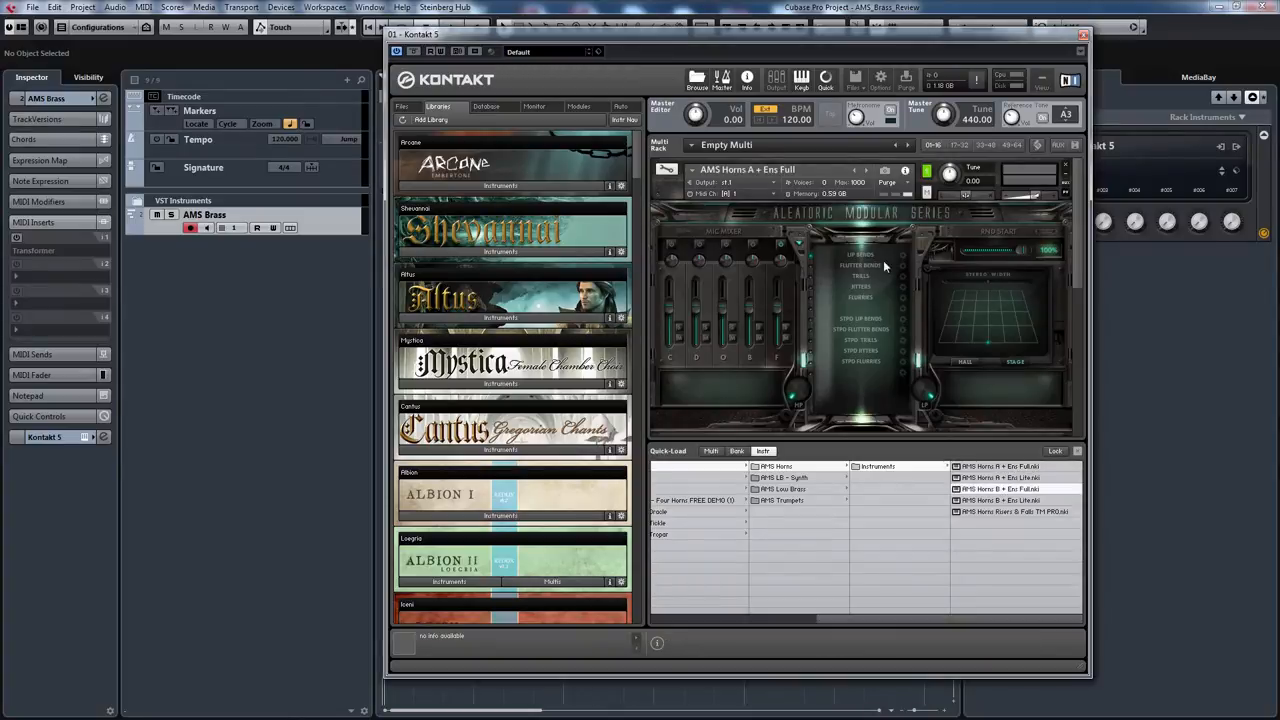
mouse_move(978, 355)
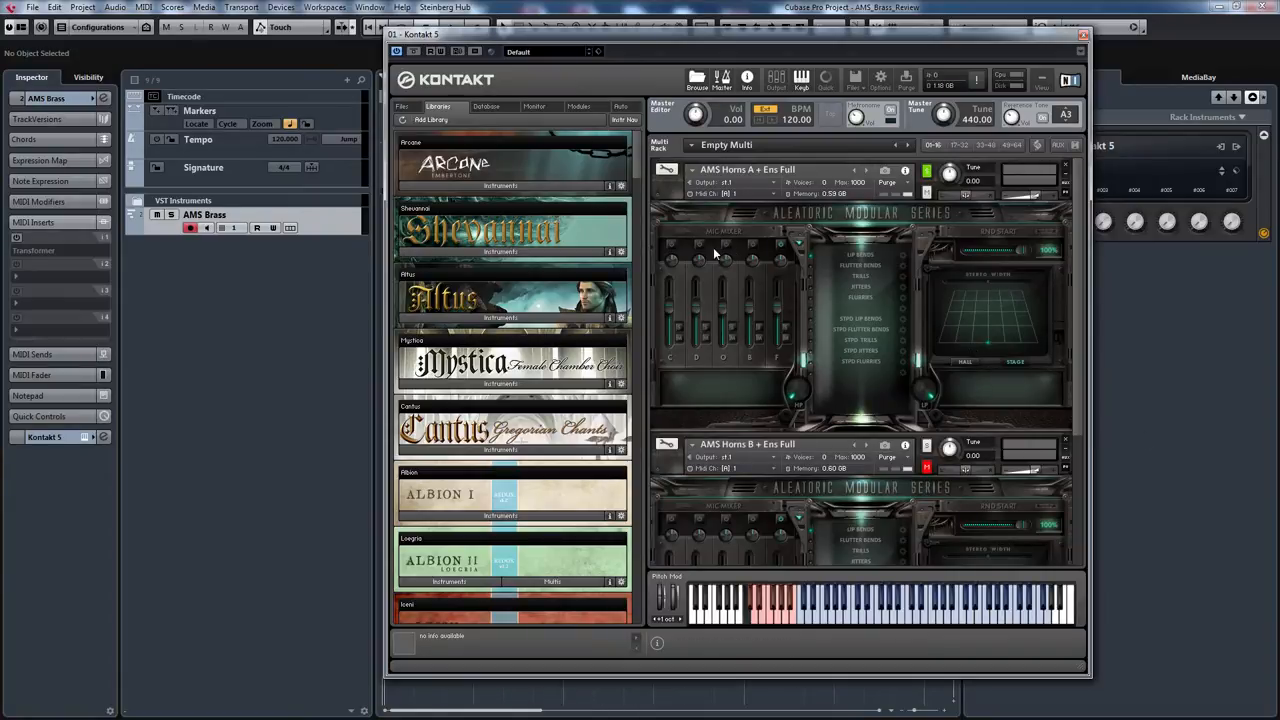
mouse_move(780, 268)
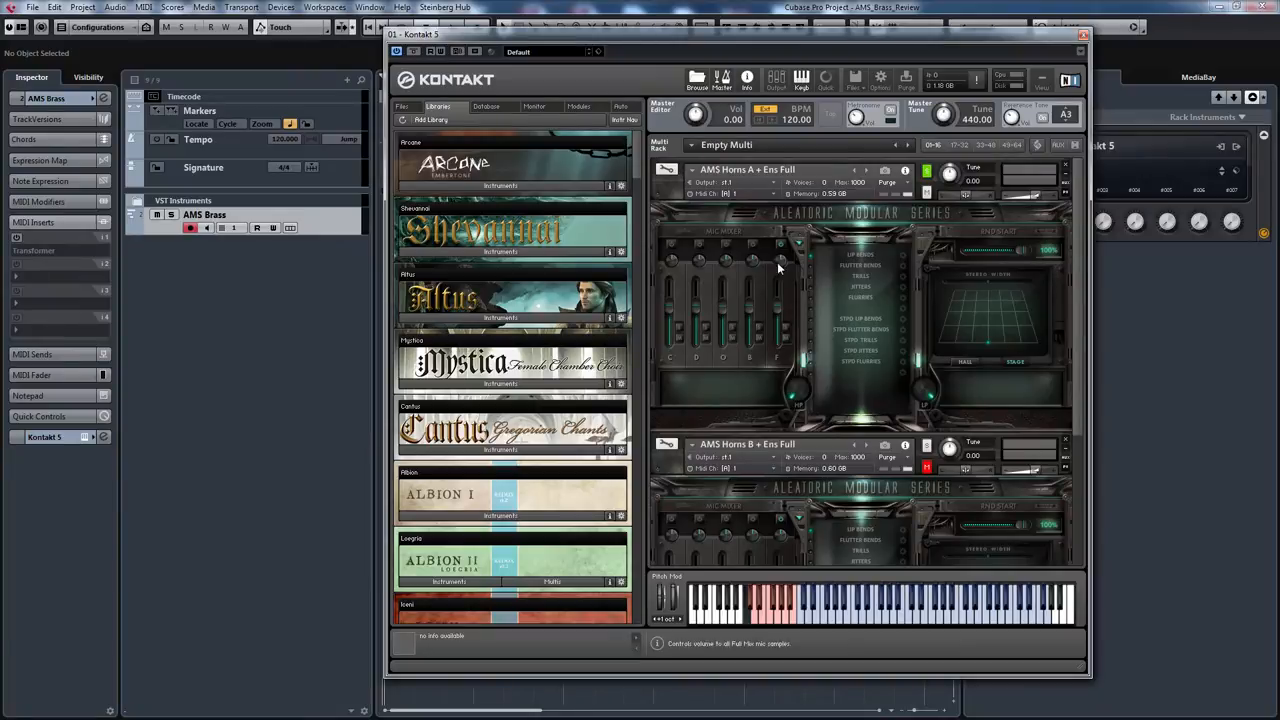
mouse_move(843, 268)
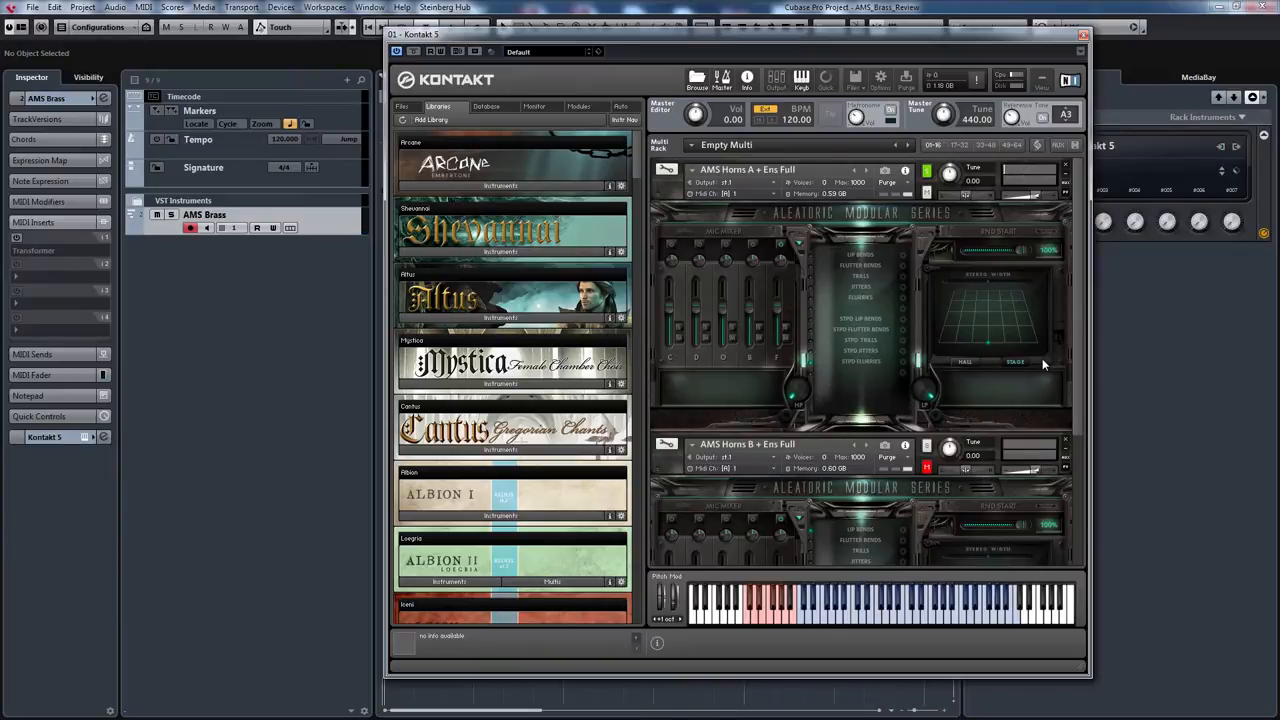
mouse_move(1080, 320)
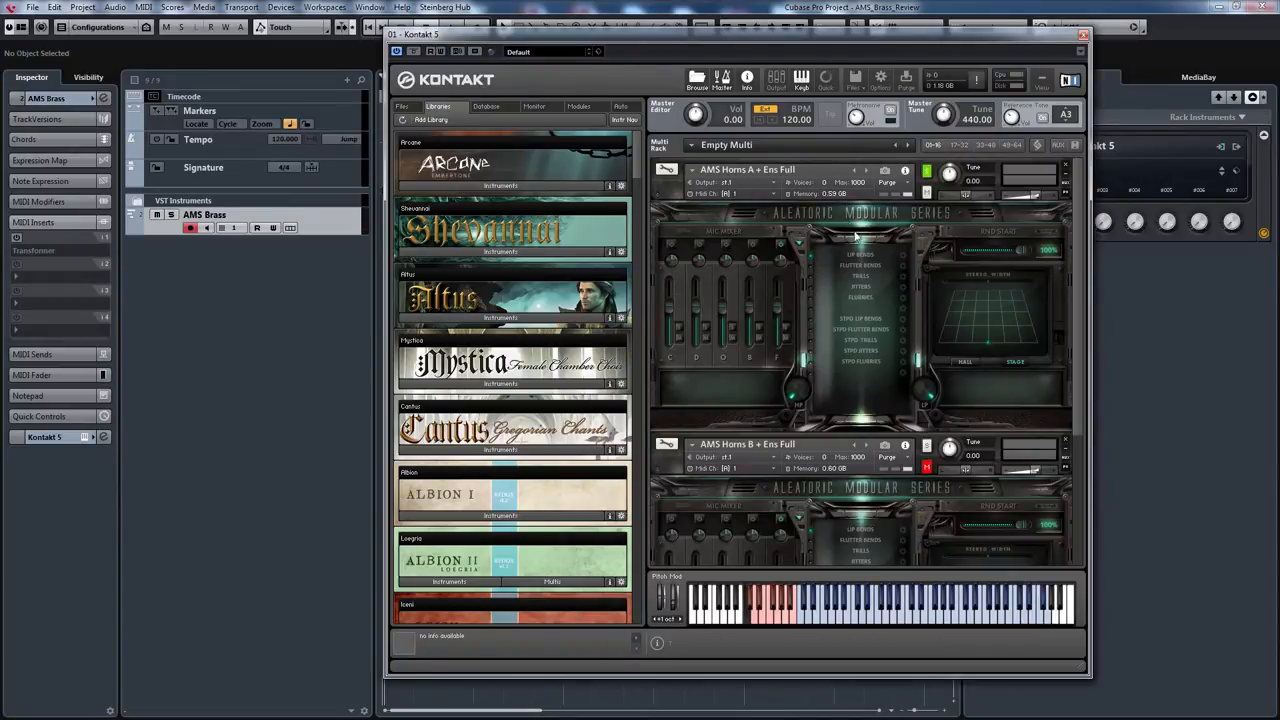
mouse_move(578, 218)
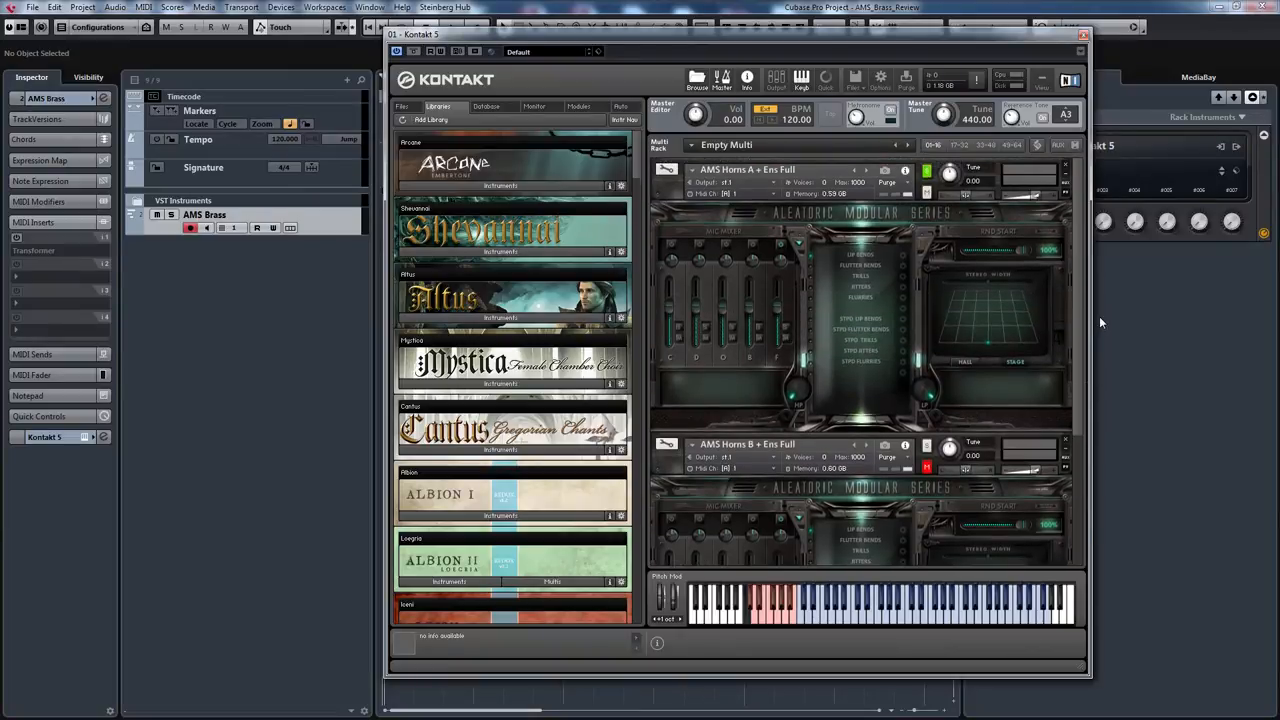
mouse_move(816, 270)
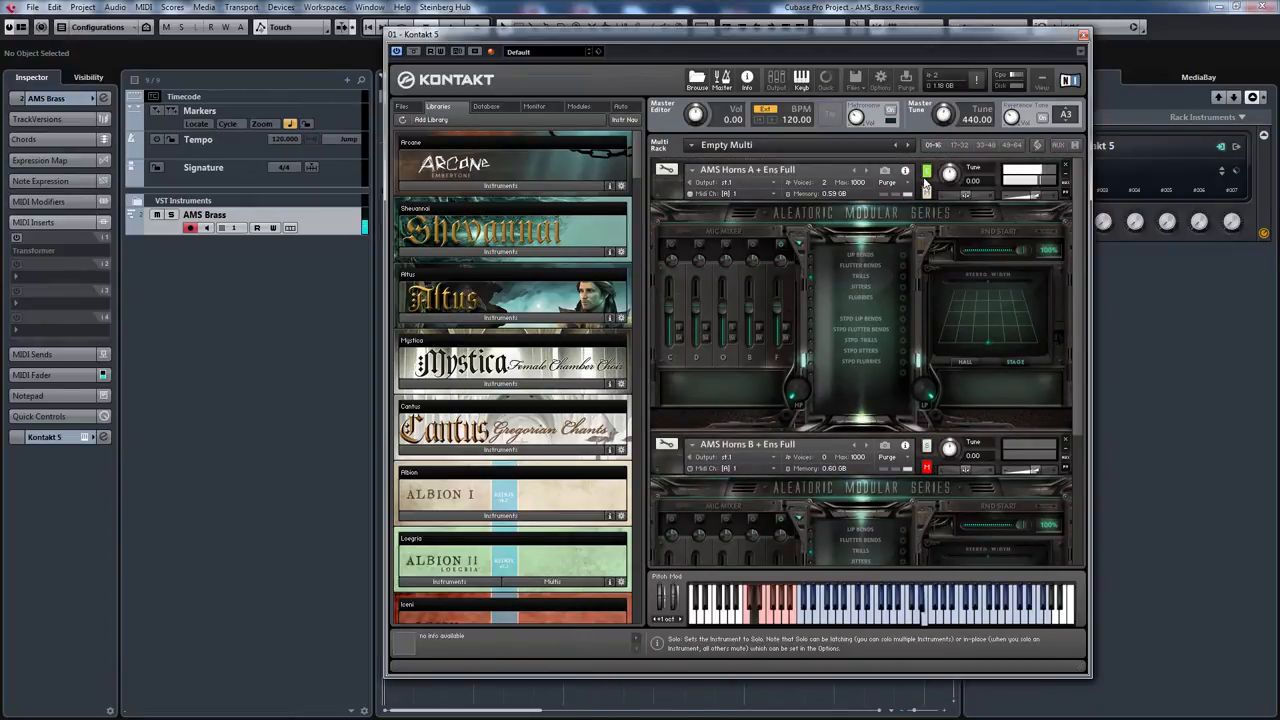
- Move the solo from AMS Horns A to AMS Horns B + Ens Full
click(925, 182)
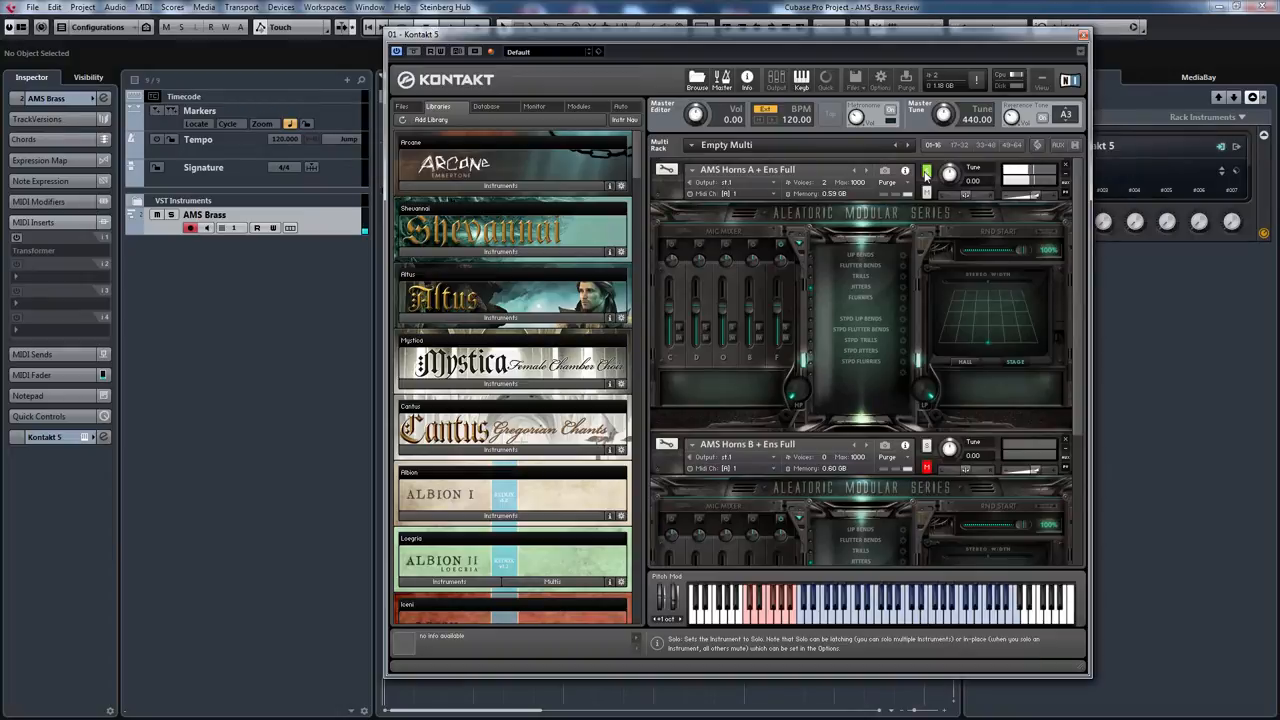
click(926, 170)
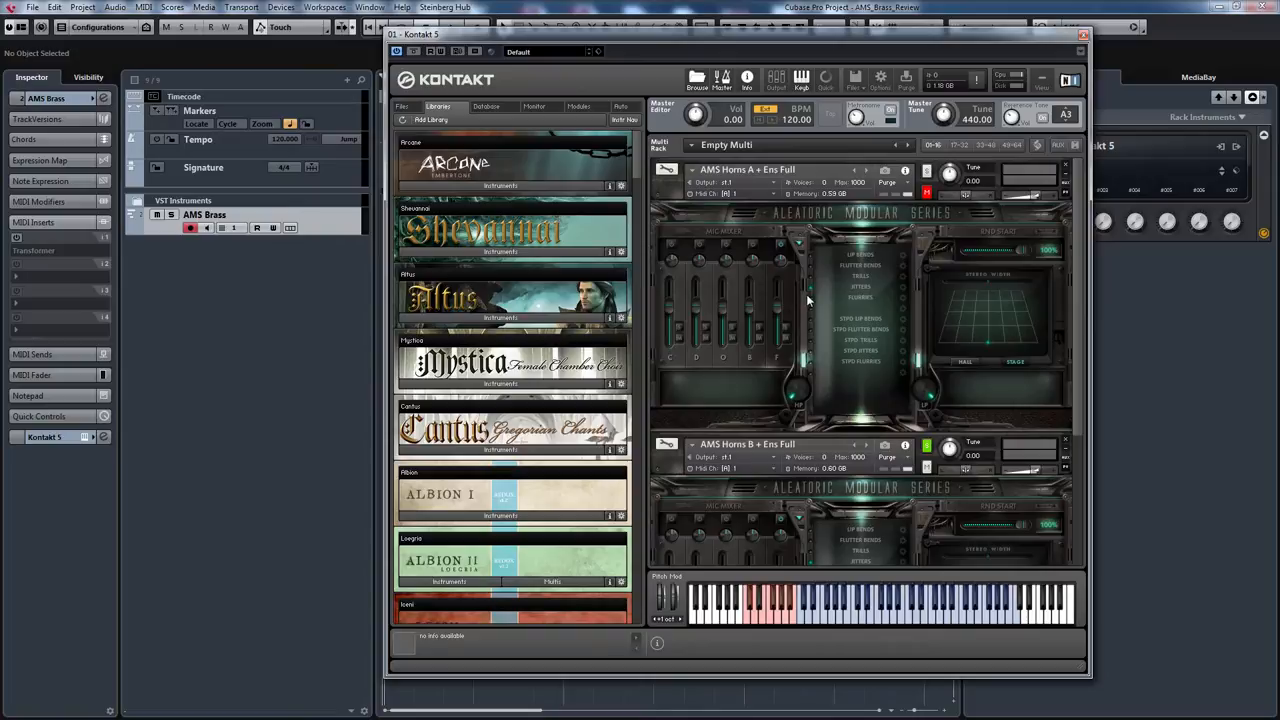
mouse_move(930, 238)
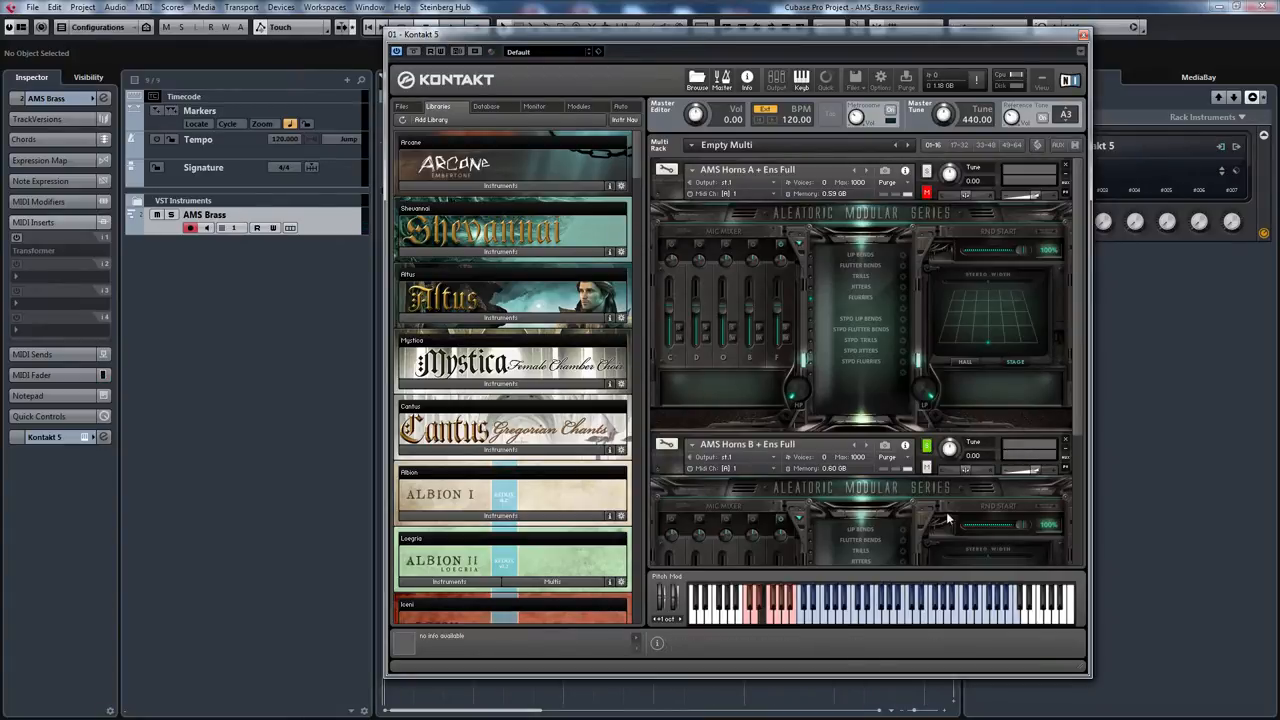
mouse_move(925, 445)
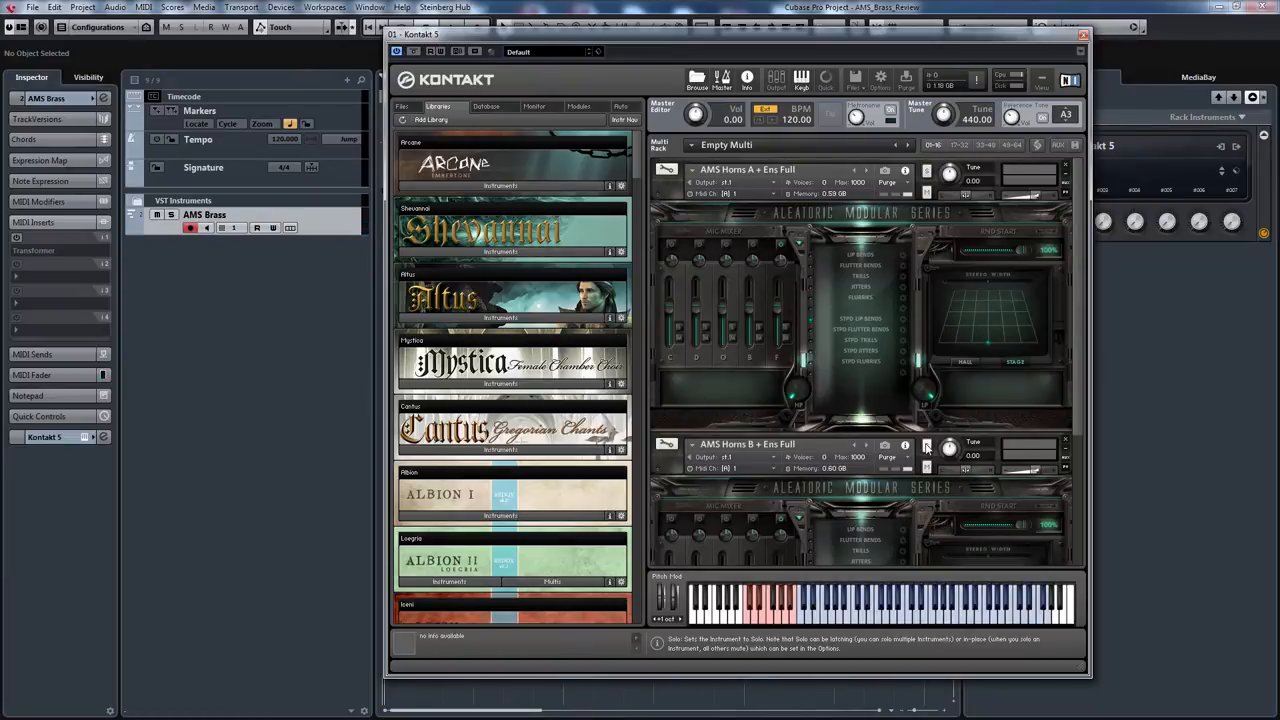
- Toggle solo on Horns A on and off, then clear it
click(926, 170)
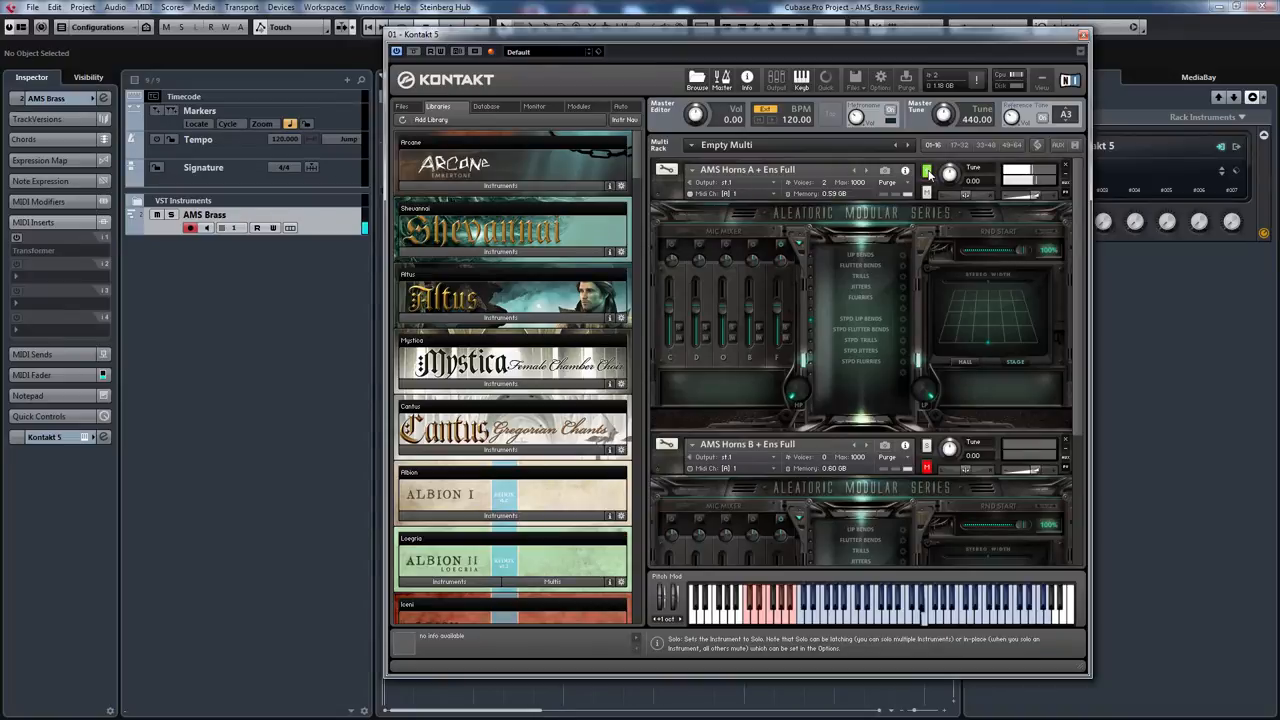
click(926, 172)
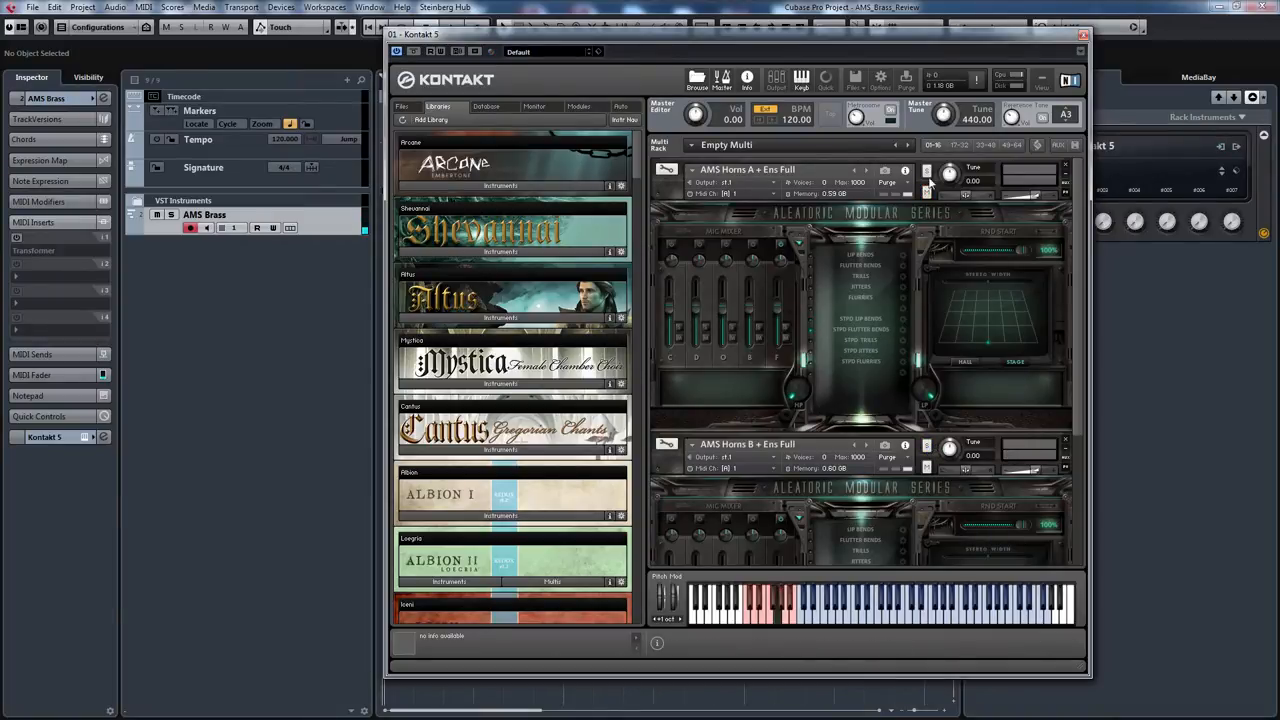
click(926, 170)
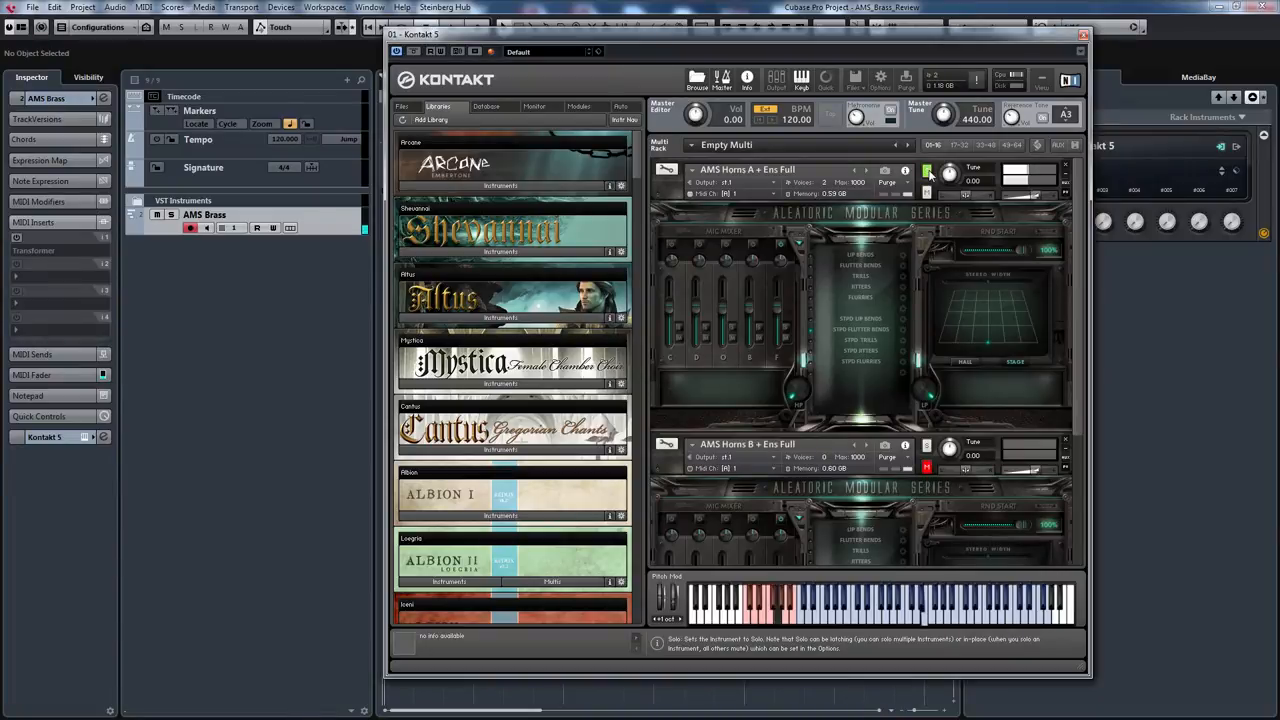
click(925, 171)
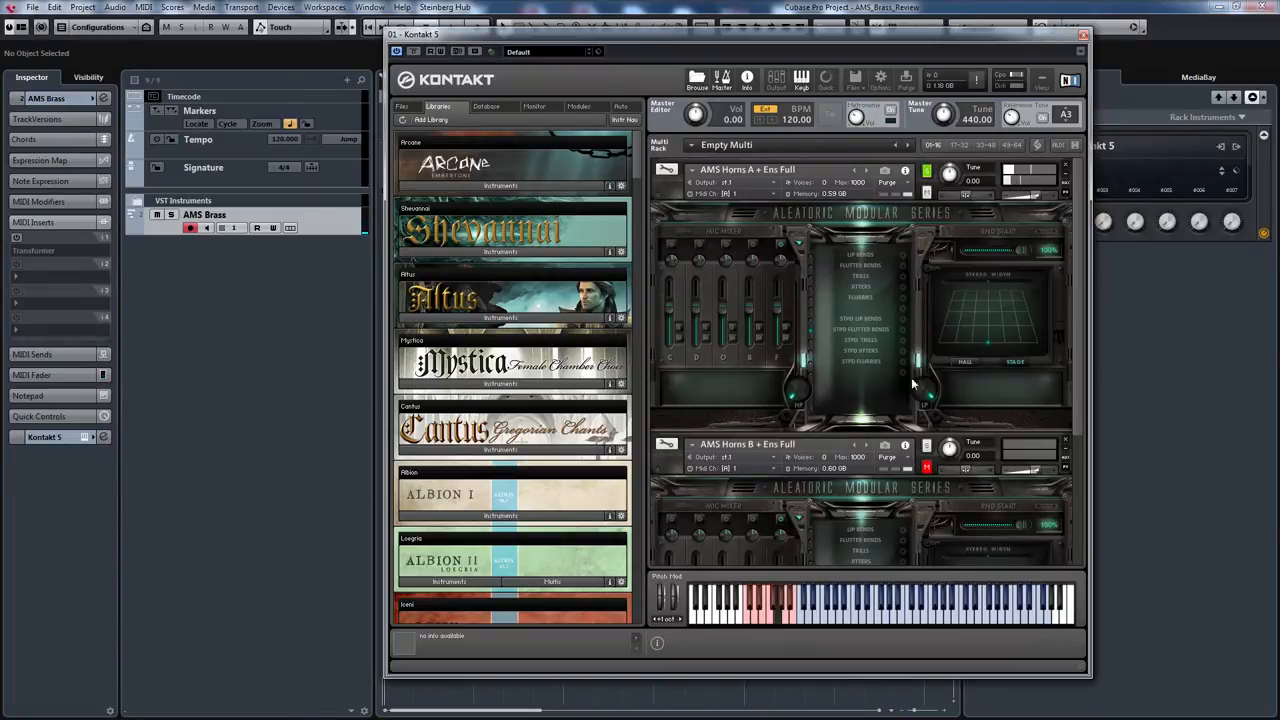
click(926, 446)
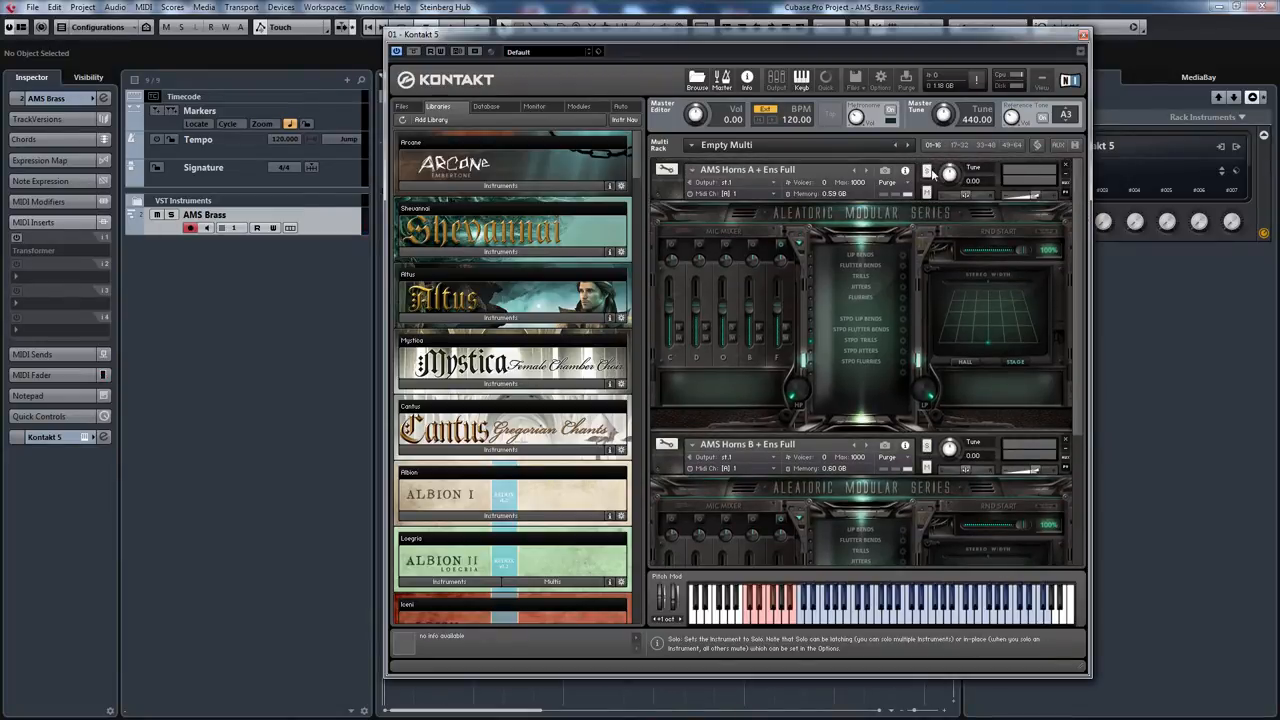
- Solo Horns B and scroll to its aleatoric mixer and articulation panel
click(927, 168)
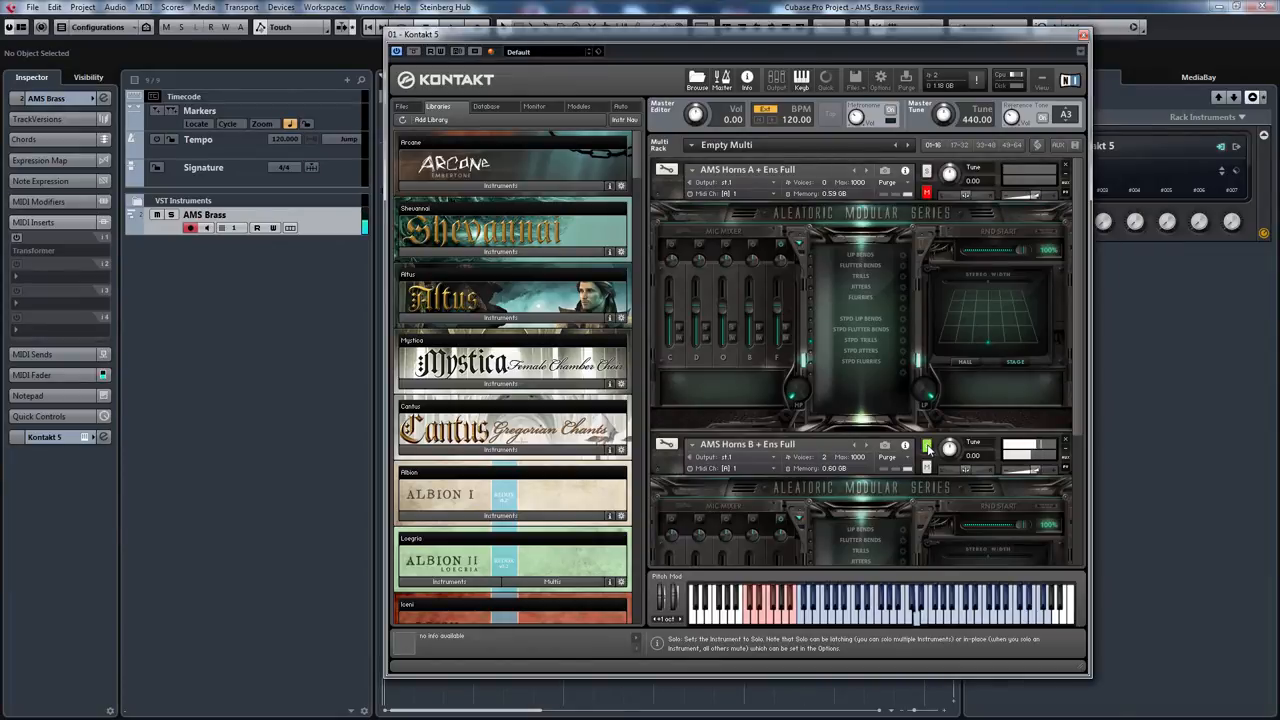
click(925, 445)
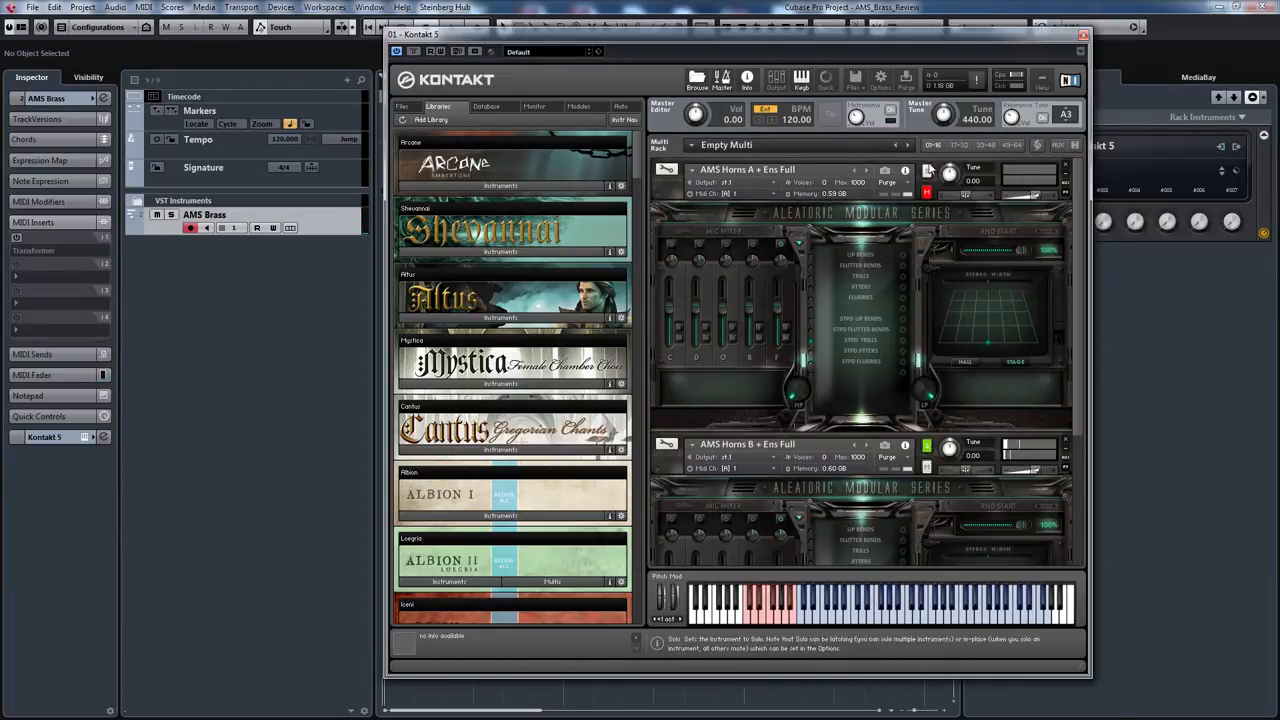
click(926, 170)
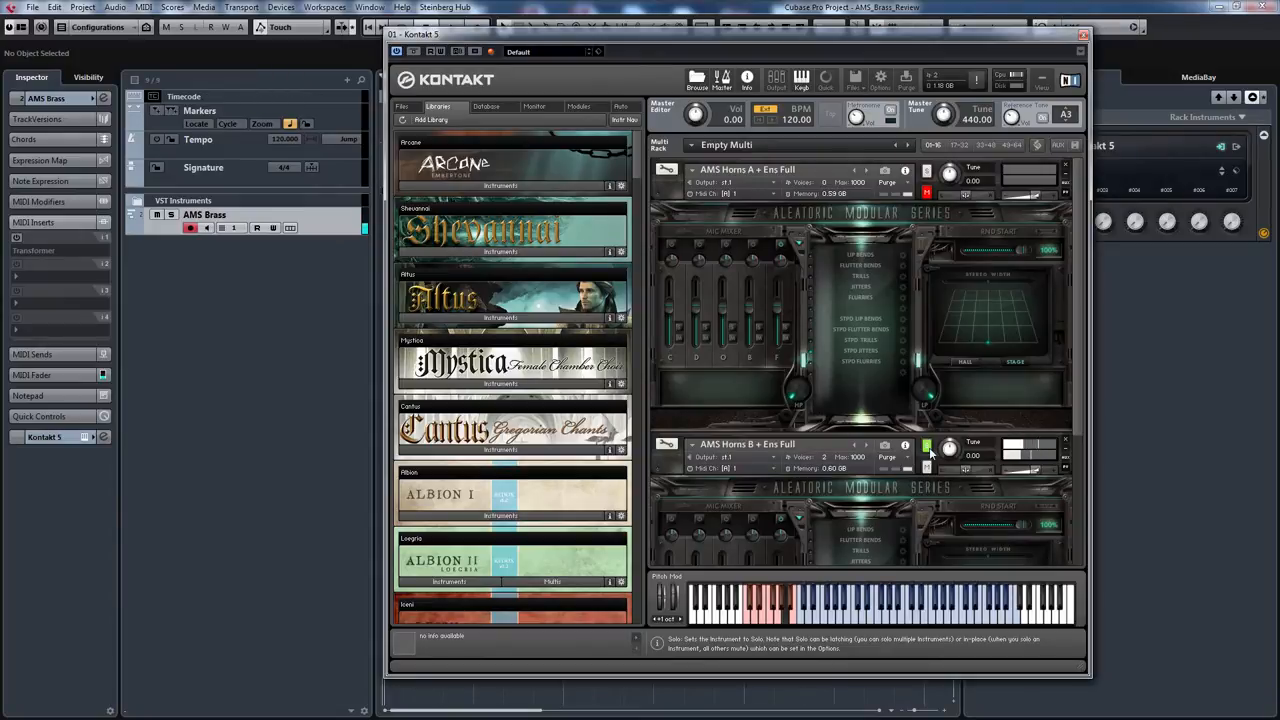
click(925, 445)
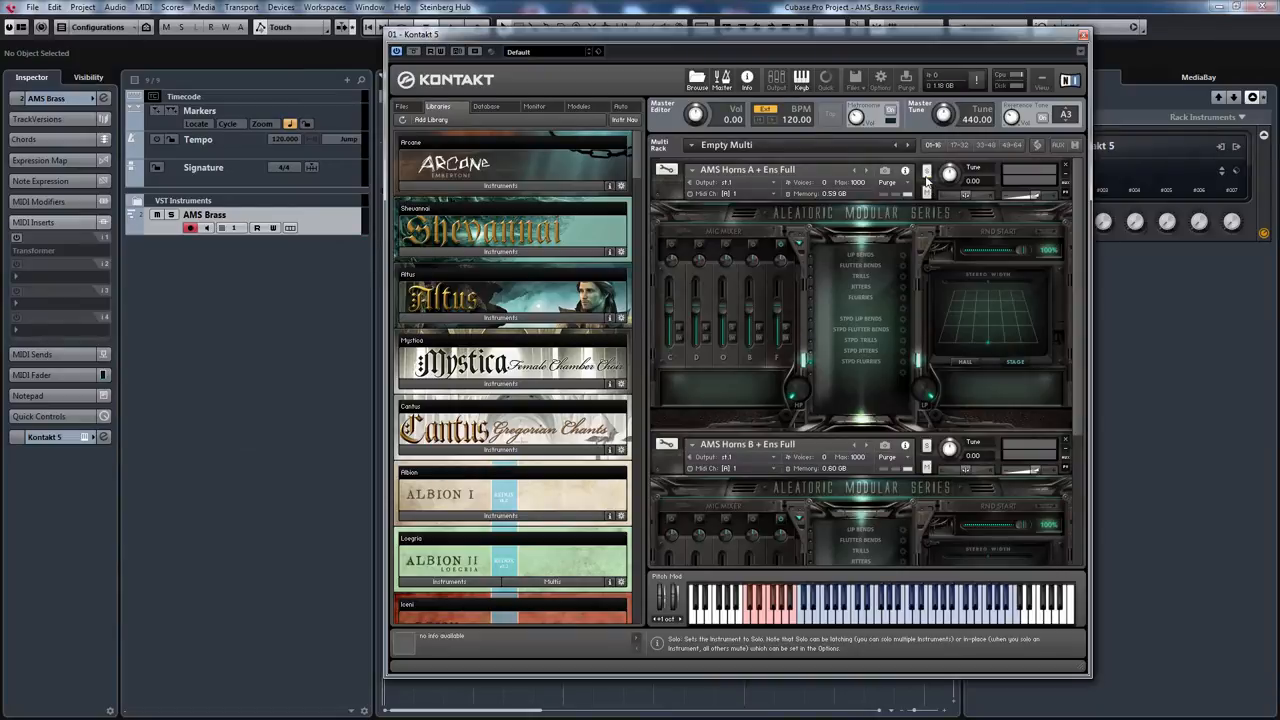
click(925, 170)
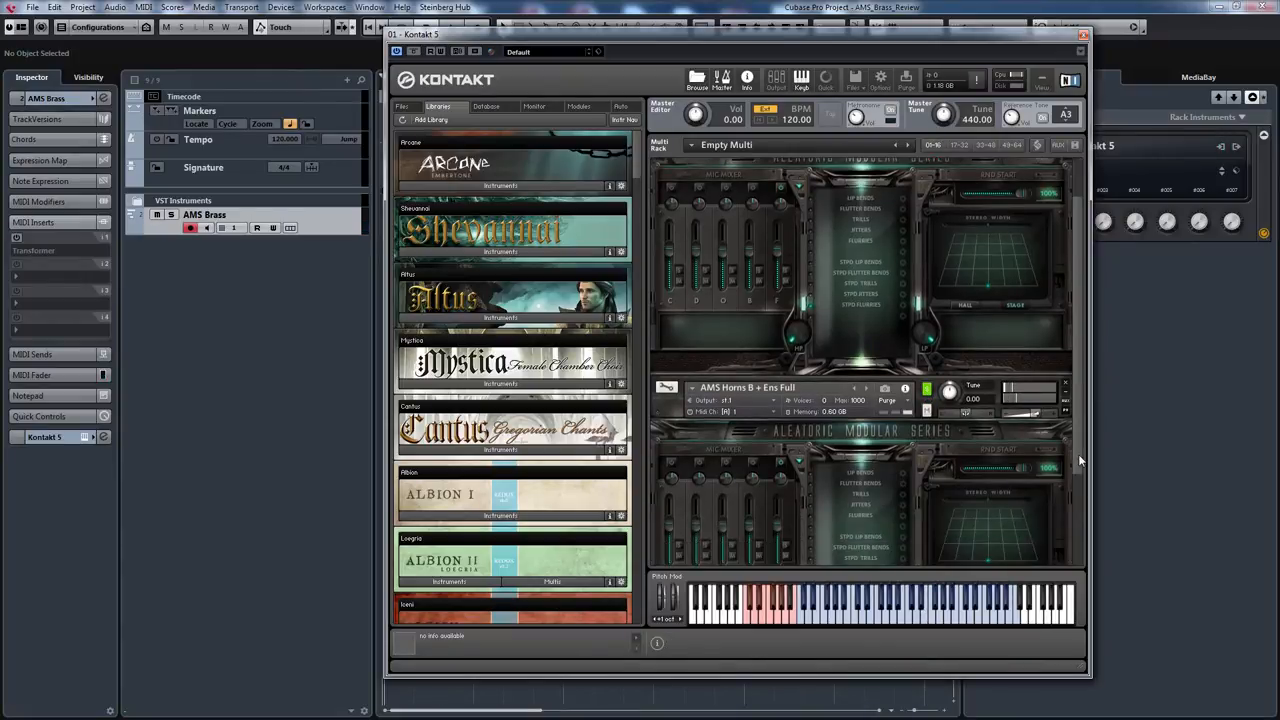
scroll(down, 3)
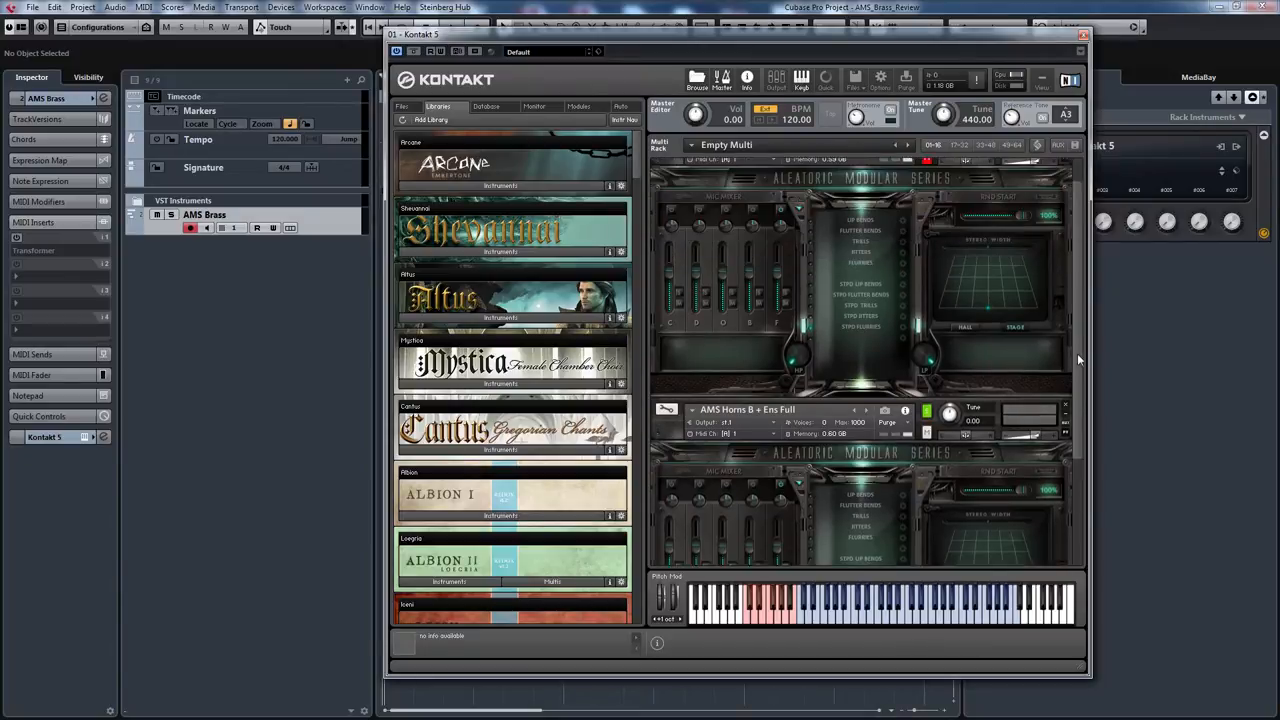
scroll(down, 3)
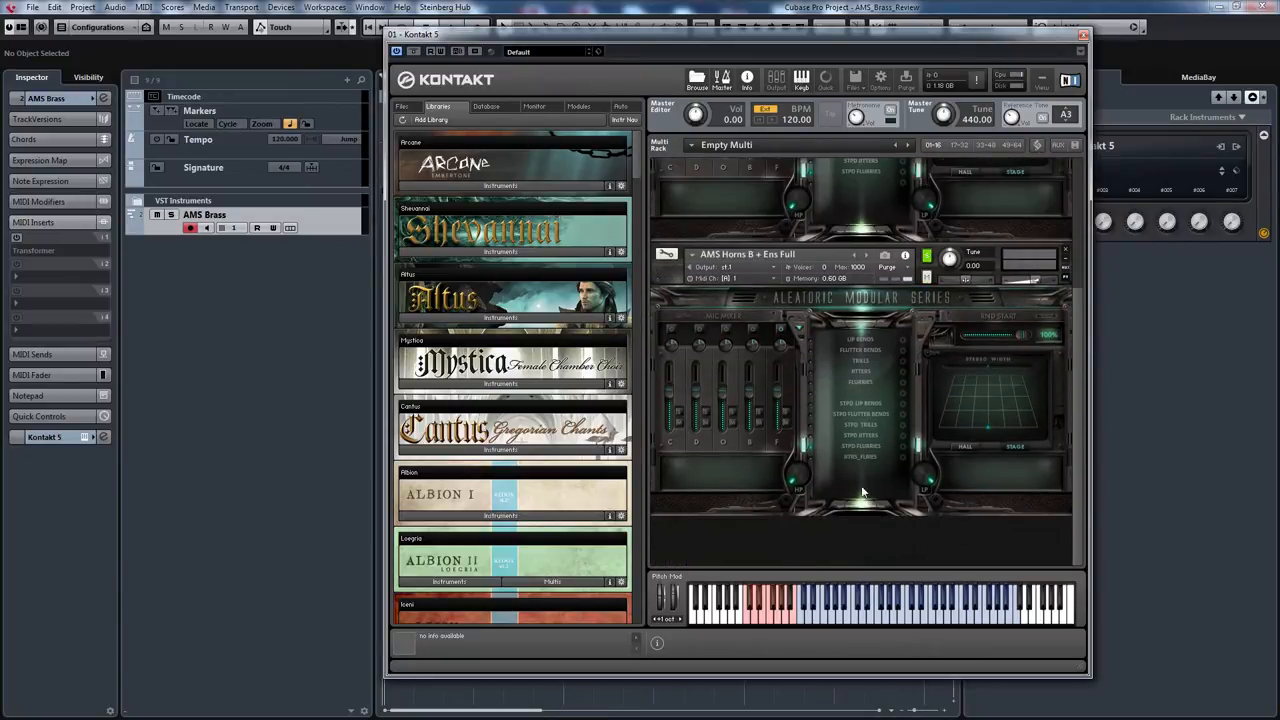
mouse_move(903, 462)
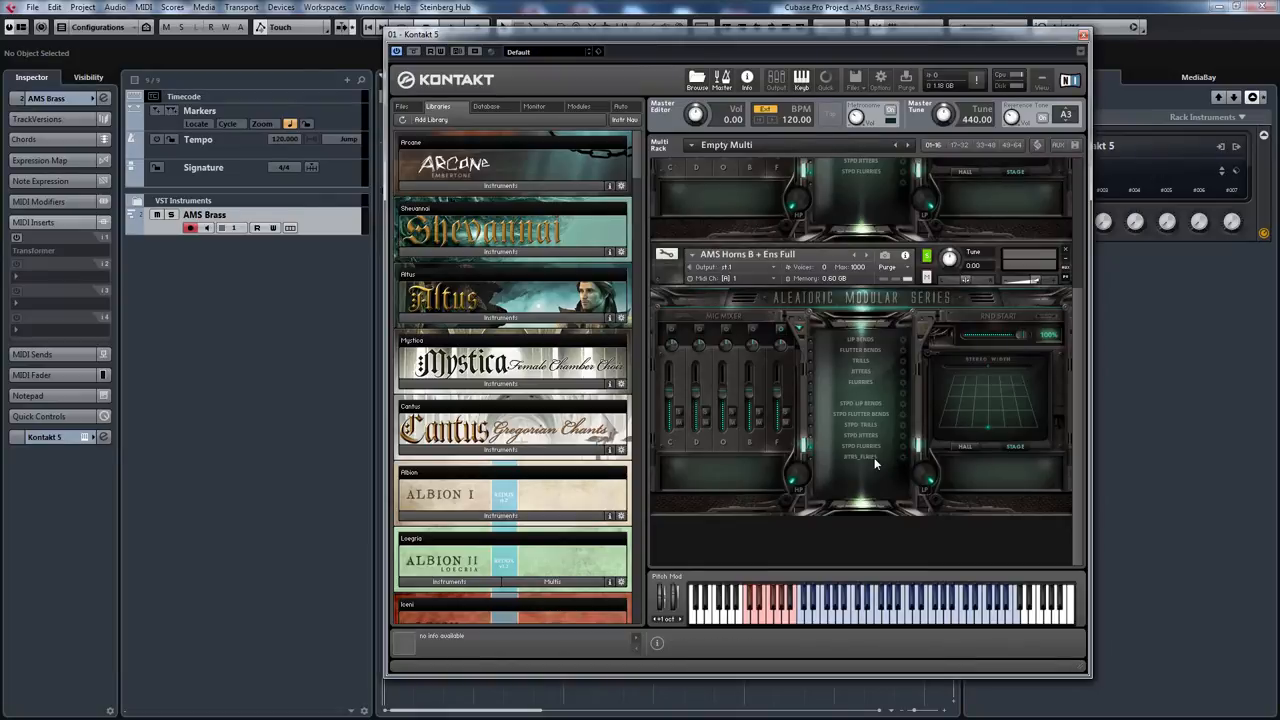
mouse_move(1047, 392)
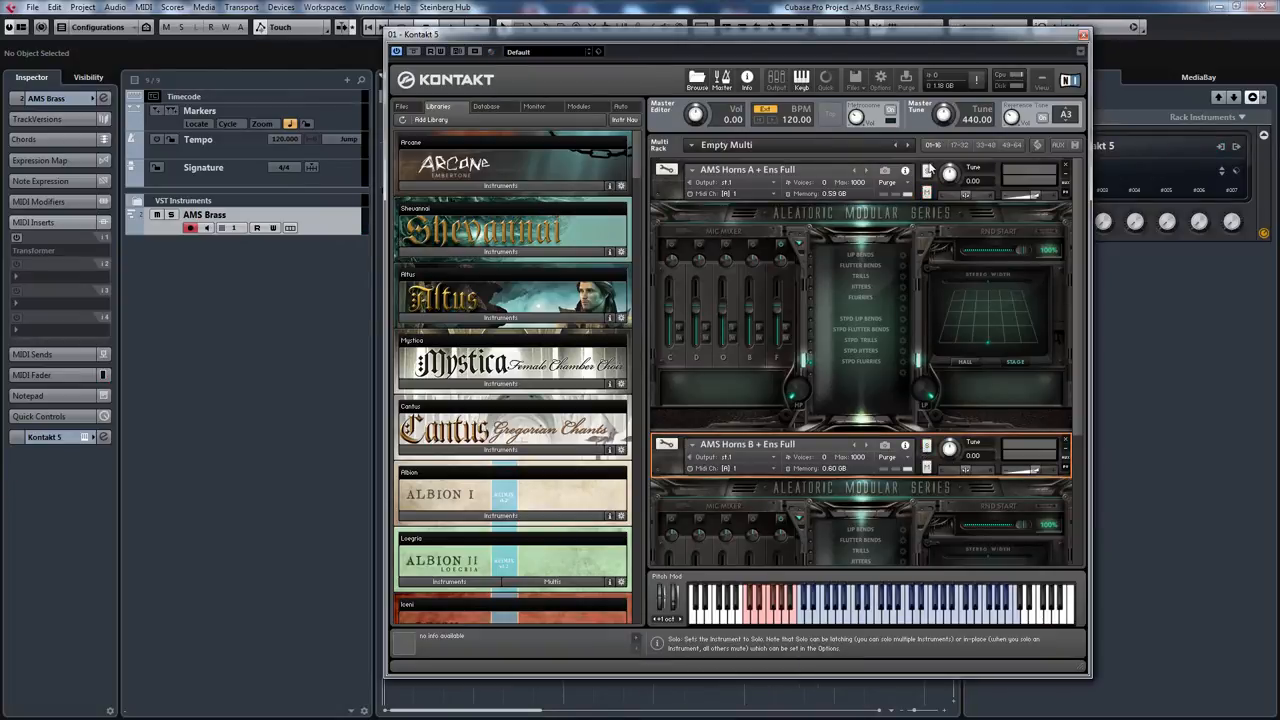
- Solo AMS Horns A + Ens Full, muting Horns B
click(927, 170)
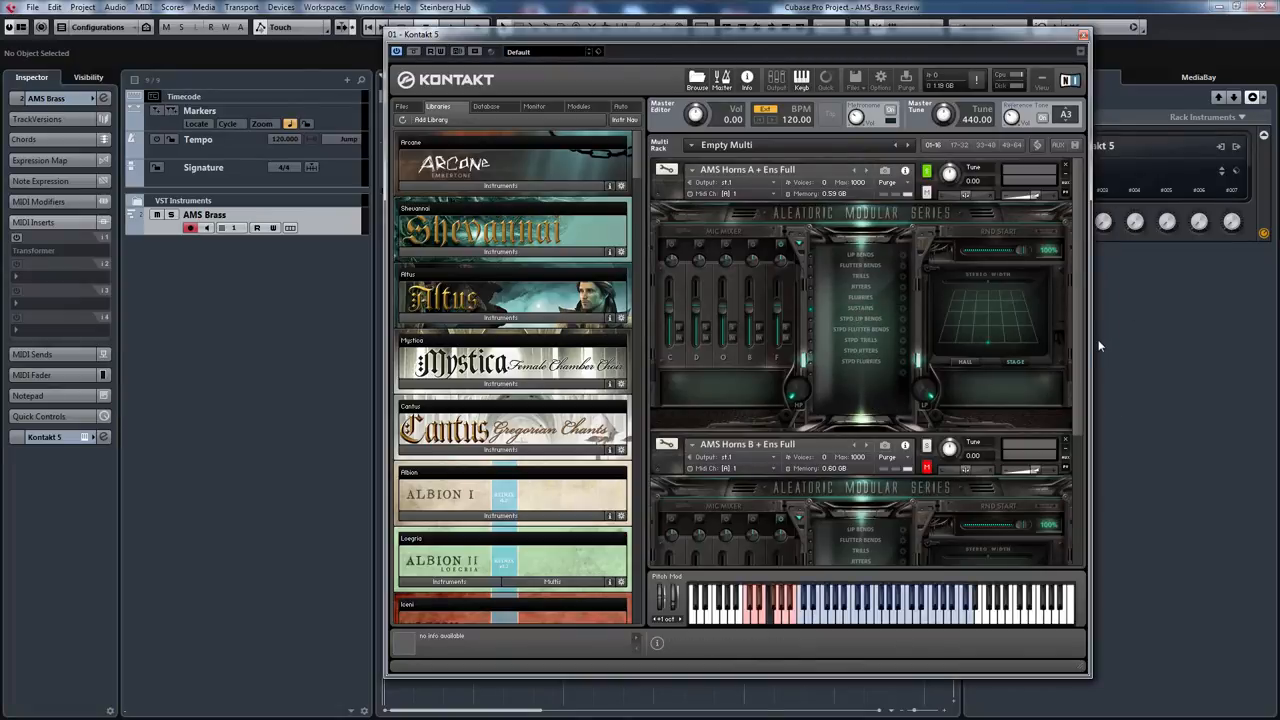
mouse_move(938, 317)
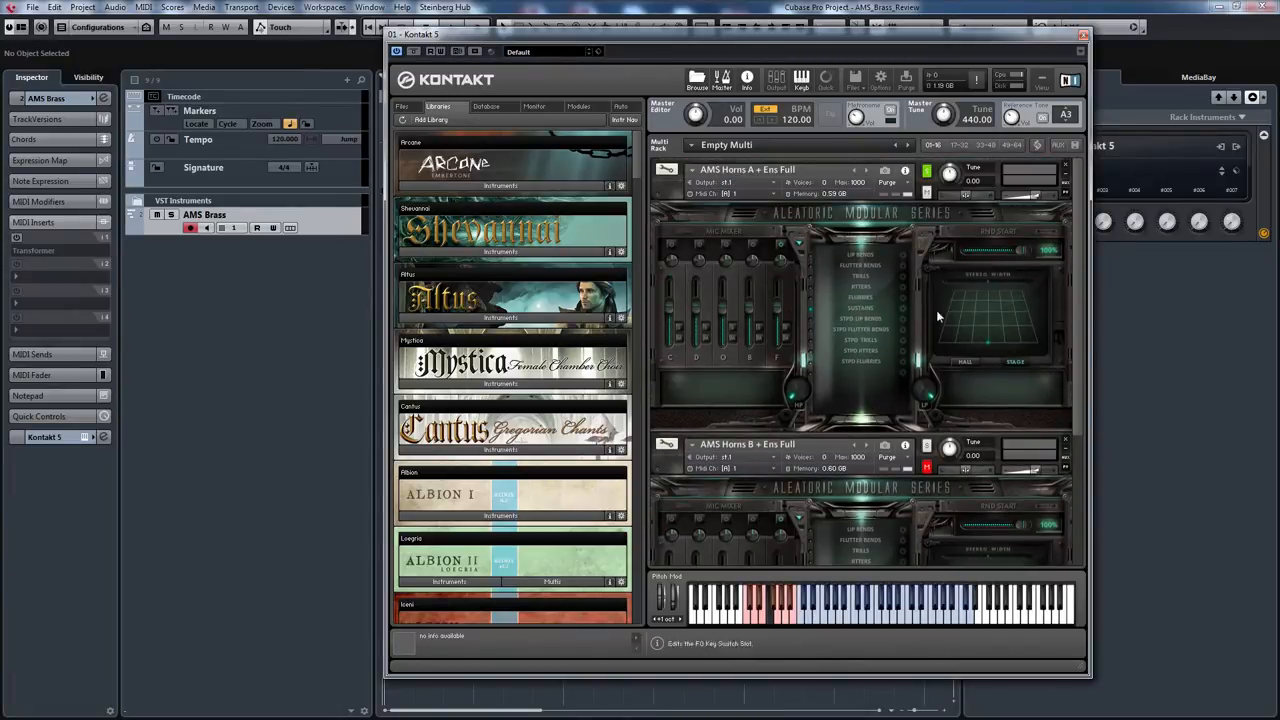
mouse_move(1110, 313)
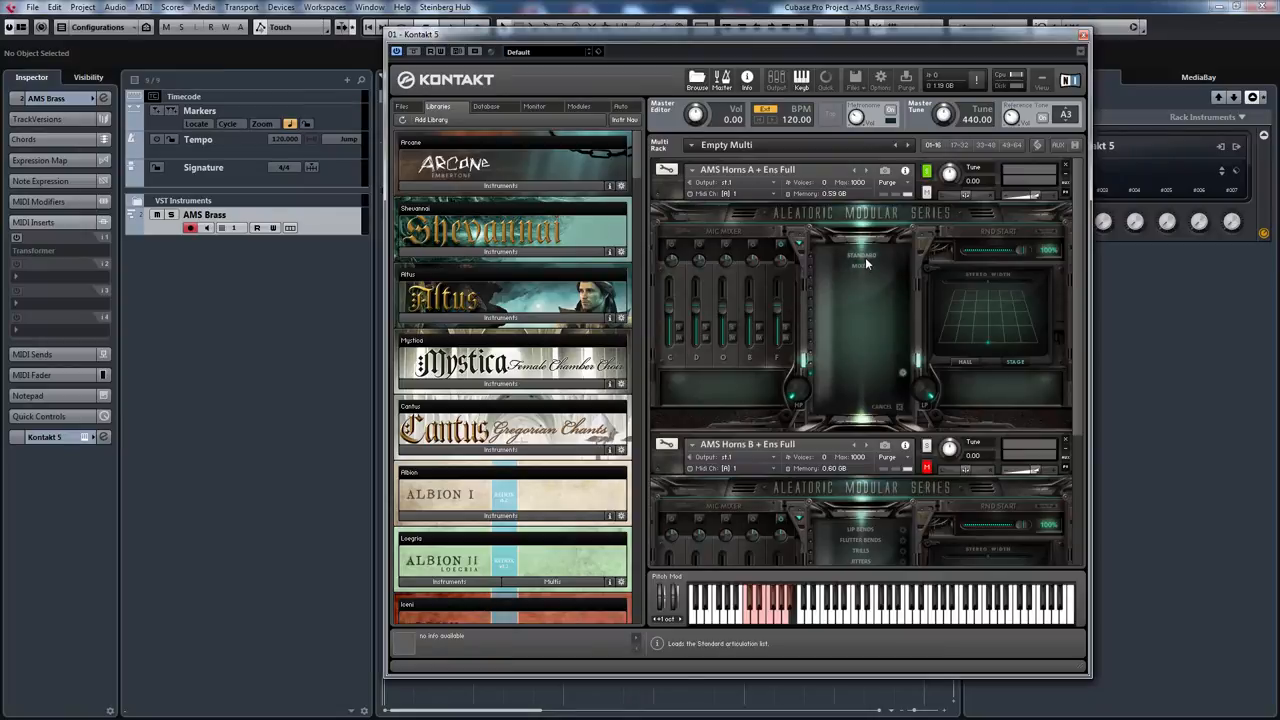
- Load the STANDARD articulation preset and scroll to its Sustains entries
click(860, 254)
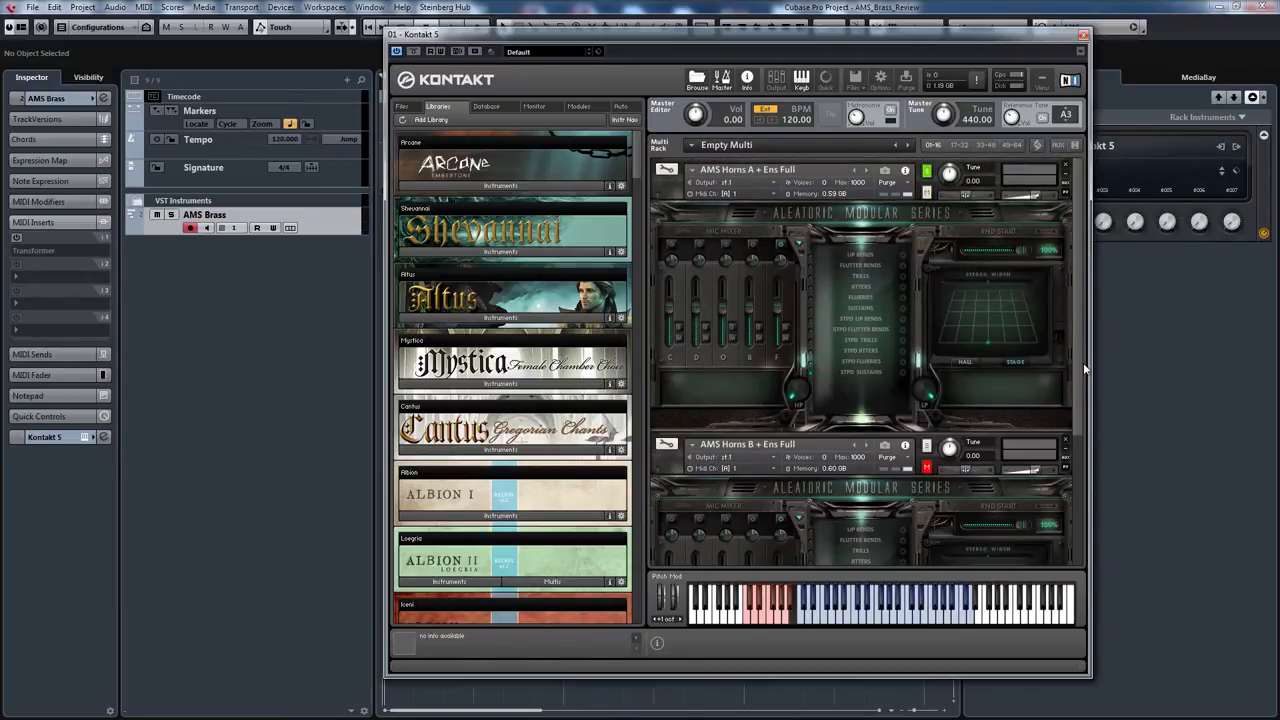
scroll(down, 3)
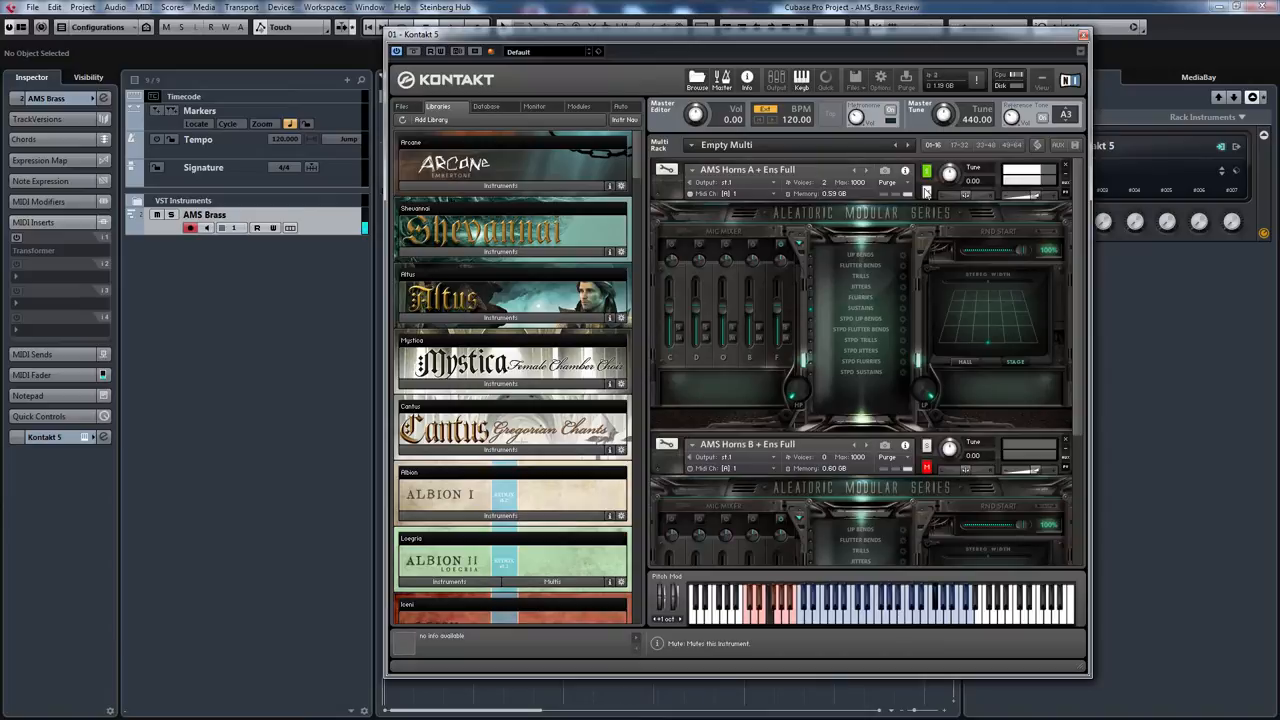
click(926, 444)
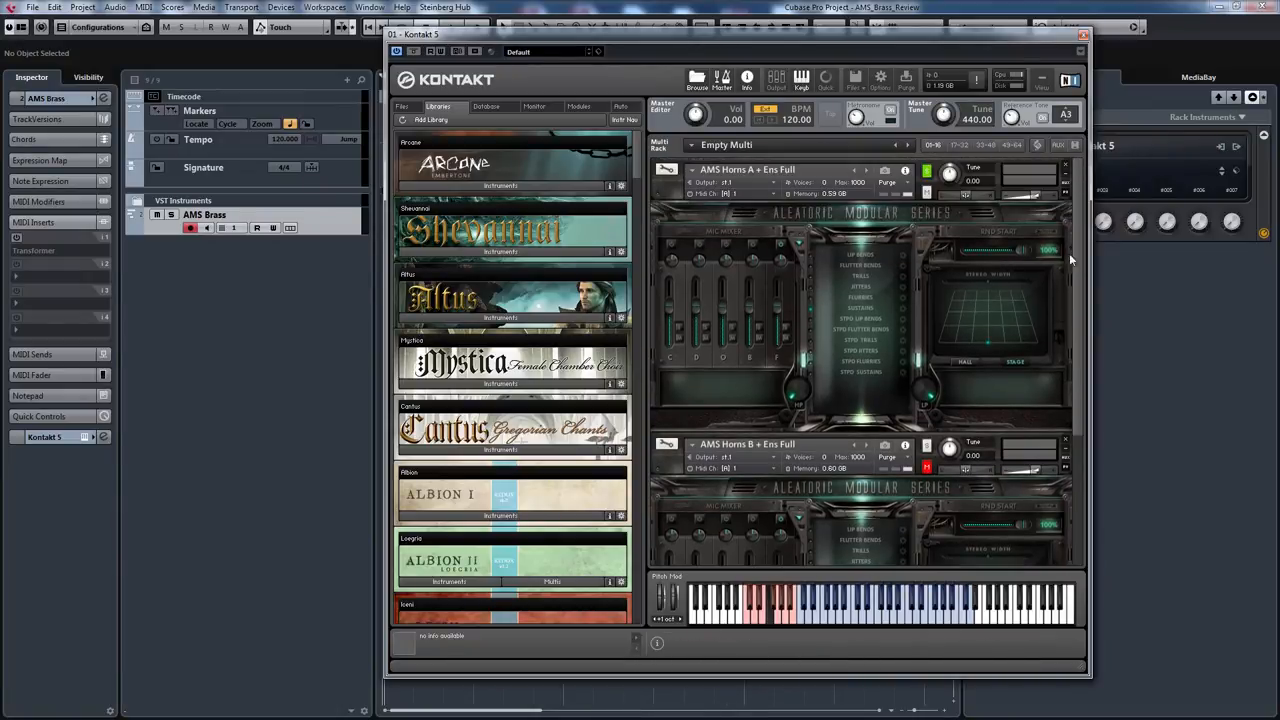
mouse_move(1175, 328)
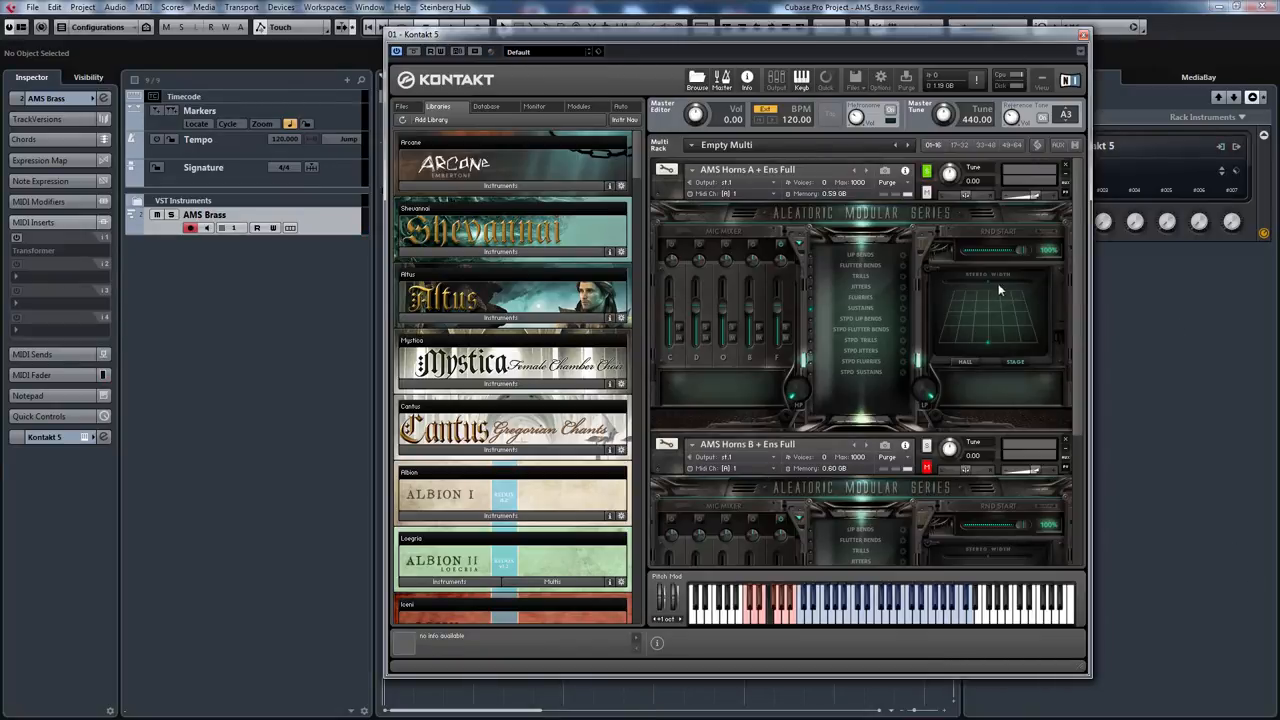
mouse_move(1120, 413)
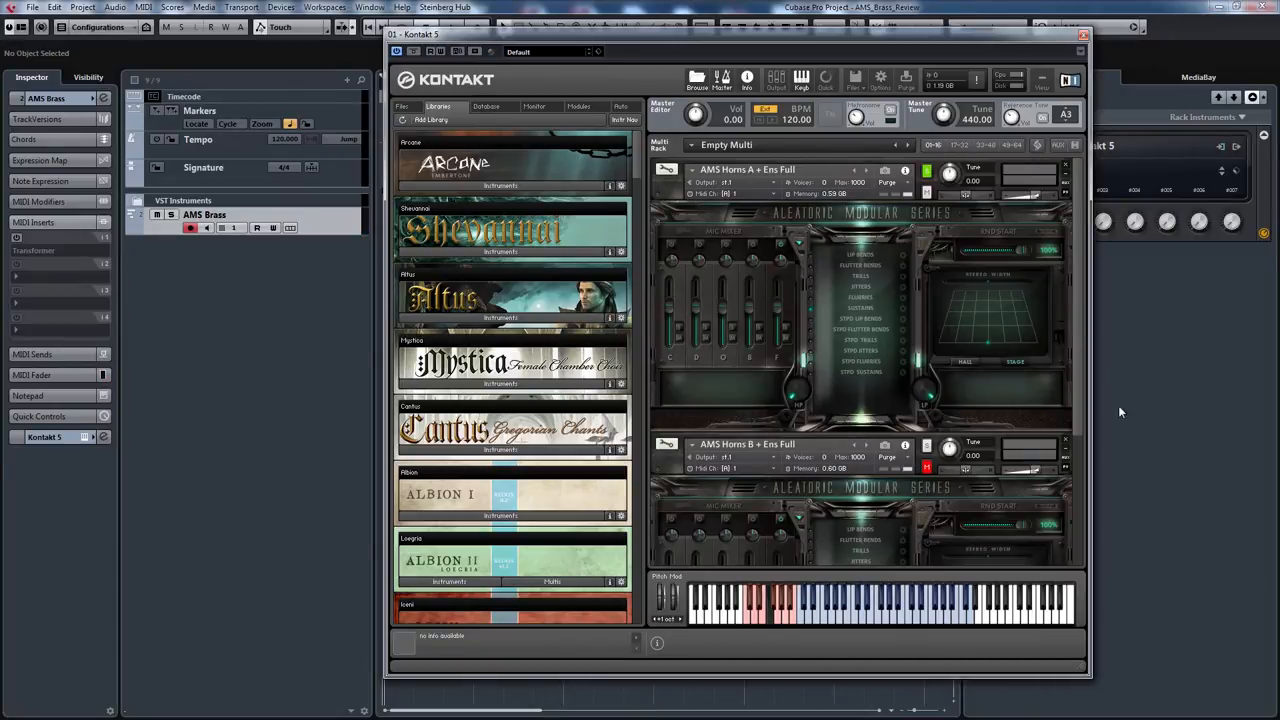
mouse_move(818, 267)
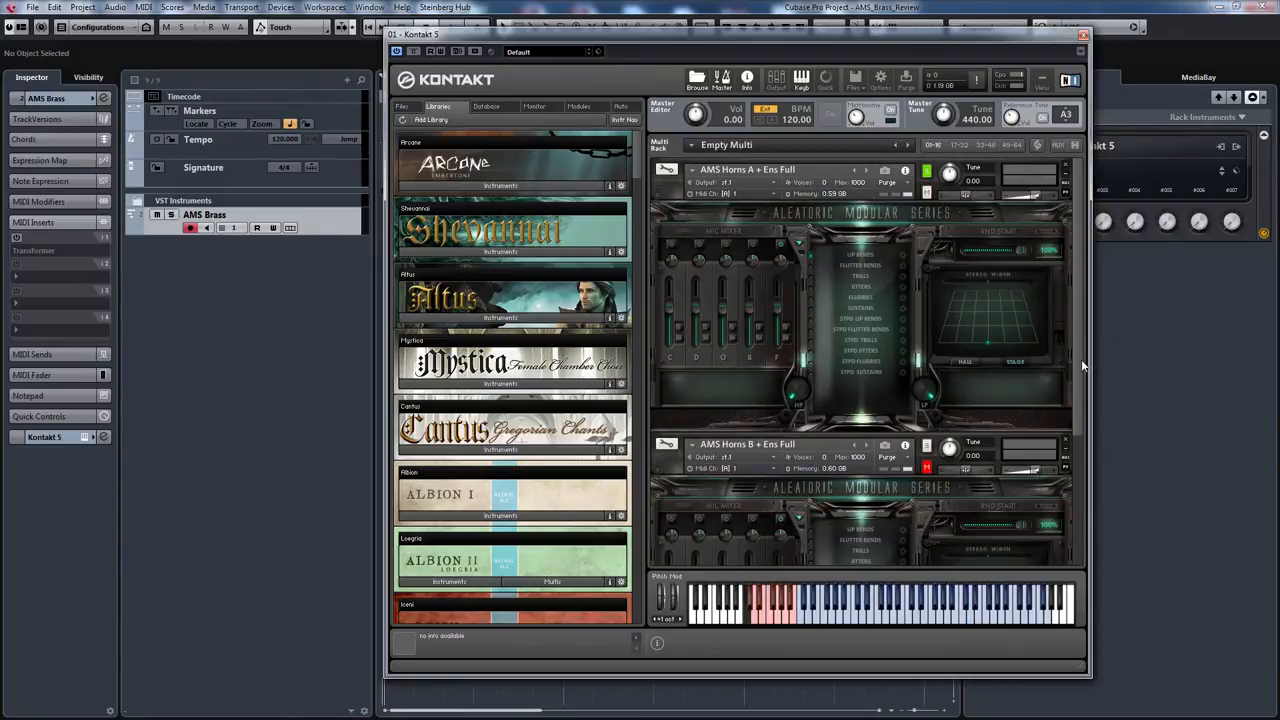
mouse_move(862, 265)
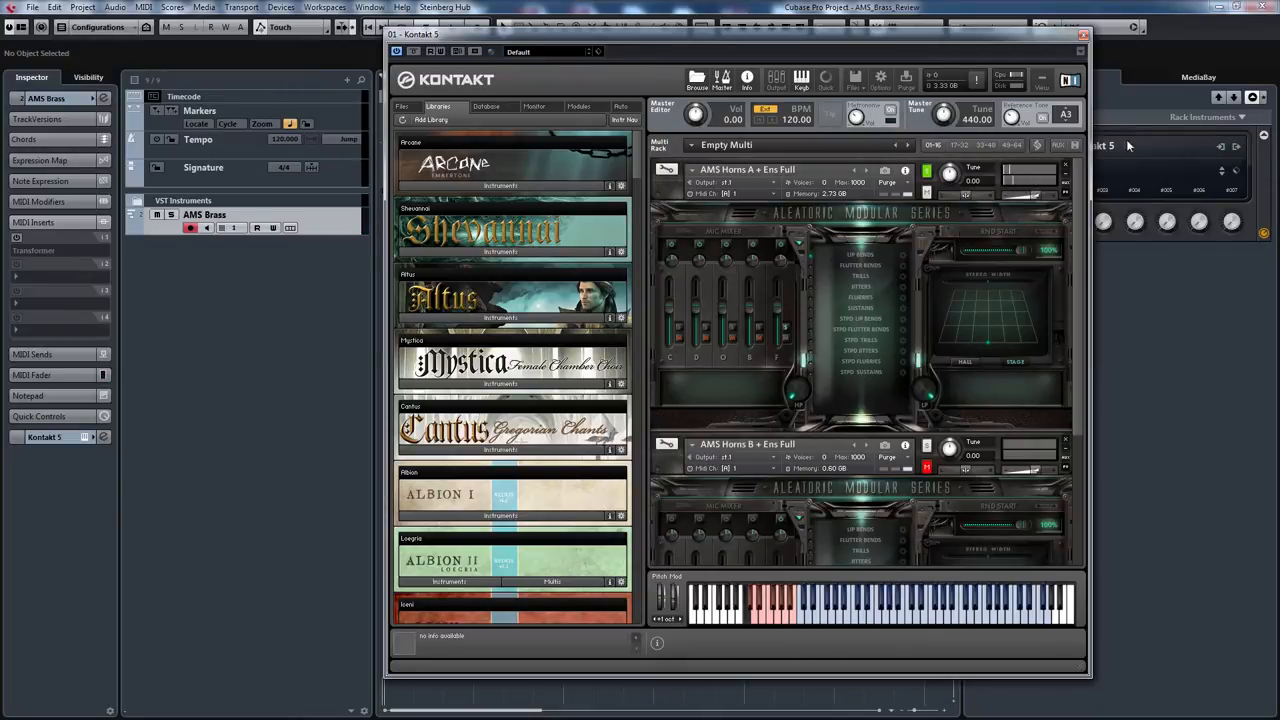
mouse_move(748, 300)
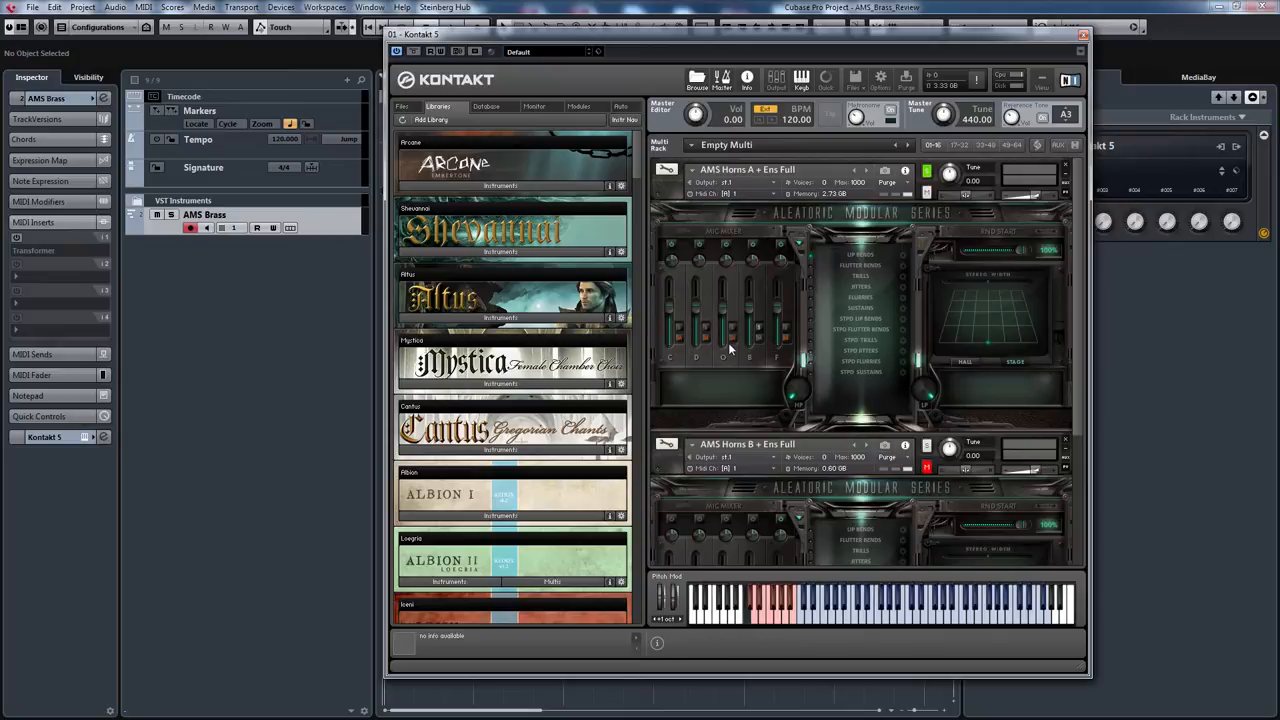
mouse_move(647, 328)
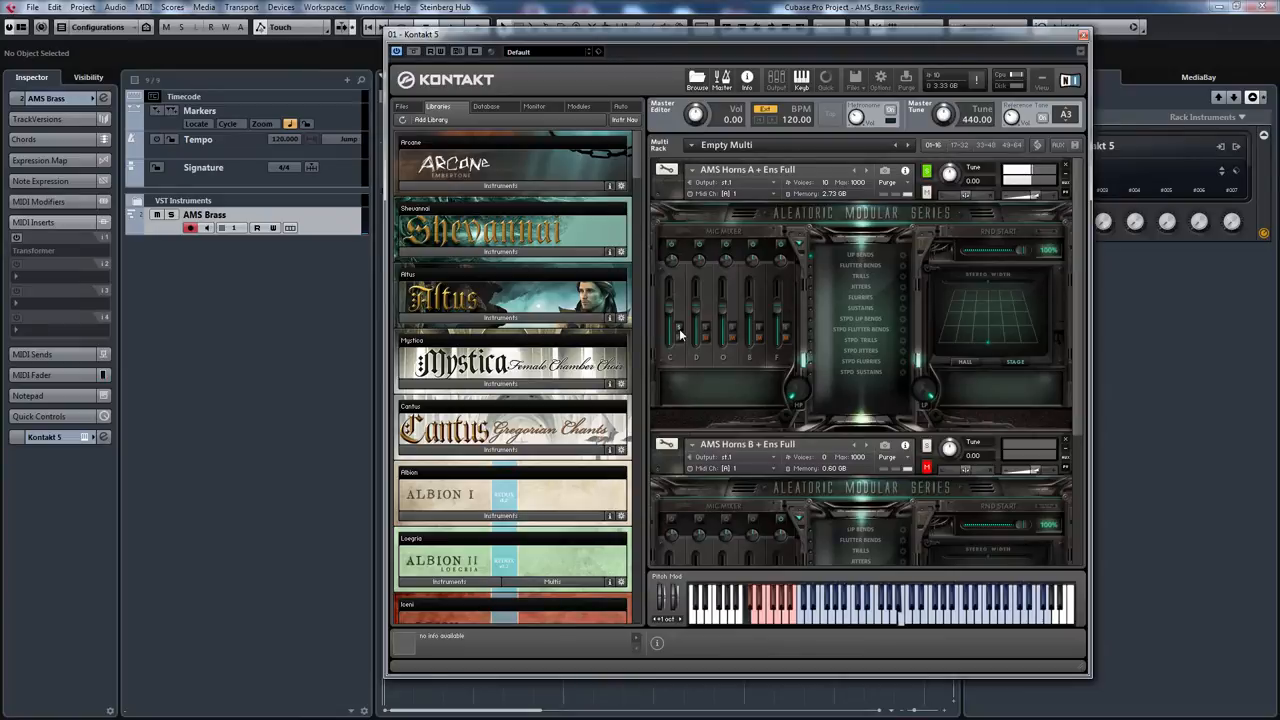
mouse_move(740, 334)
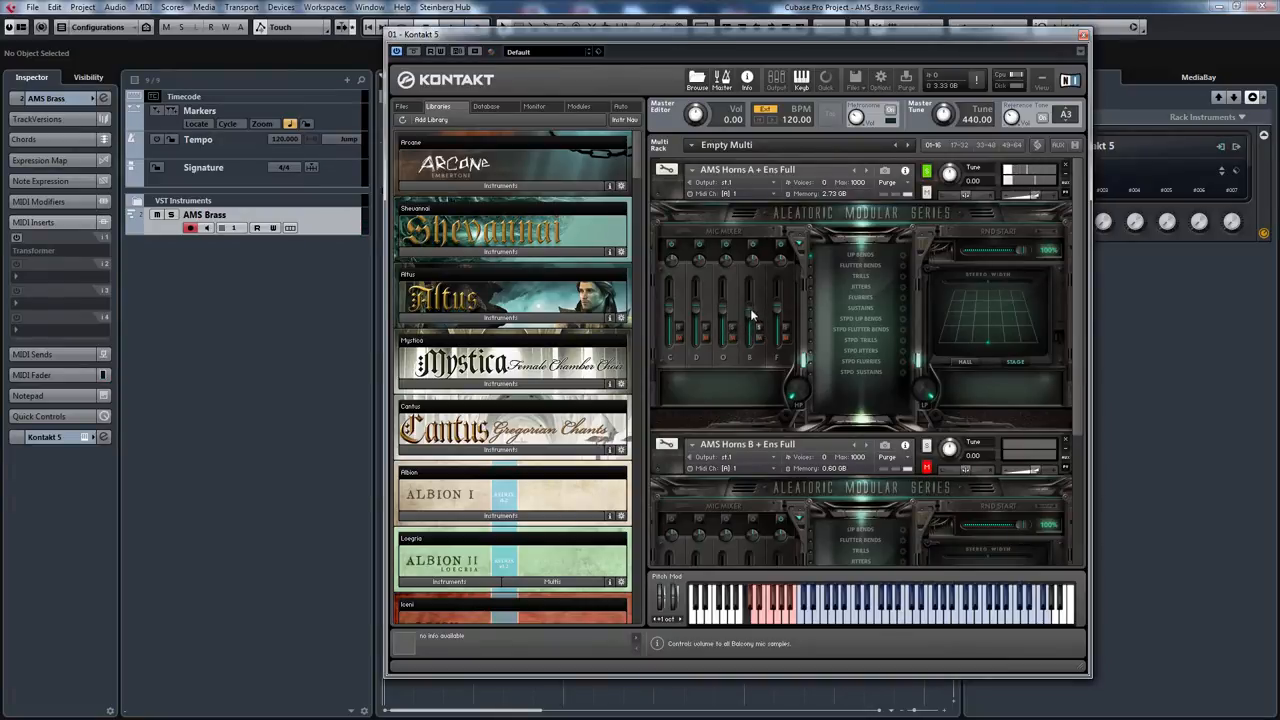
mouse_move(810, 273)
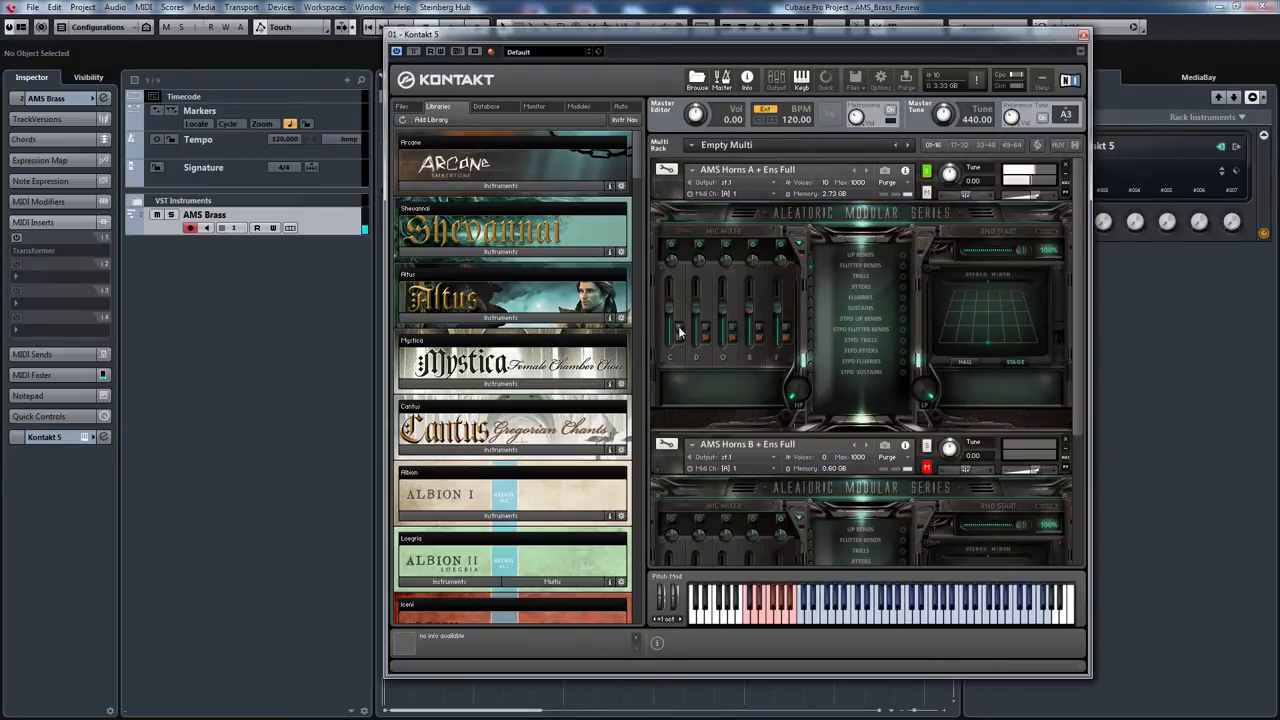
mouse_move(707, 332)
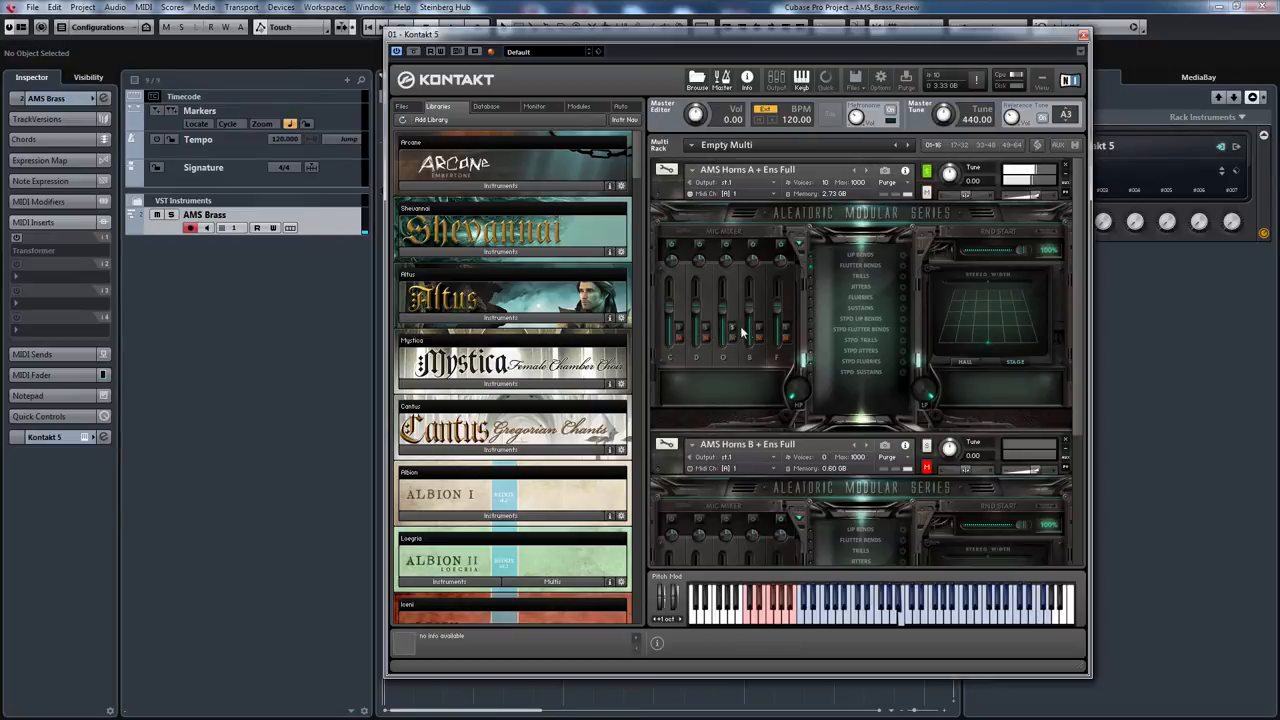
mouse_move(785, 332)
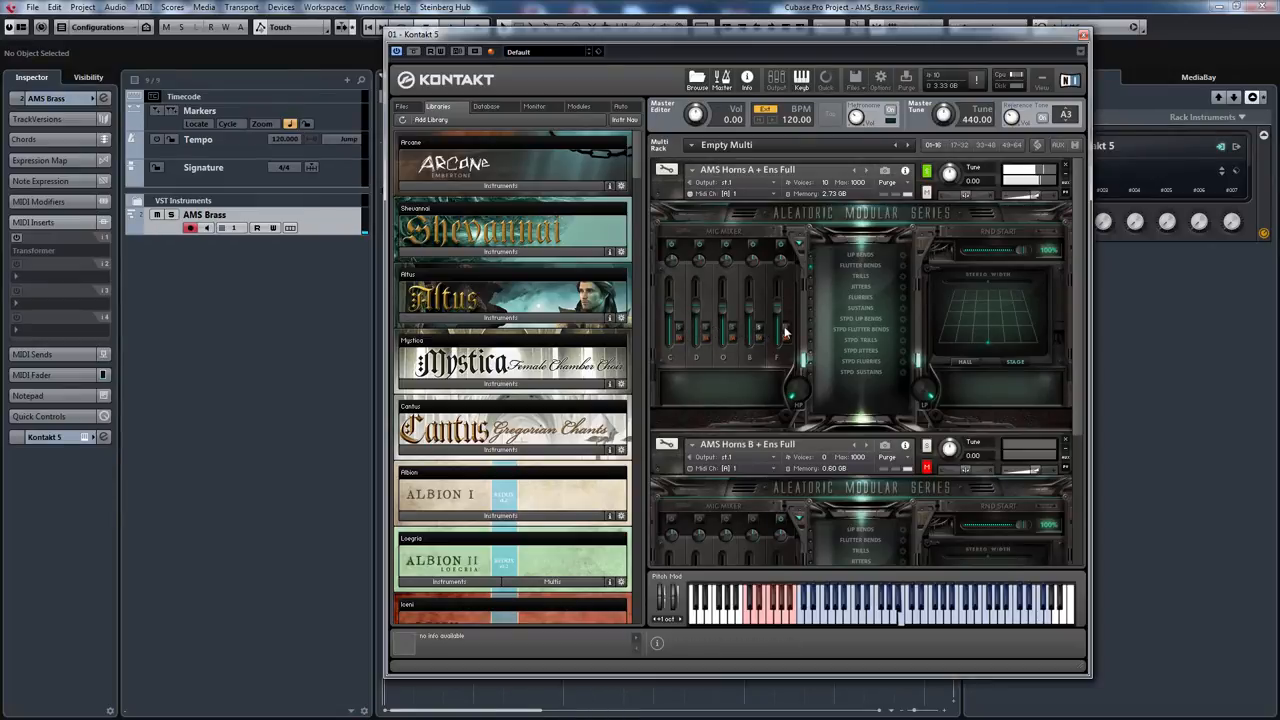
mouse_move(677, 325)
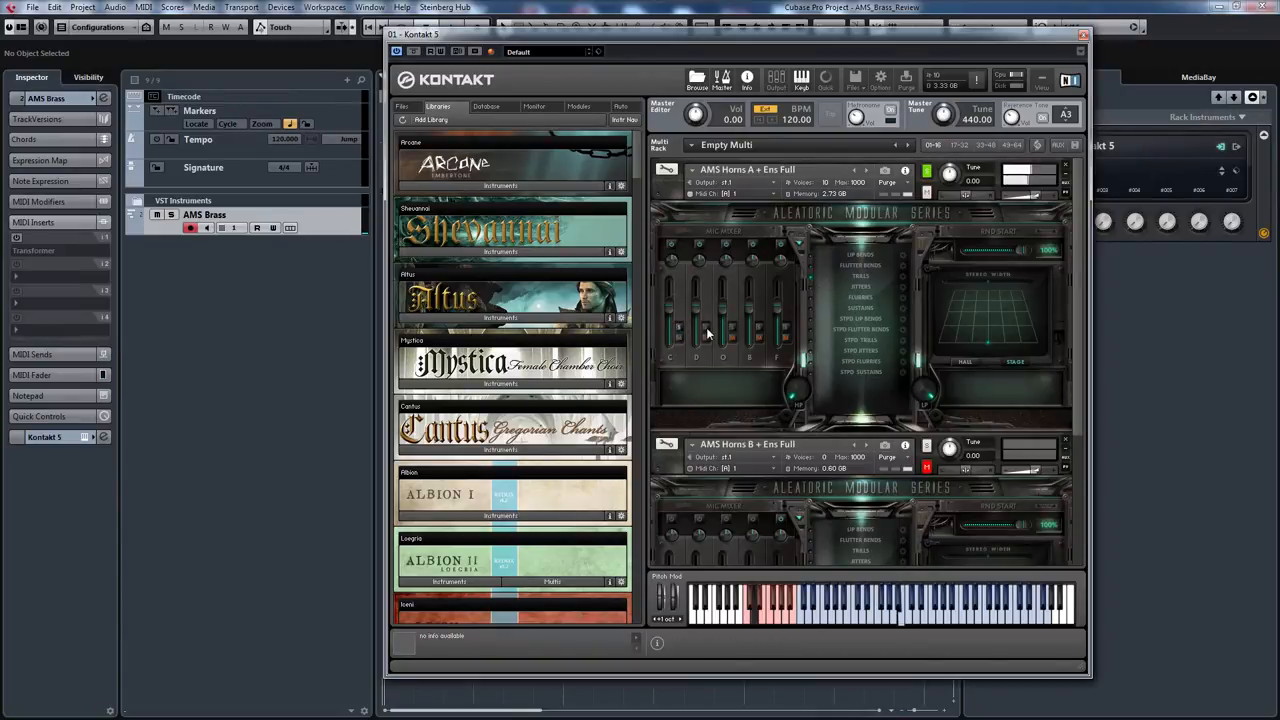
mouse_move(765, 329)
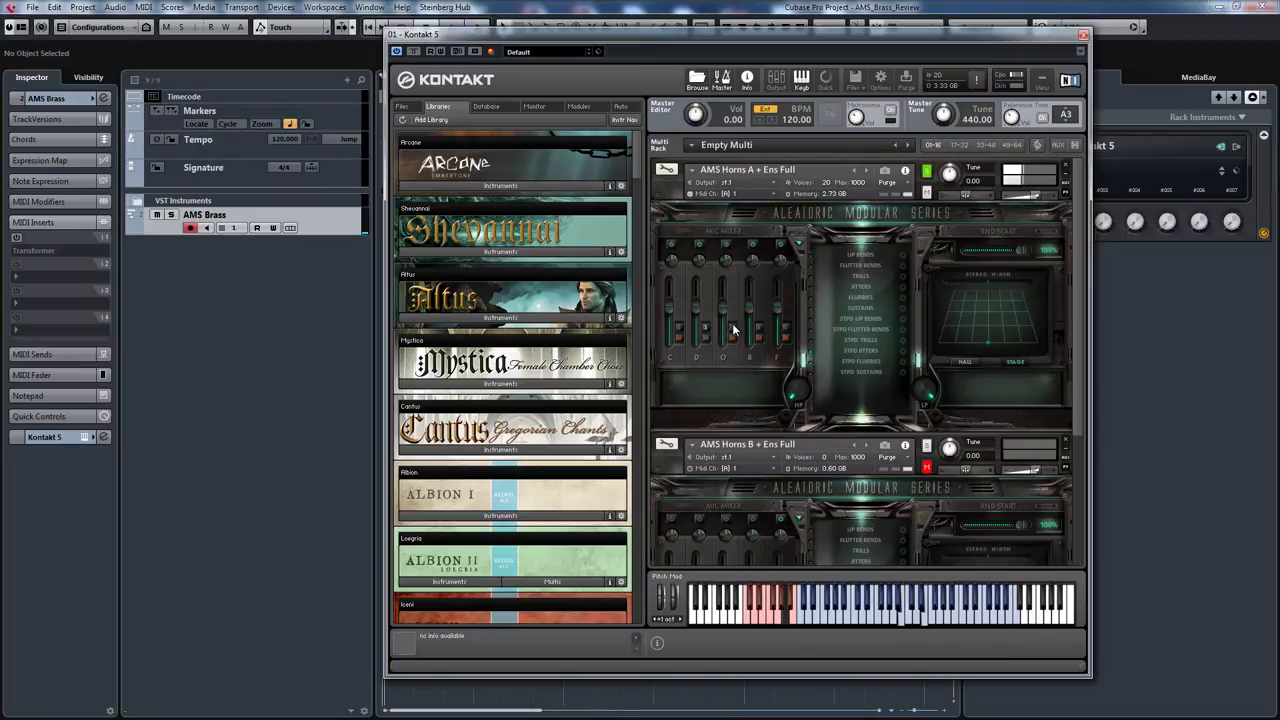
mouse_move(752, 323)
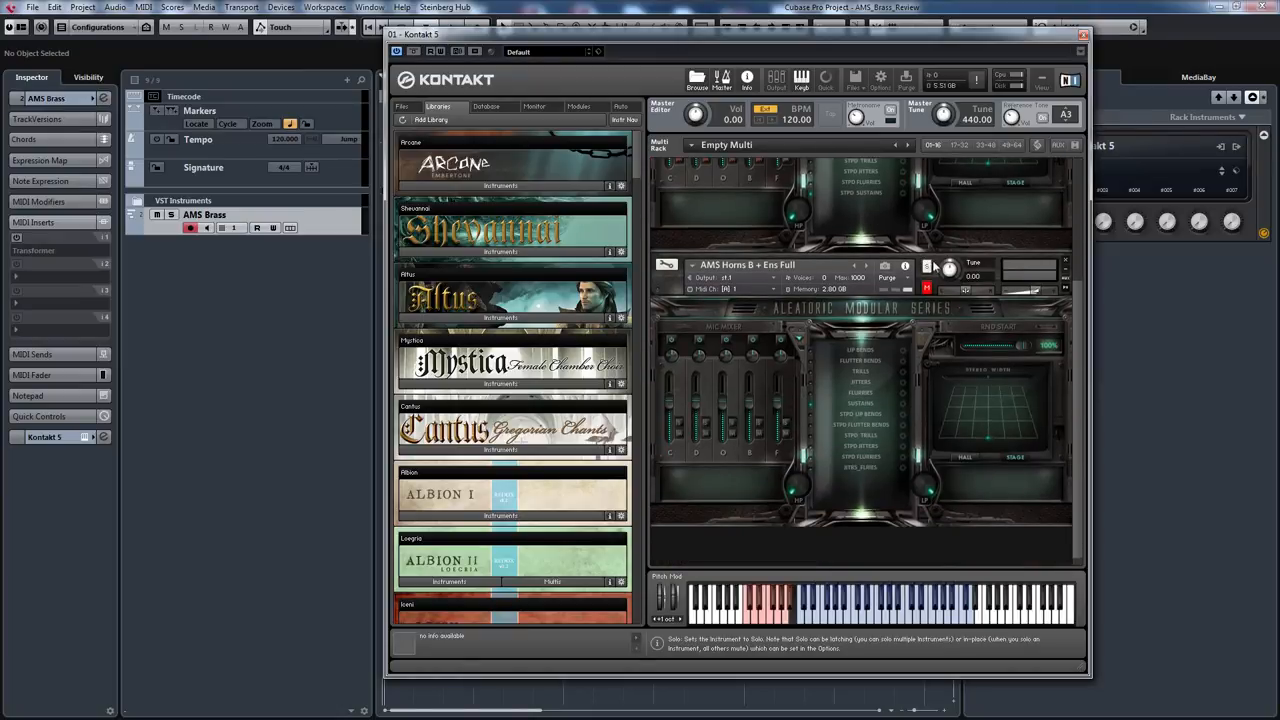
- Briefly solo Horns B, then solo Horns A + Ens Full again
click(925, 278)
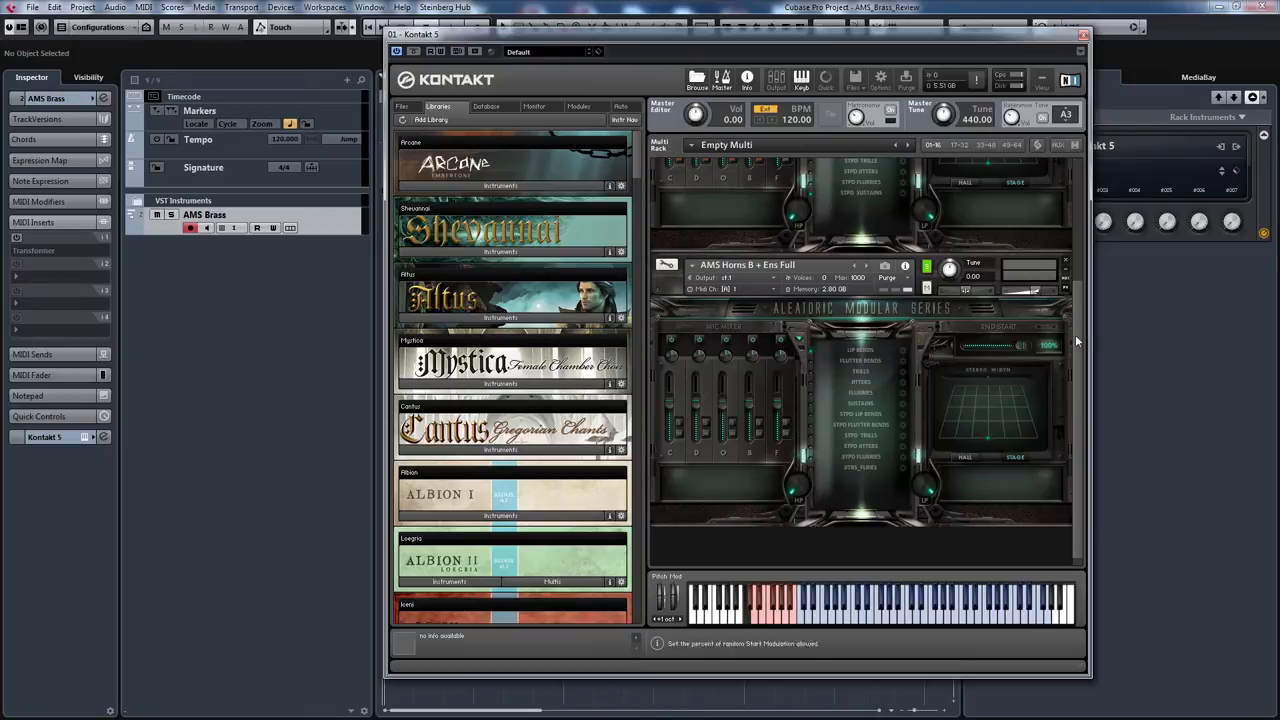
mouse_move(697, 375)
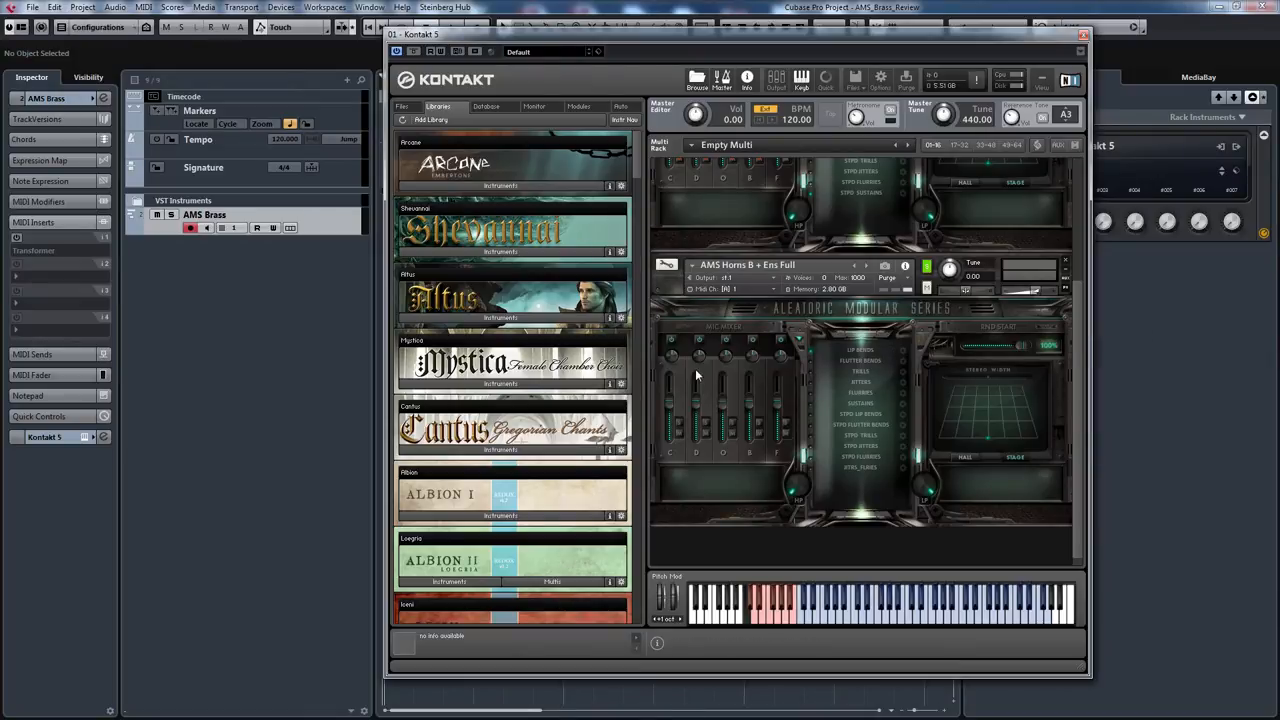
mouse_move(680, 422)
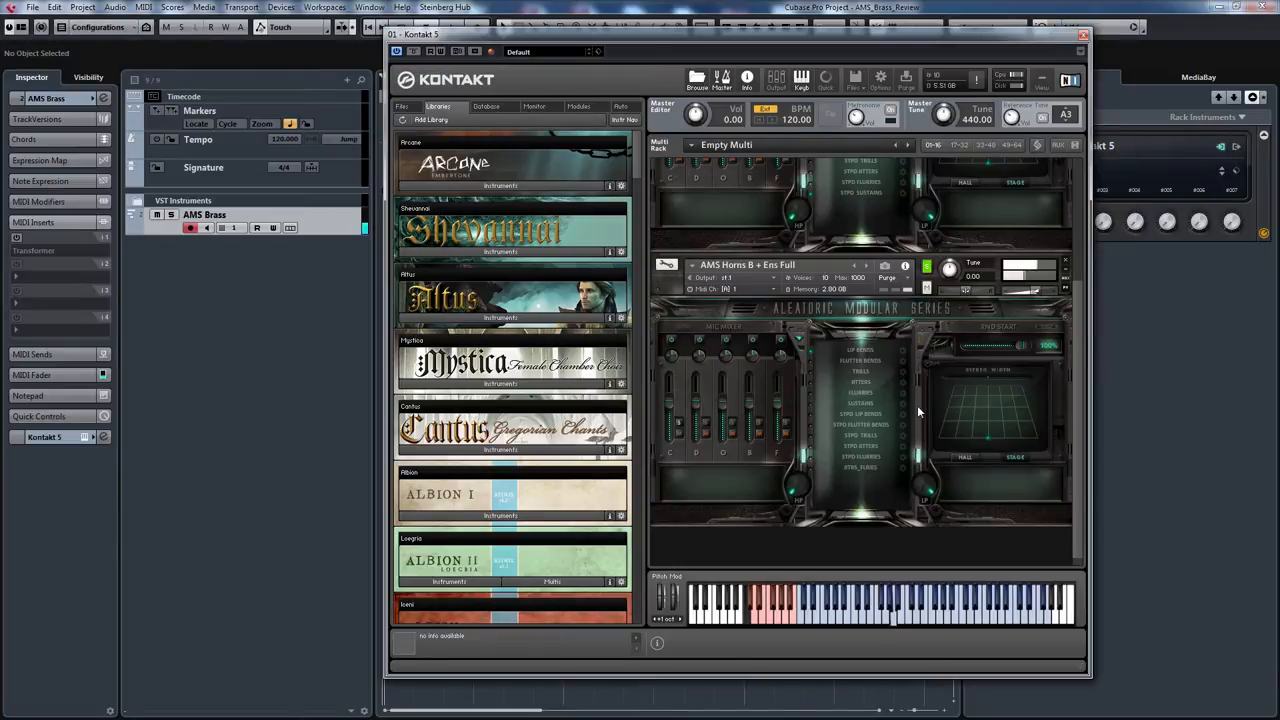
mouse_move(700, 421)
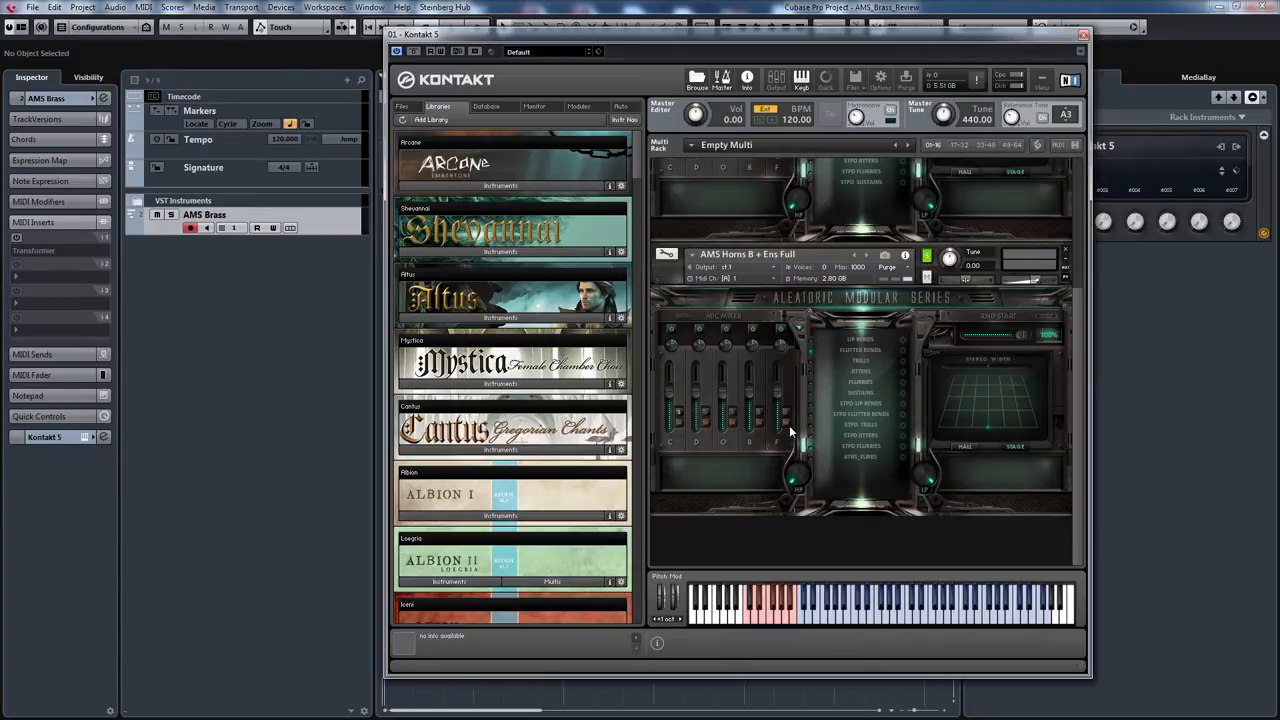
mouse_move(745, 400)
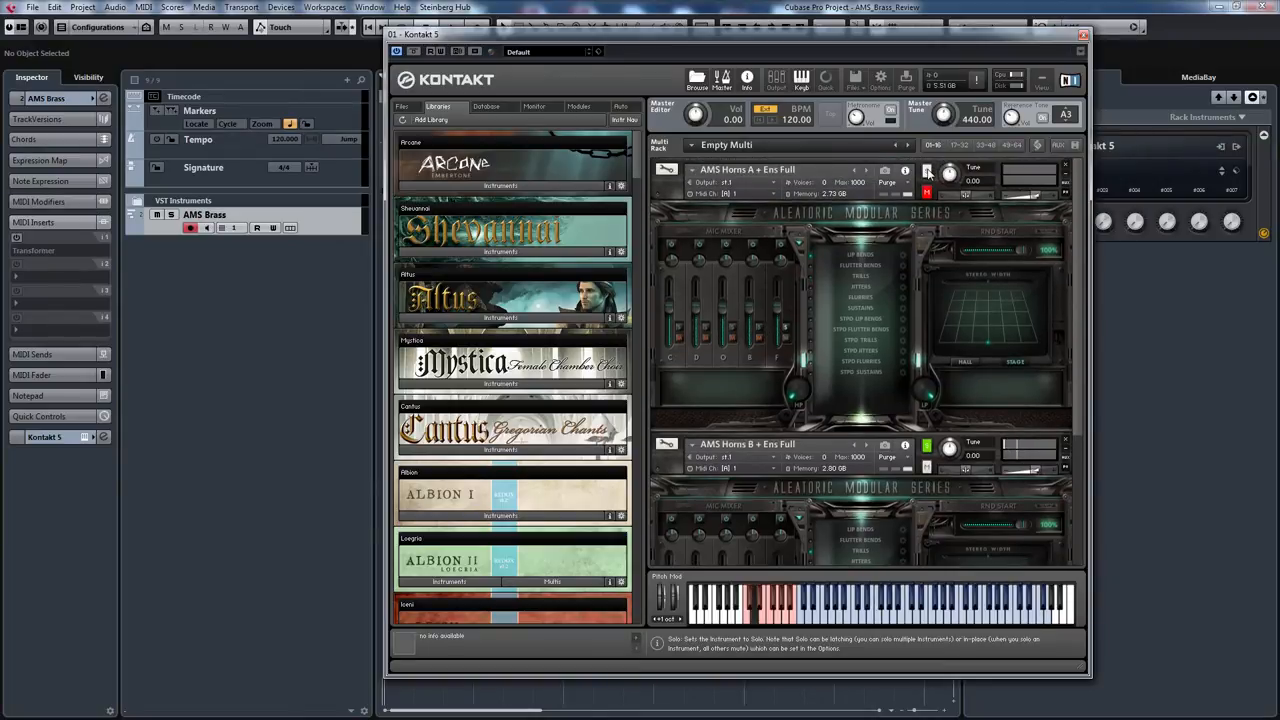
click(926, 168)
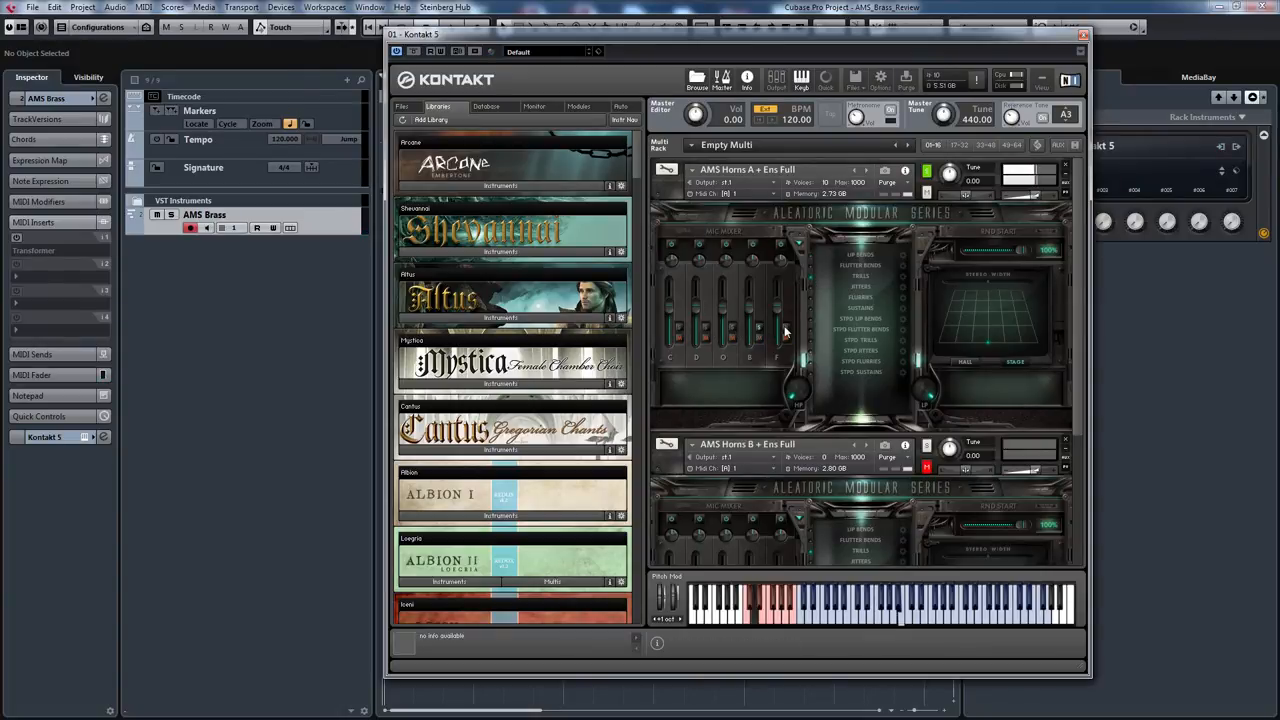
mouse_move(927, 445)
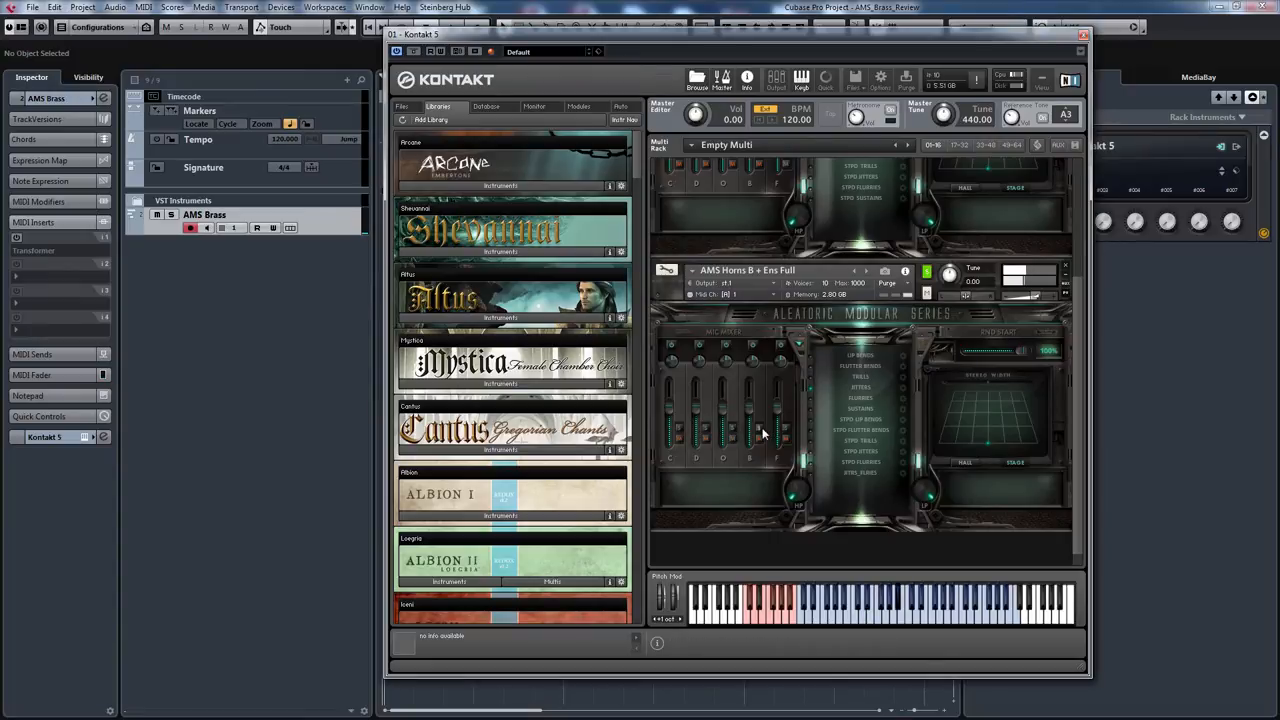
mouse_move(875, 420)
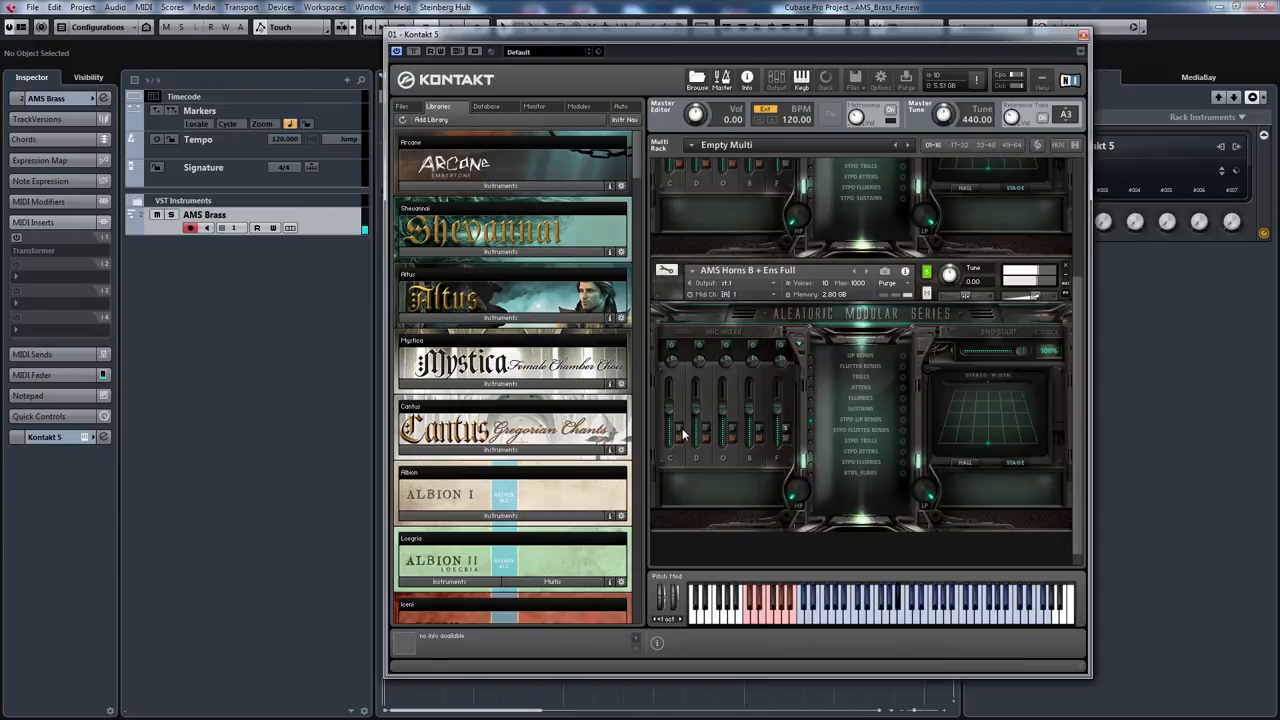
mouse_move(765, 430)
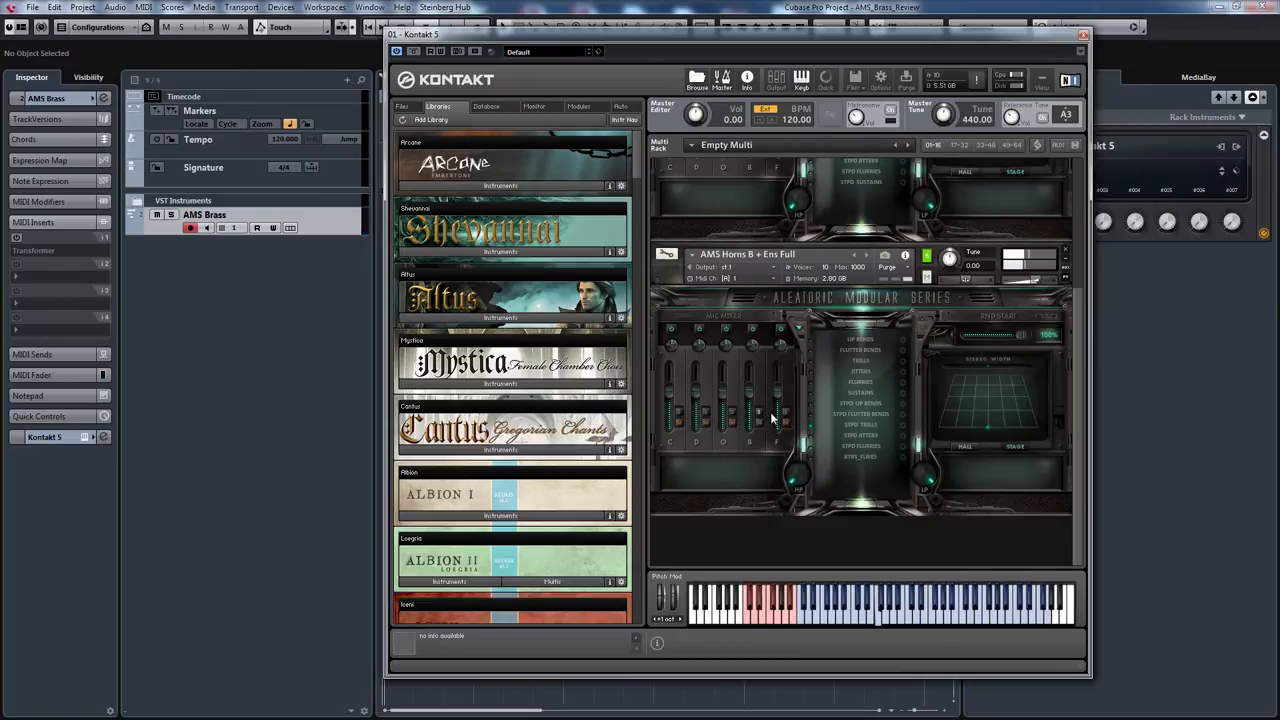
mouse_move(688, 413)
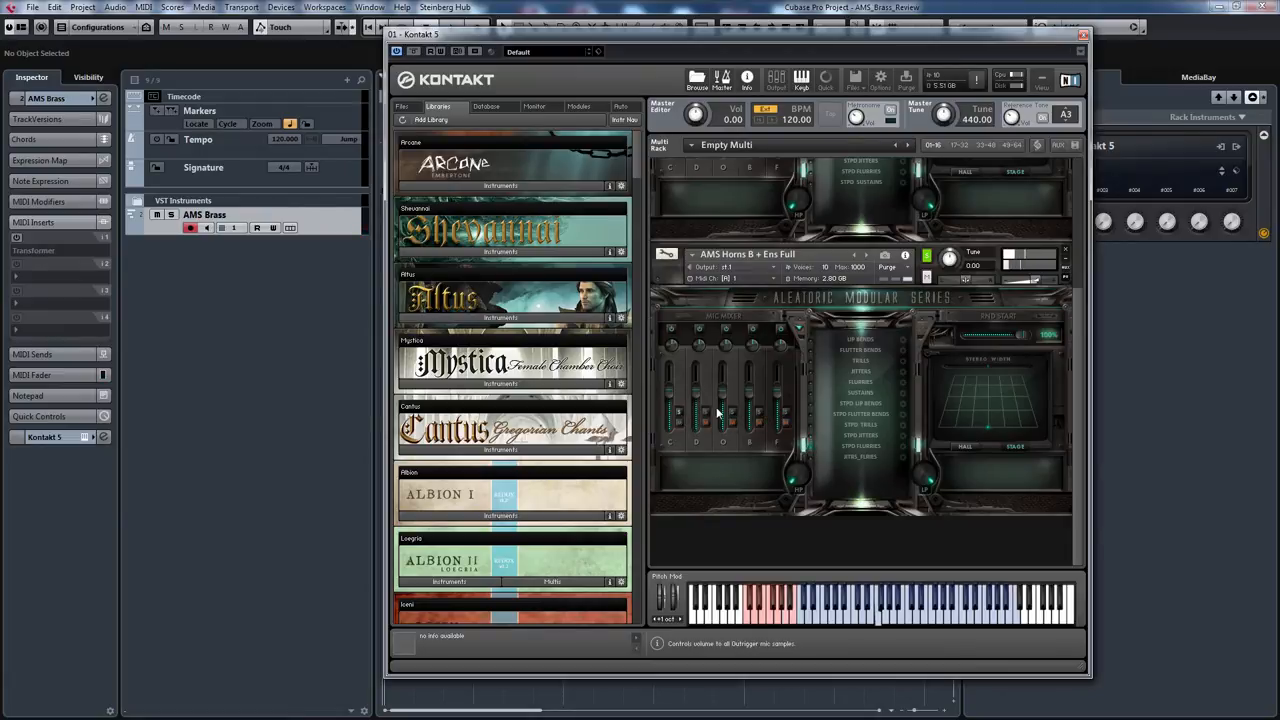
mouse_move(789, 417)
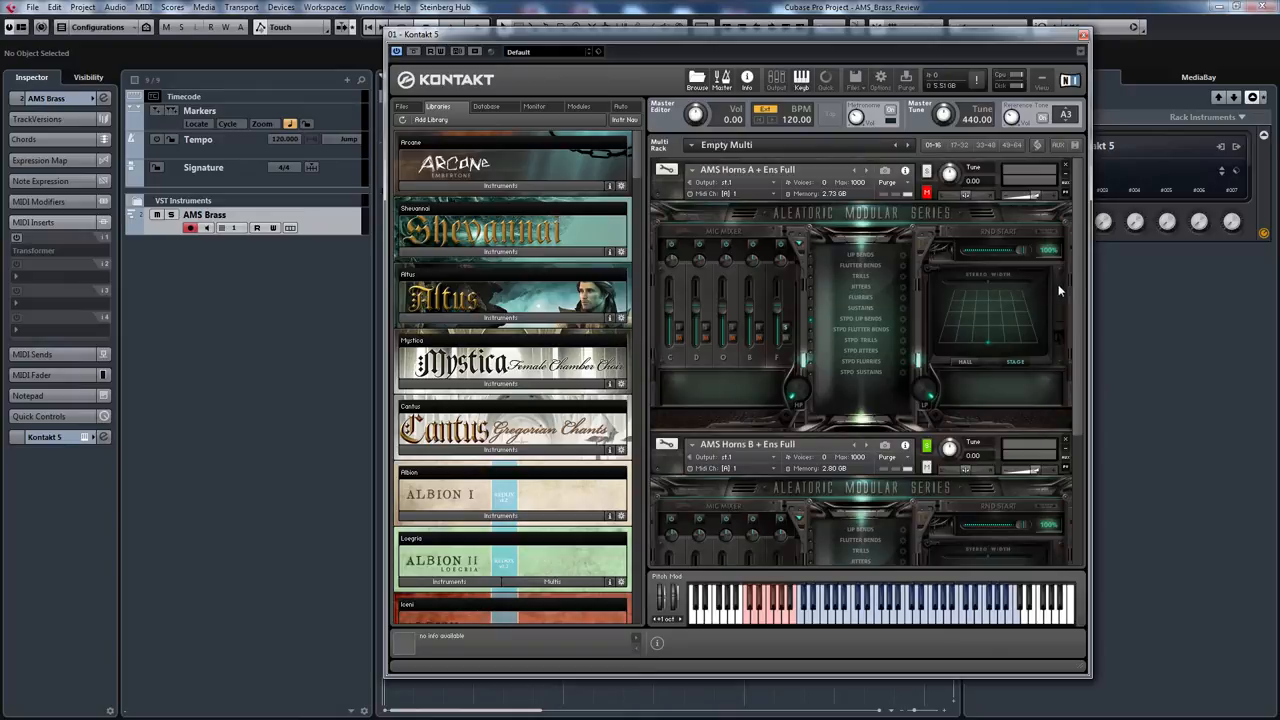
mouse_move(1105, 673)
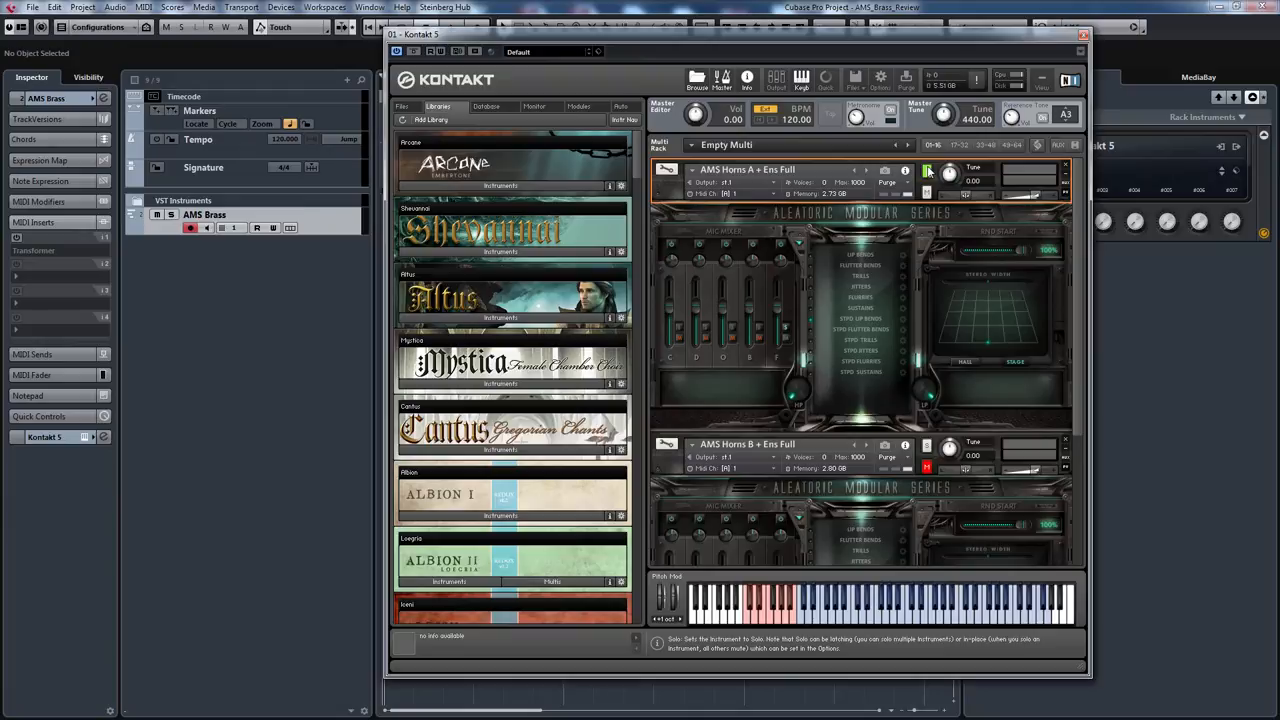
- Use the Horns A + Ens Full solo button, leaving Horns B muted
click(925, 170)
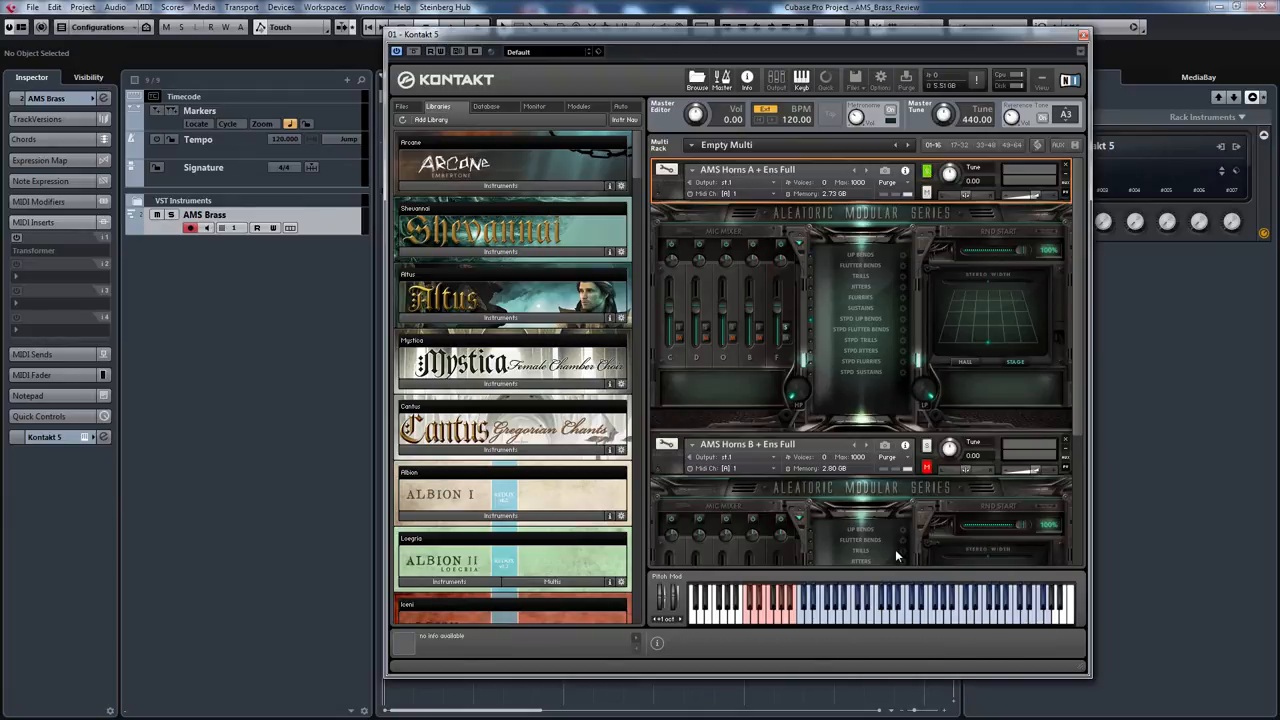
mouse_move(783, 230)
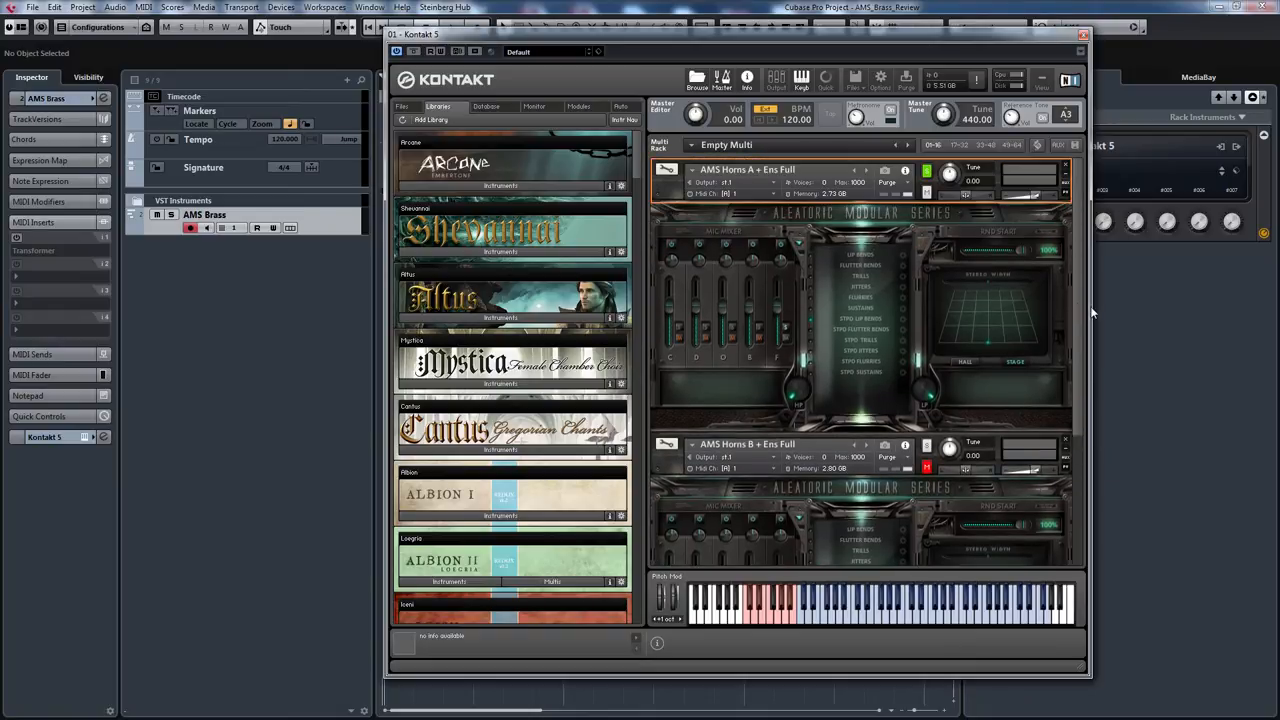
mouse_move(1013, 248)
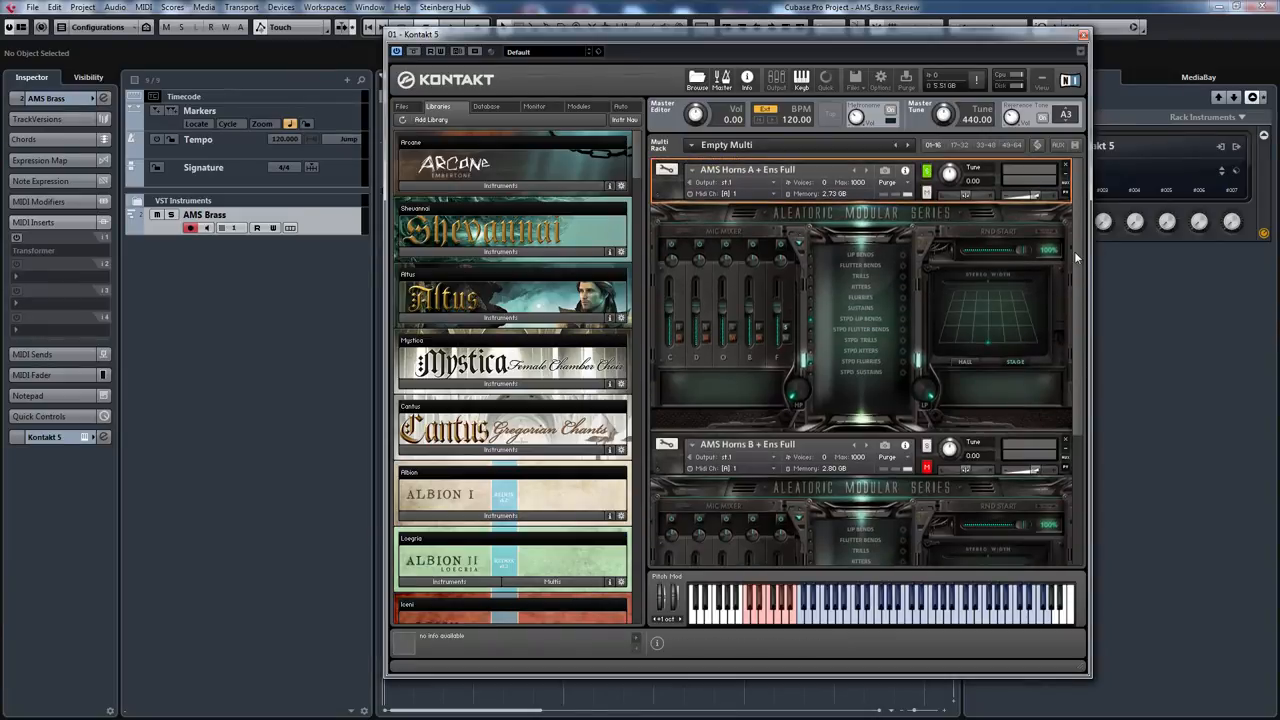
mouse_move(797, 312)
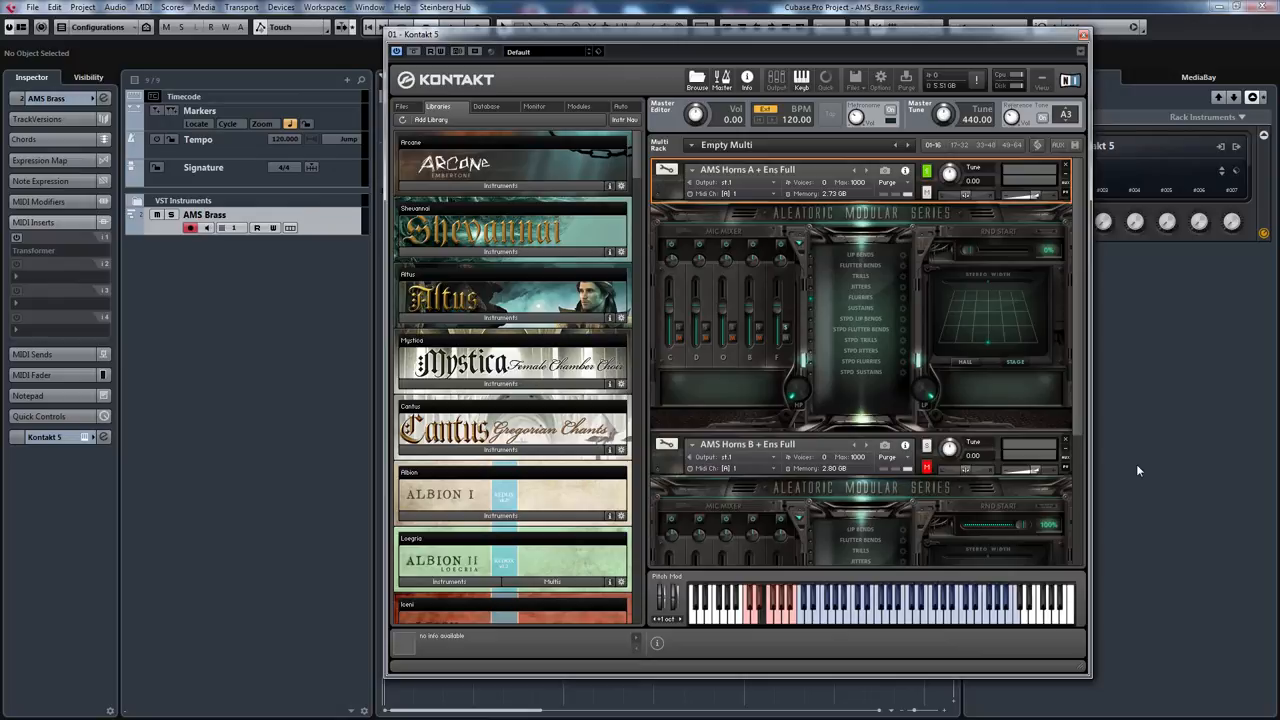
mouse_move(893, 365)
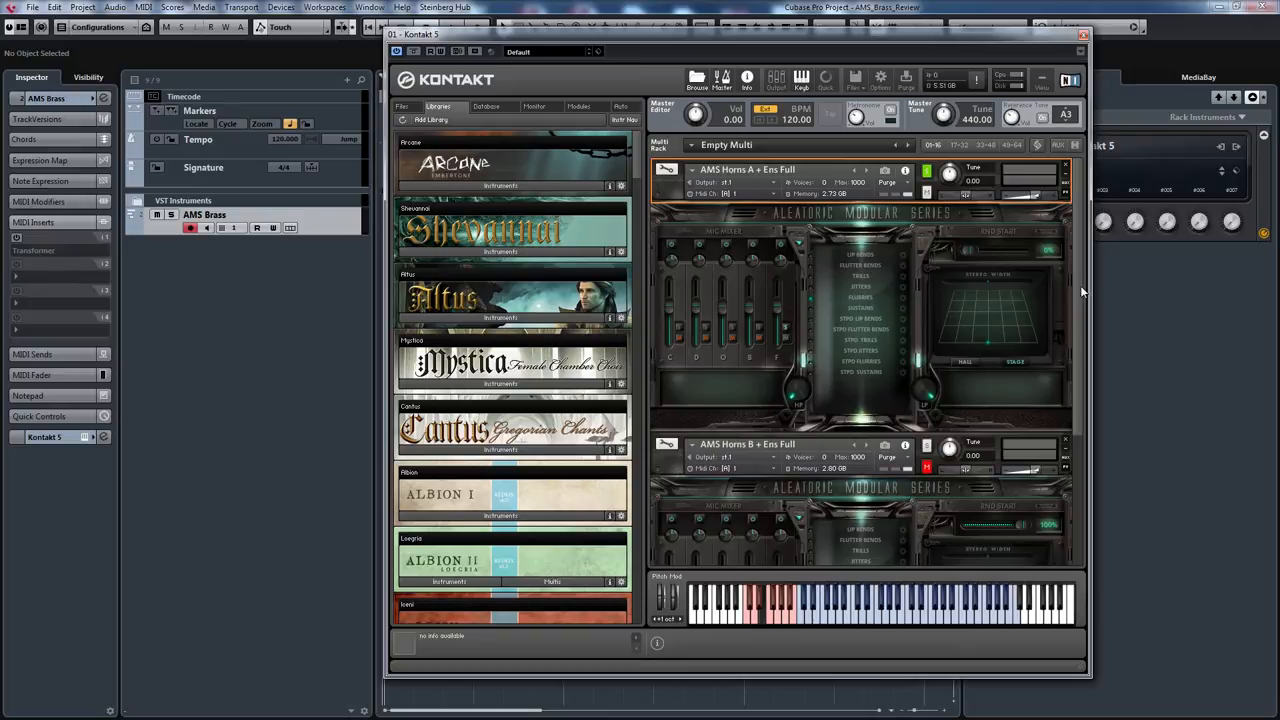
mouse_move(802, 314)
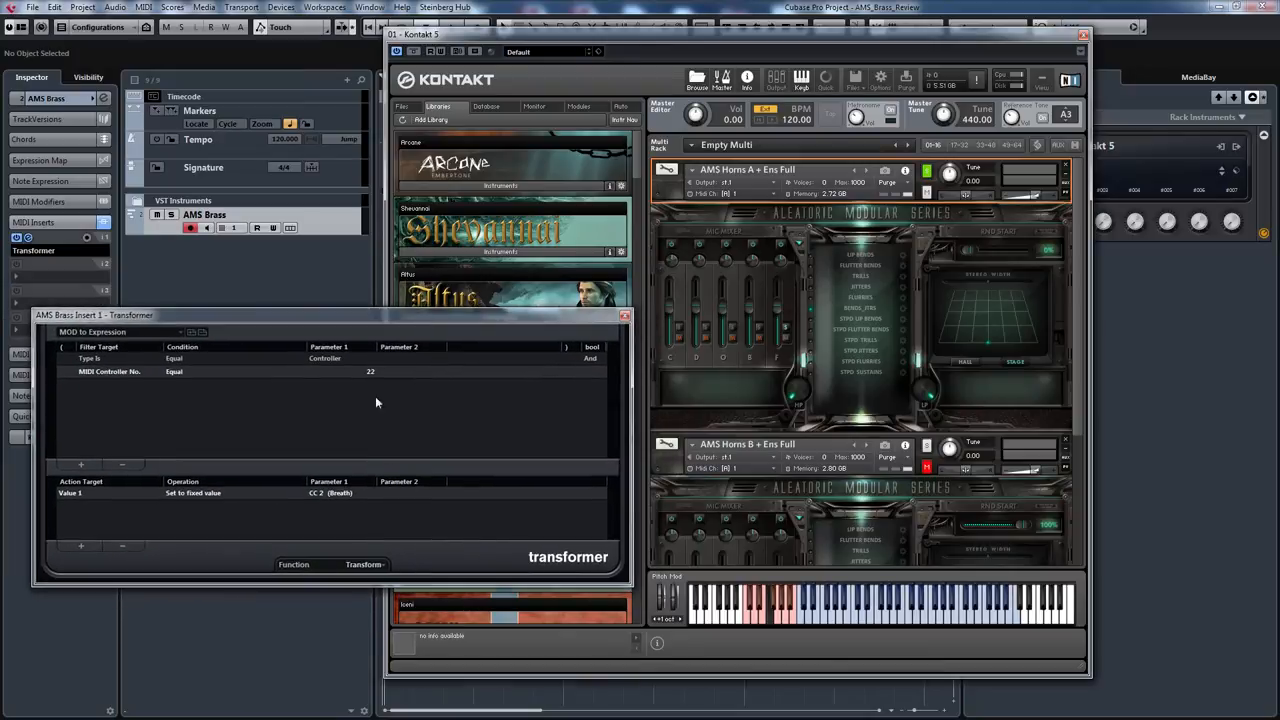
mouse_move(352, 517)
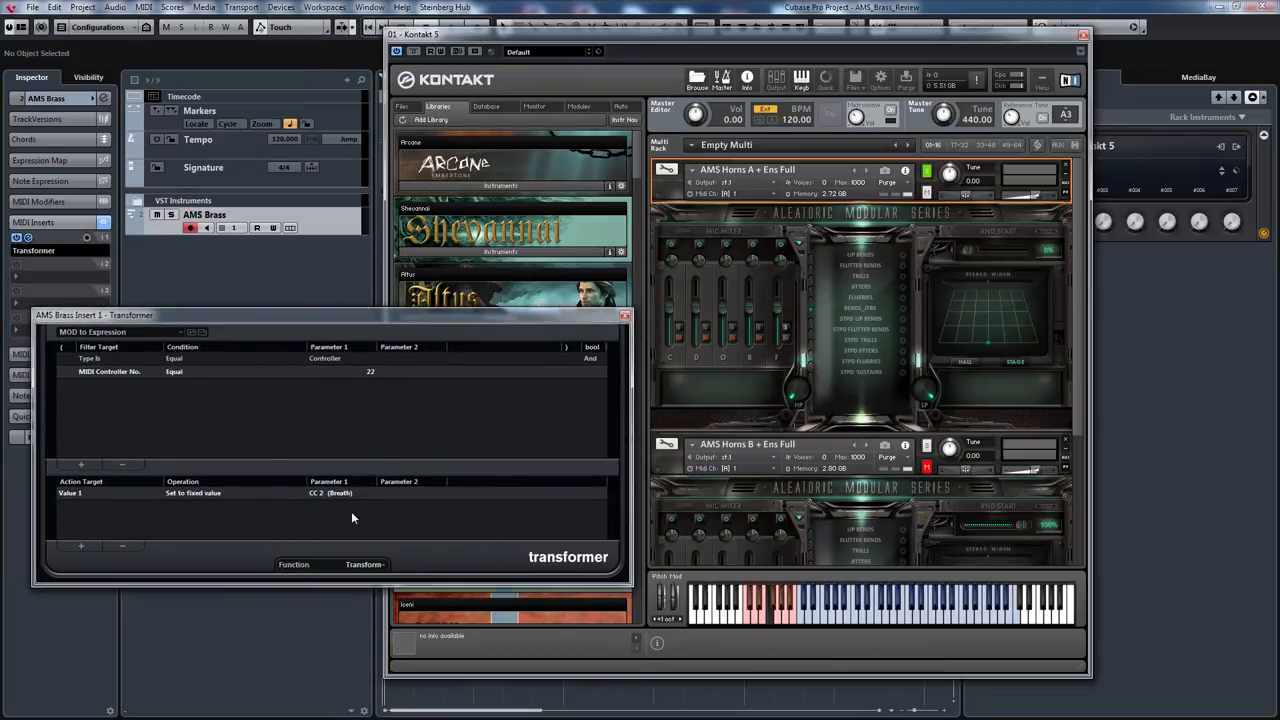
mouse_move(895, 350)
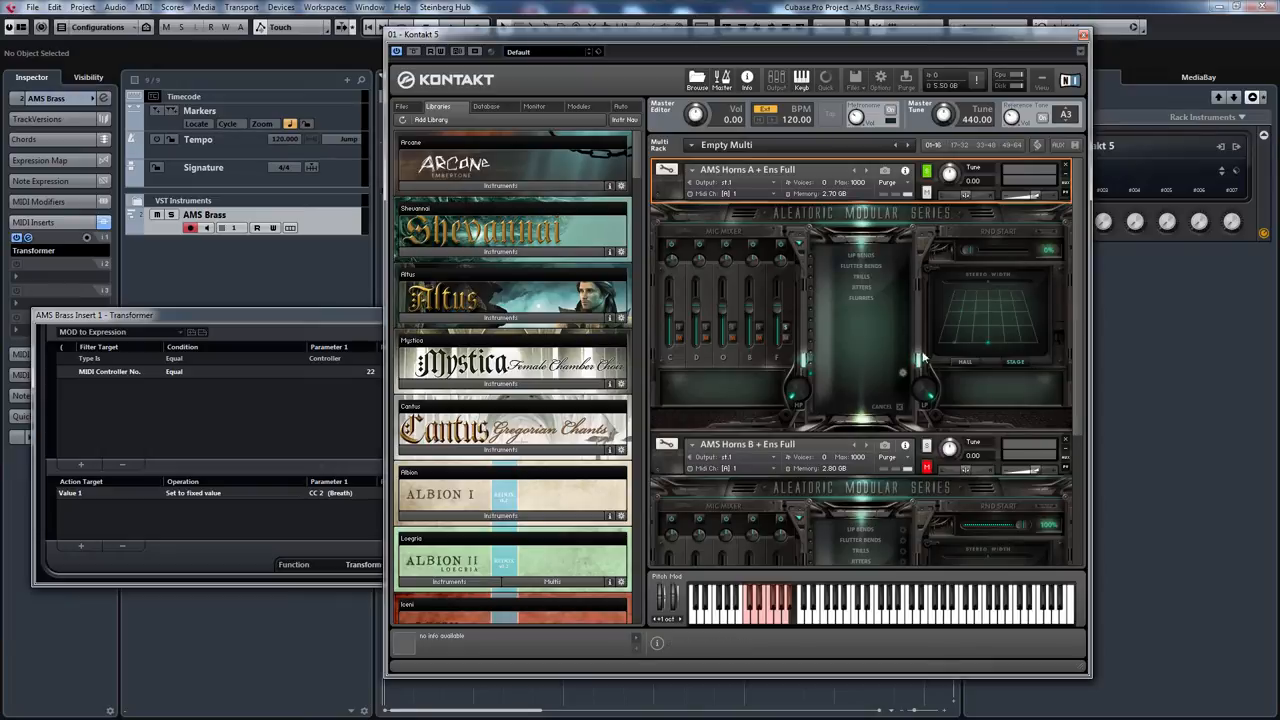
mouse_move(870, 258)
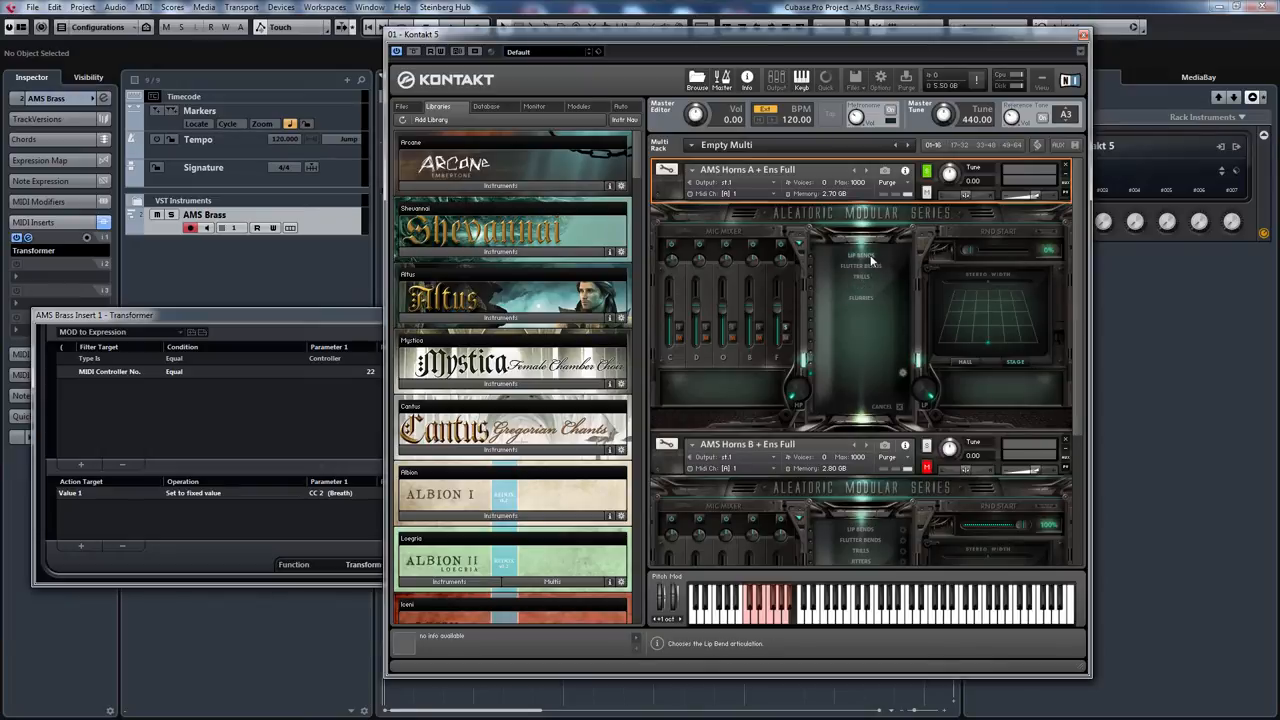
- Load Lip Bend into a Horns A slot and choose its muted samples
click(860, 254)
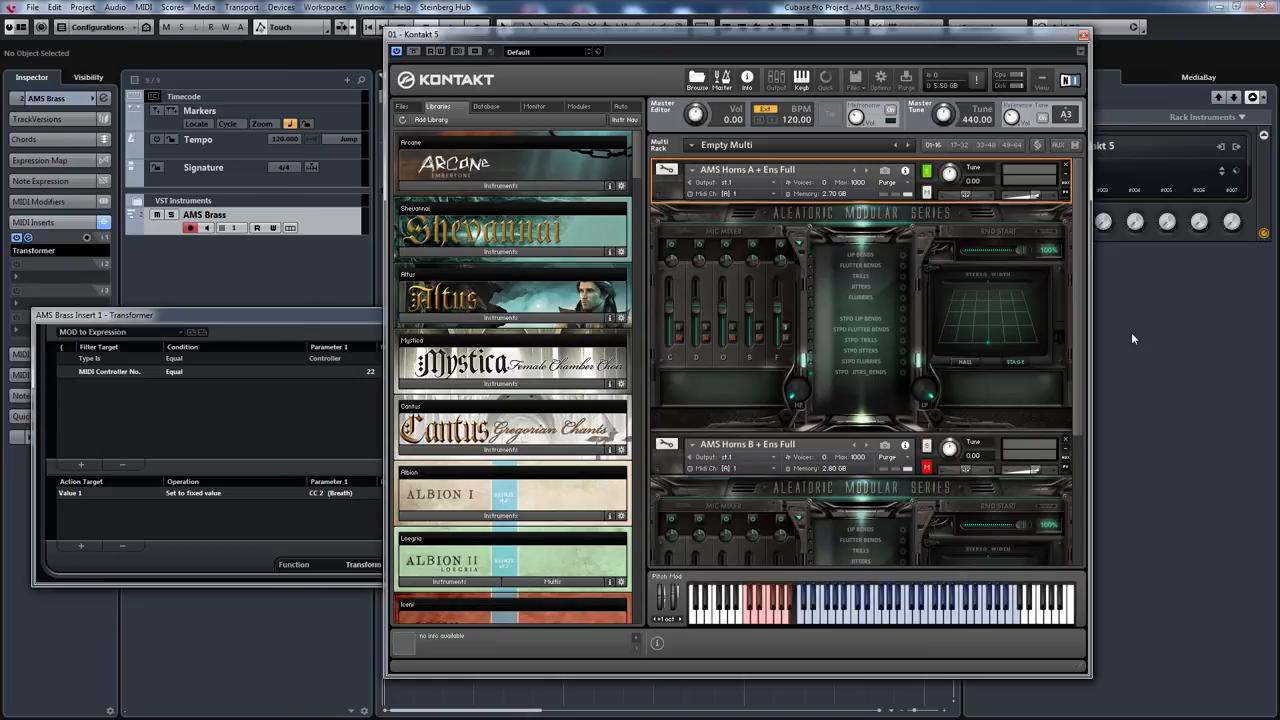
mouse_move(950, 328)
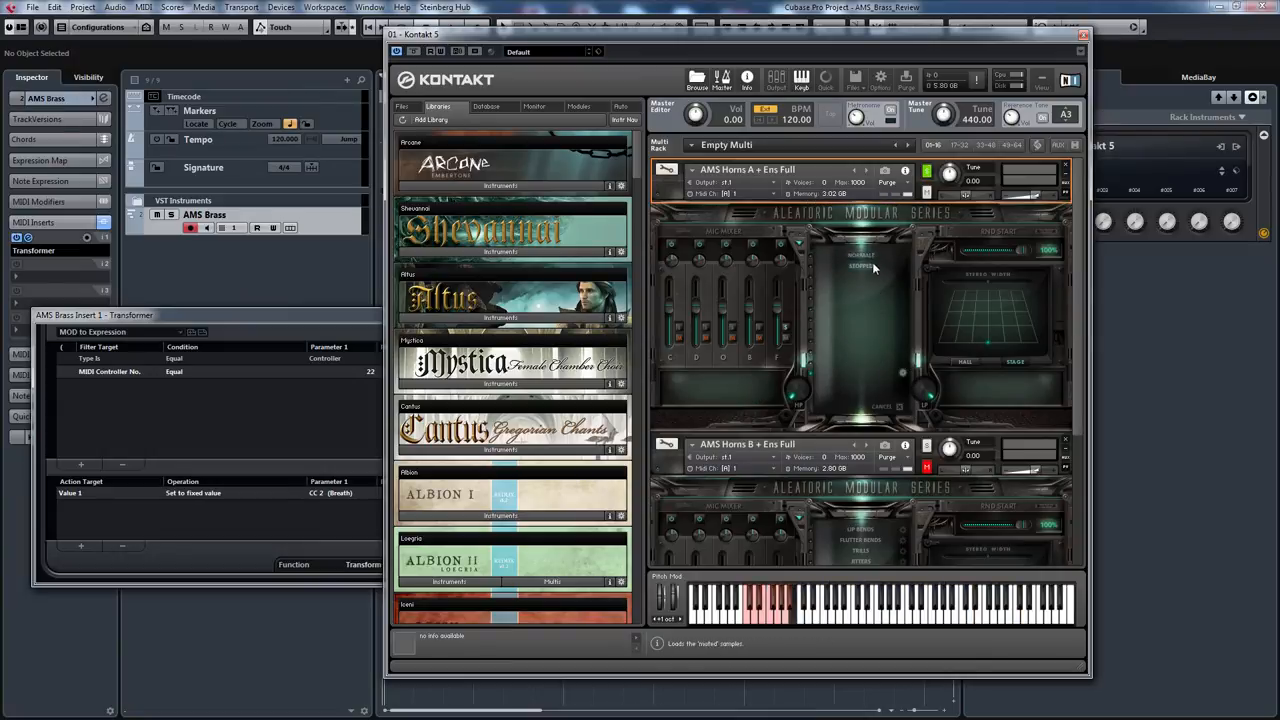
click(860, 255)
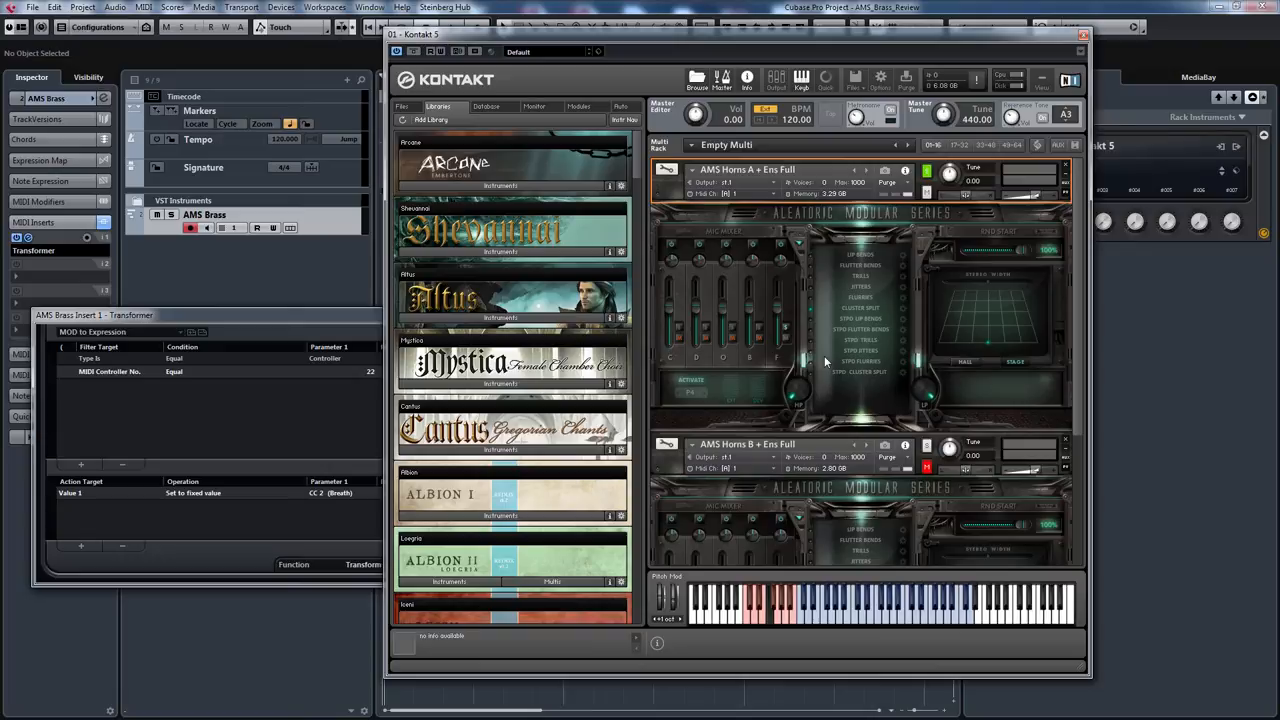
mouse_move(688, 401)
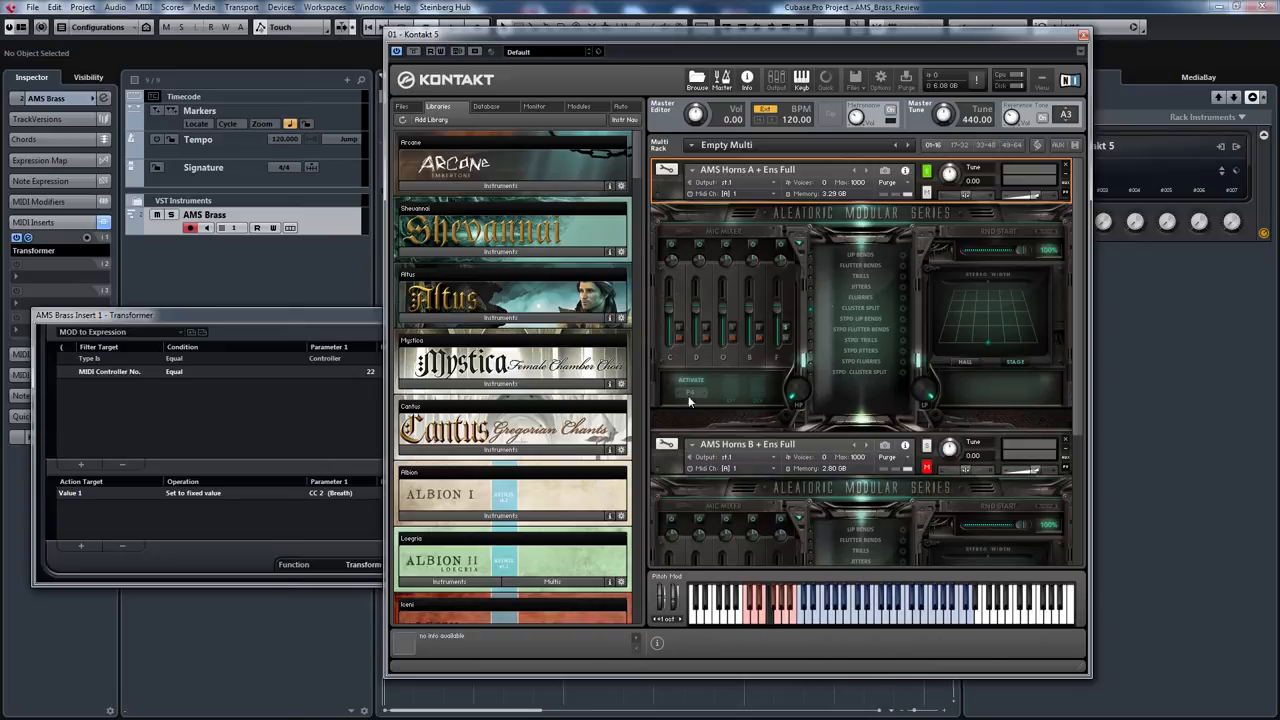
mouse_move(723, 413)
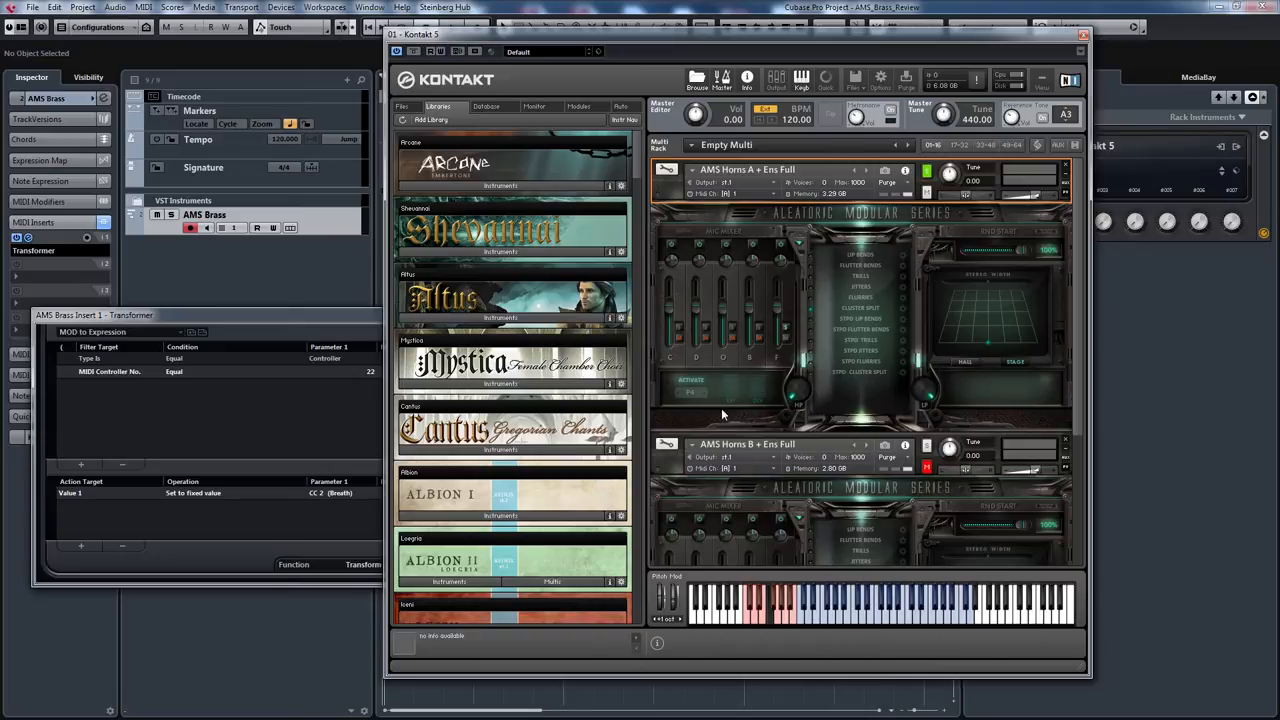
mouse_move(757, 400)
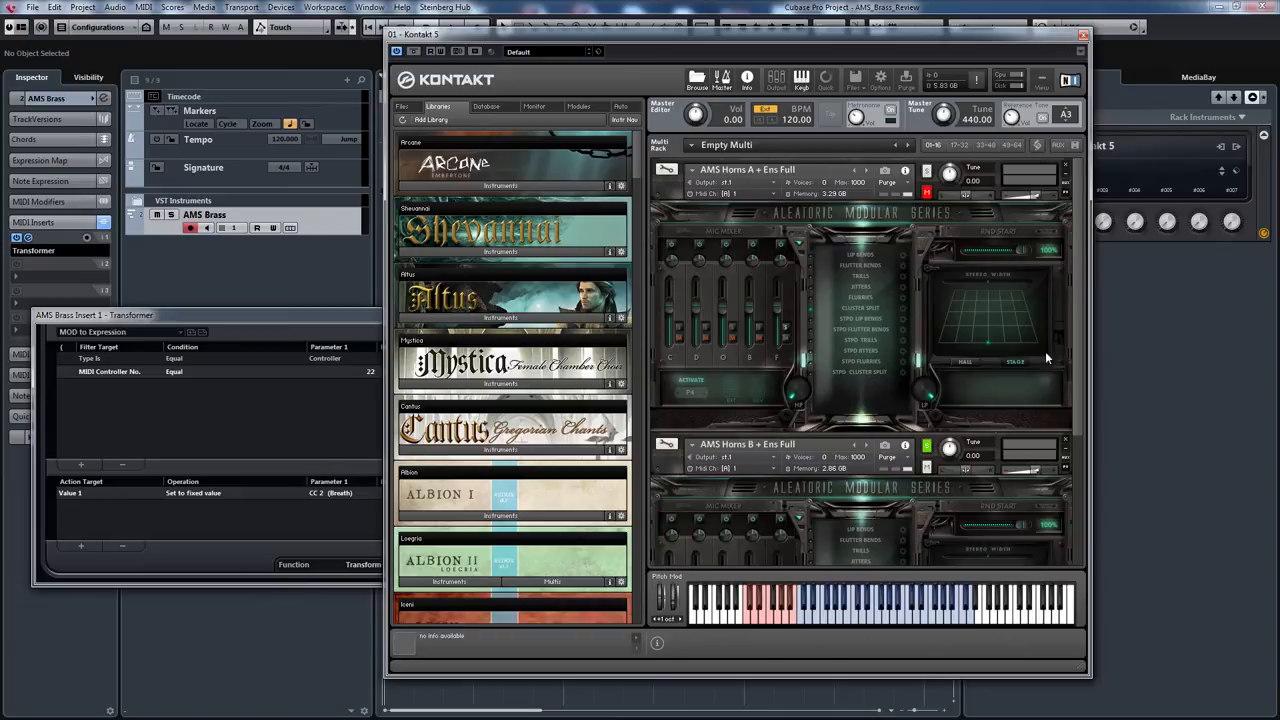
mouse_move(995, 402)
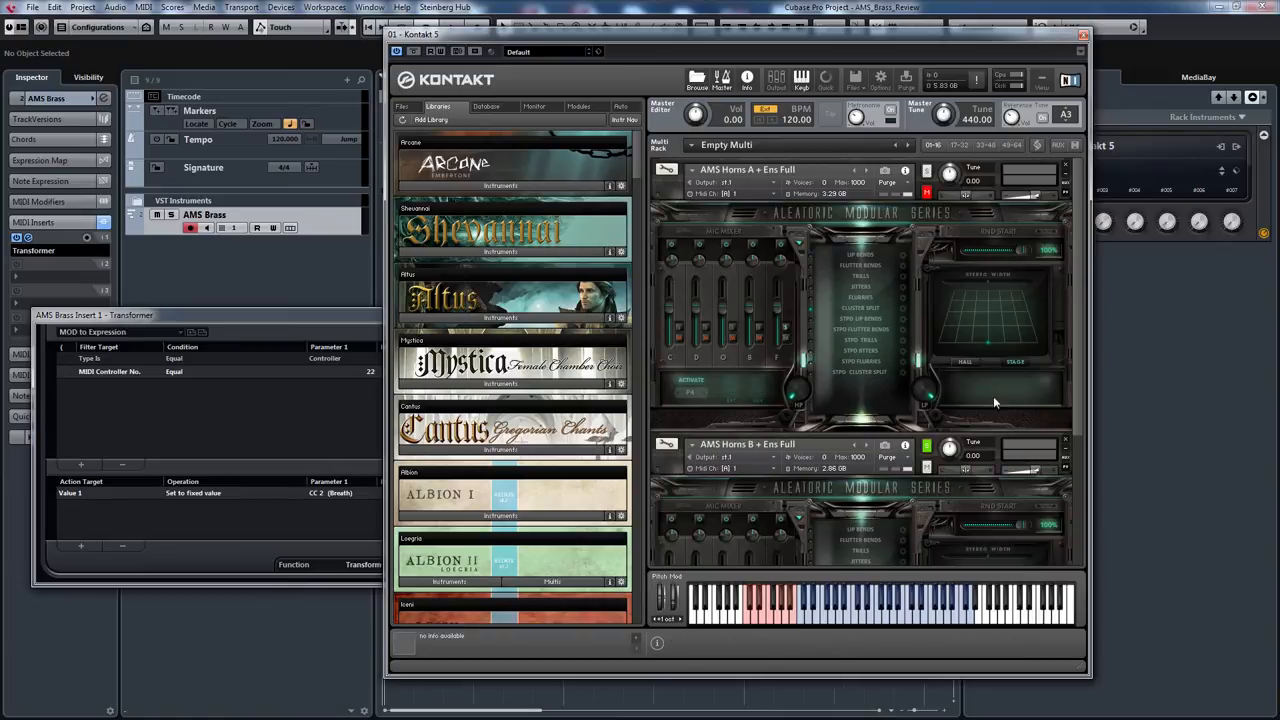
mouse_move(890, 363)
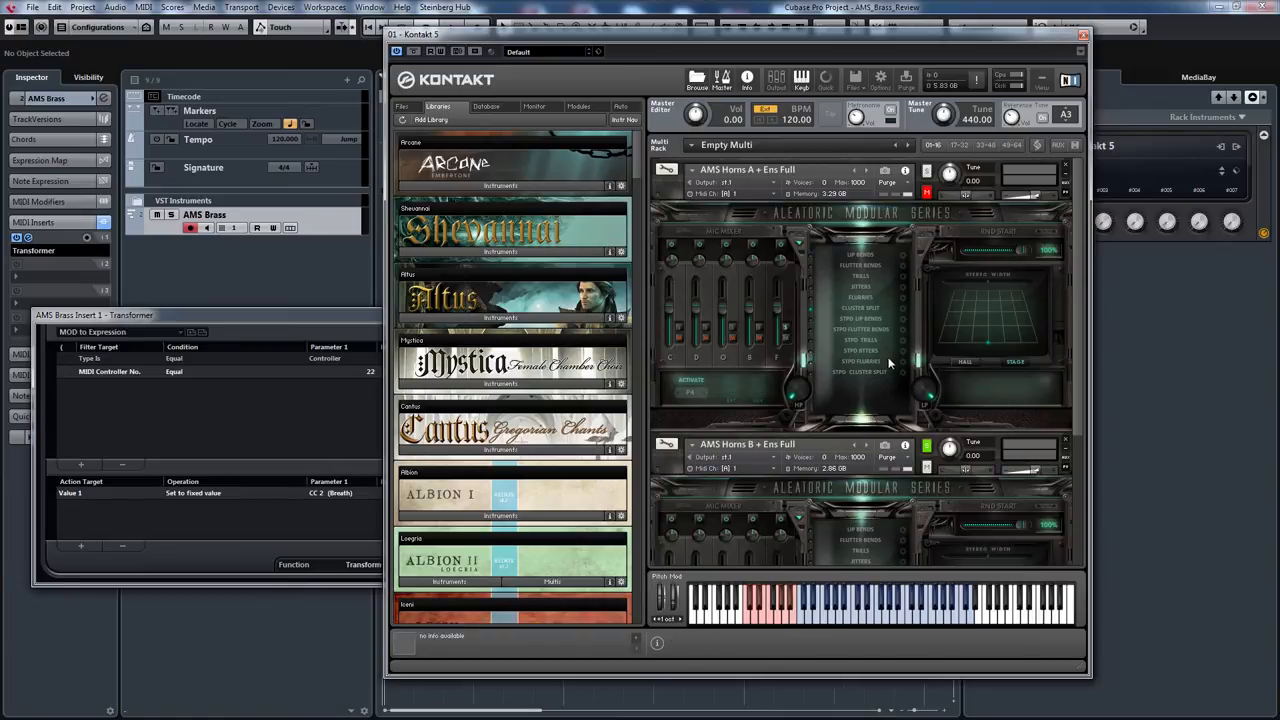
mouse_move(827, 378)
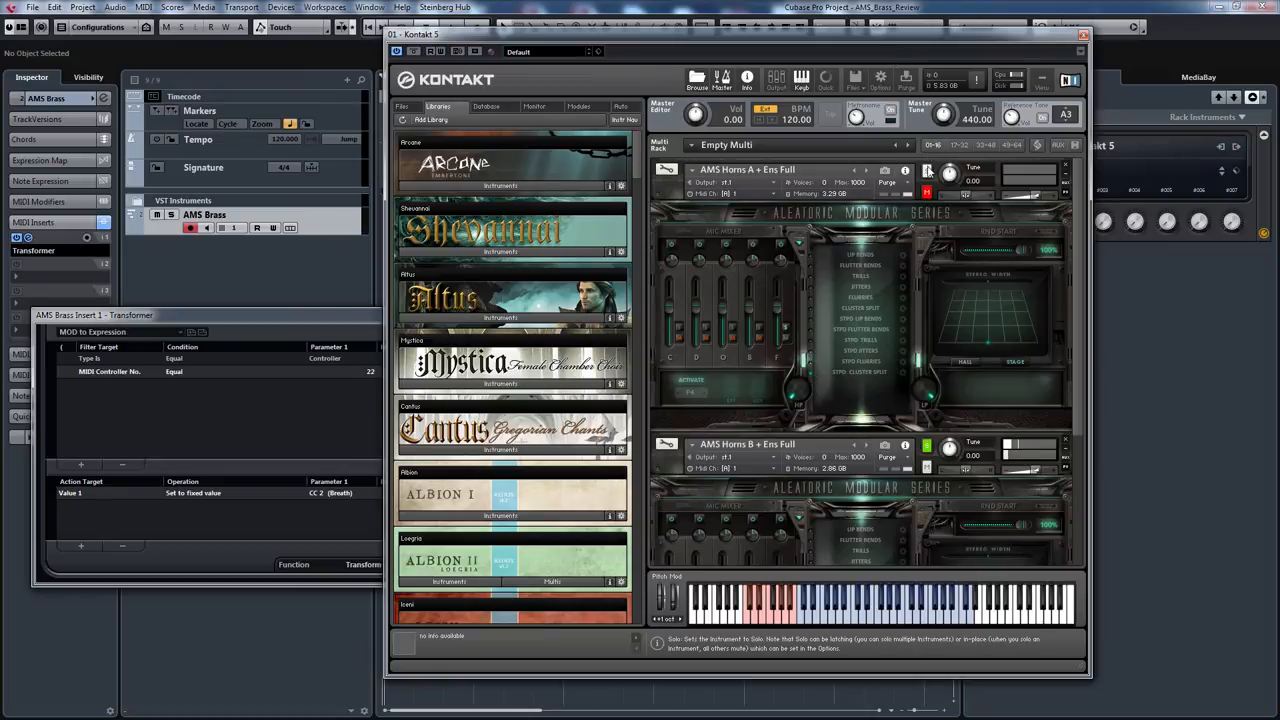
- Re-solo AMS Horns A + Ens Full so Horns B stays muted
click(925, 170)
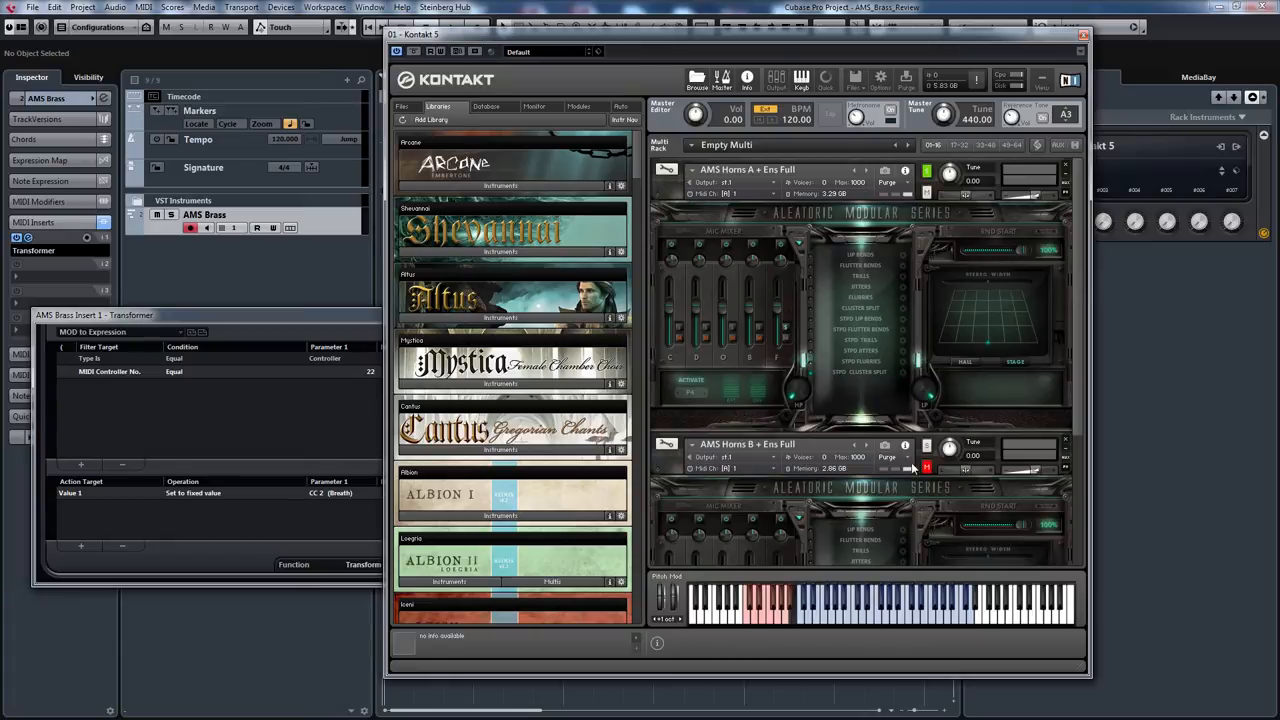
mouse_move(640, 363)
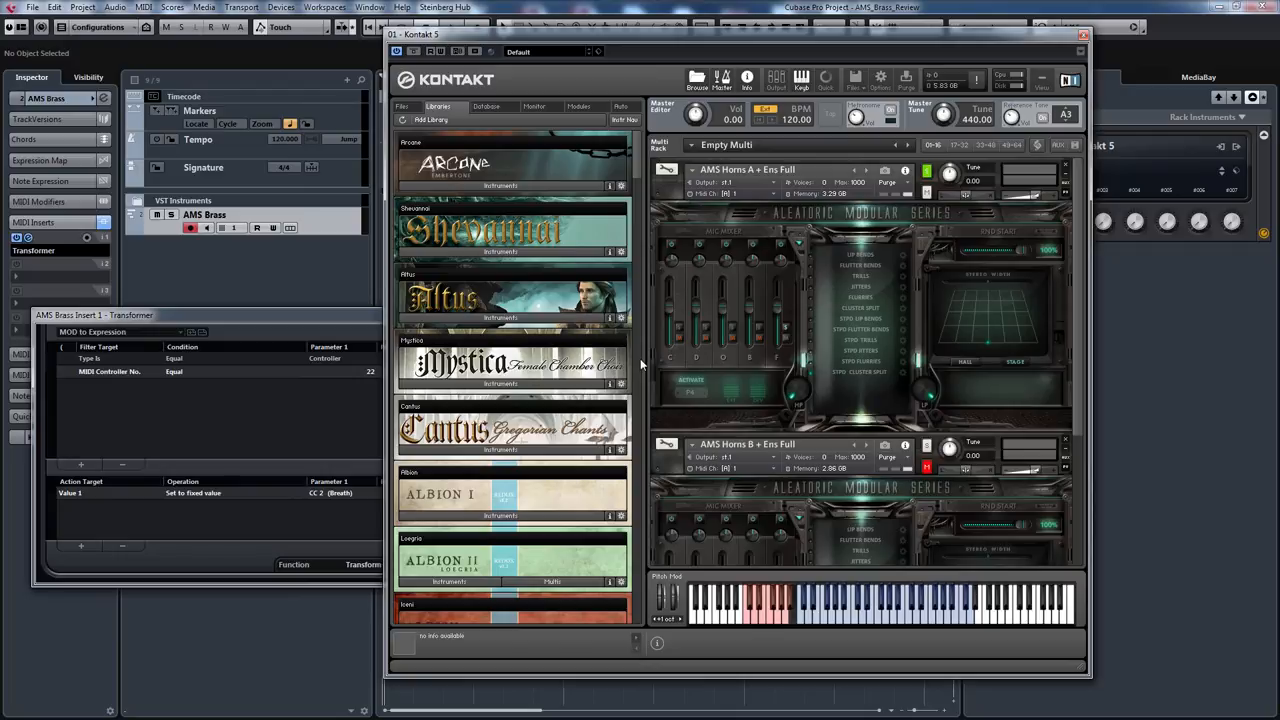
mouse_move(935, 307)
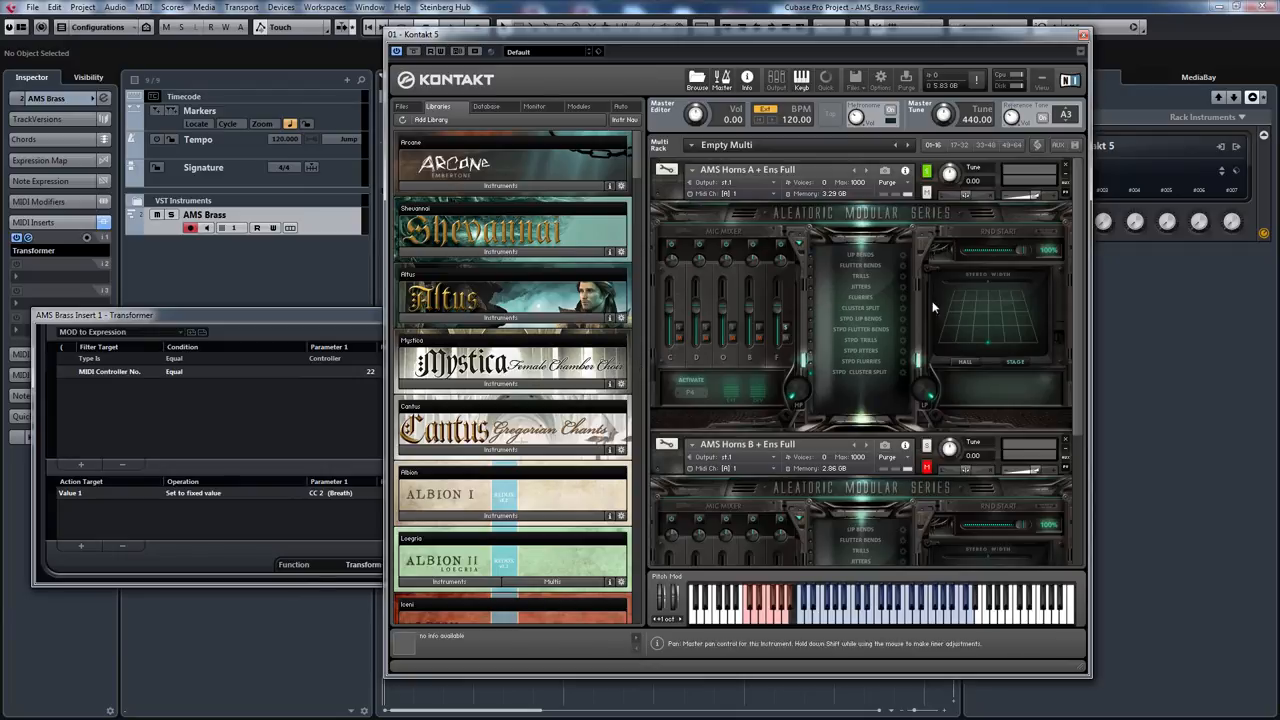
mouse_move(863, 380)
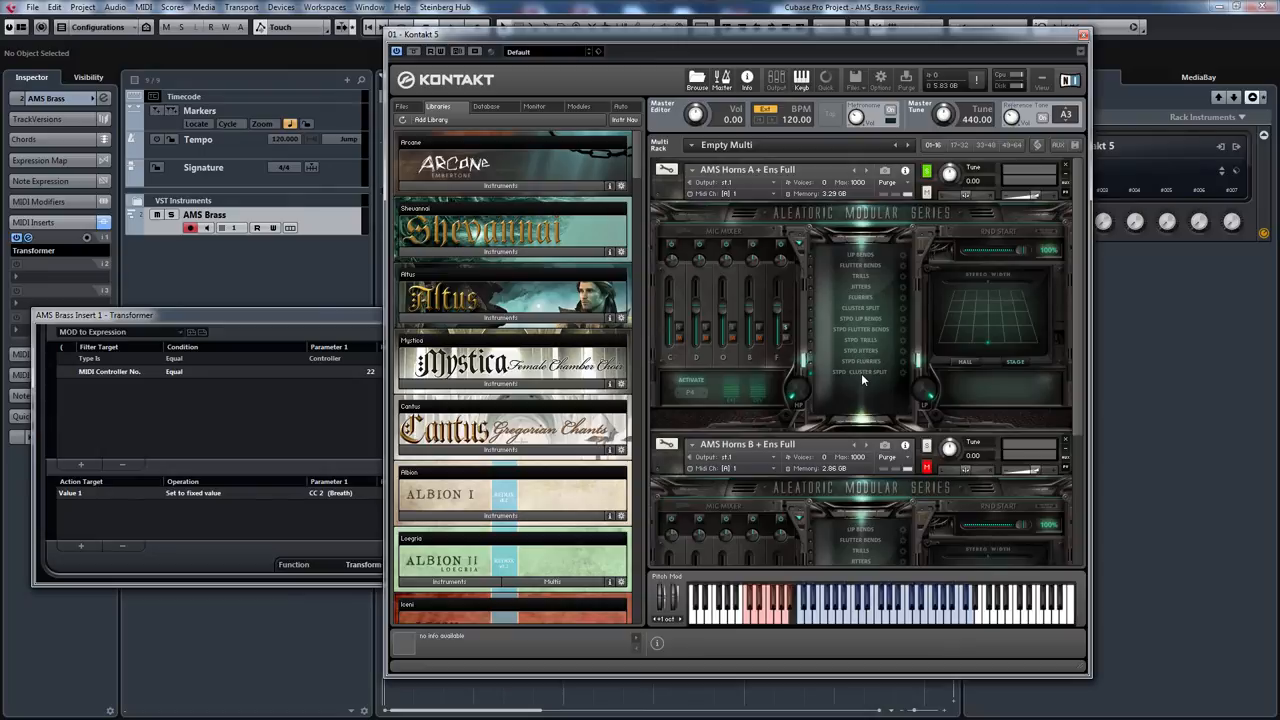
mouse_move(960, 365)
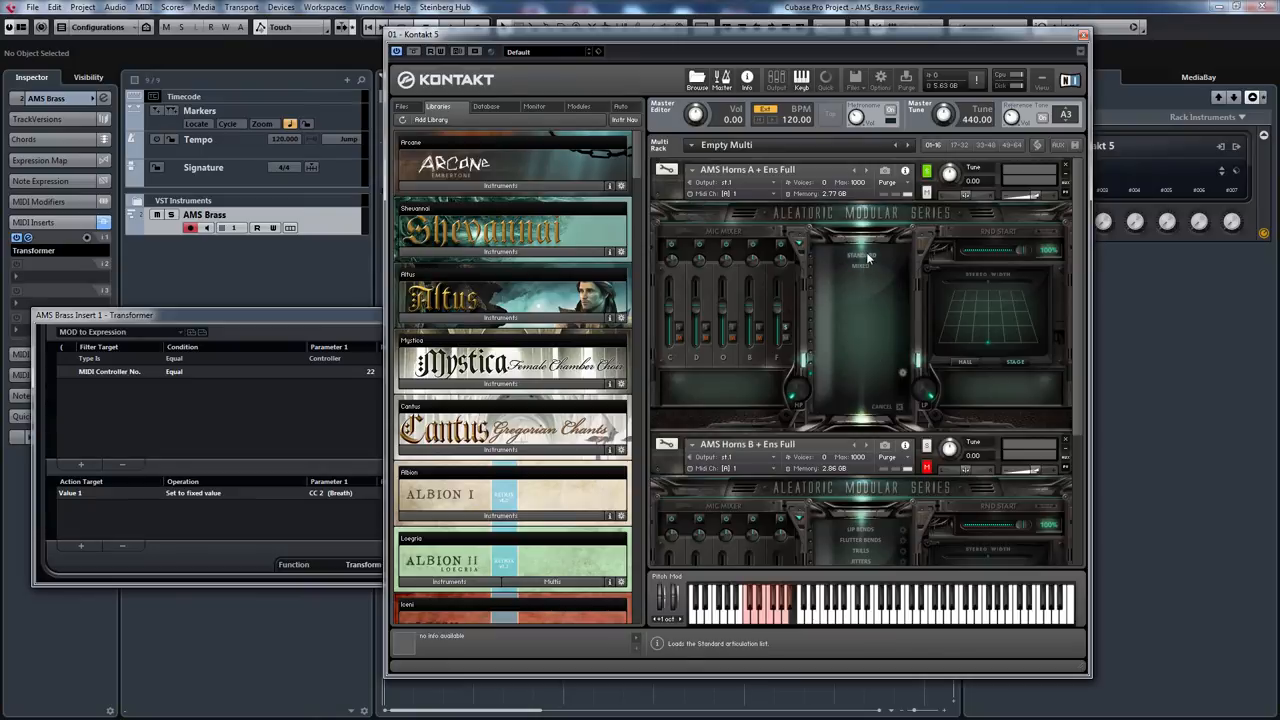
- Add Rips & Falls from the Standard articulation list to Horns A
click(858, 255)
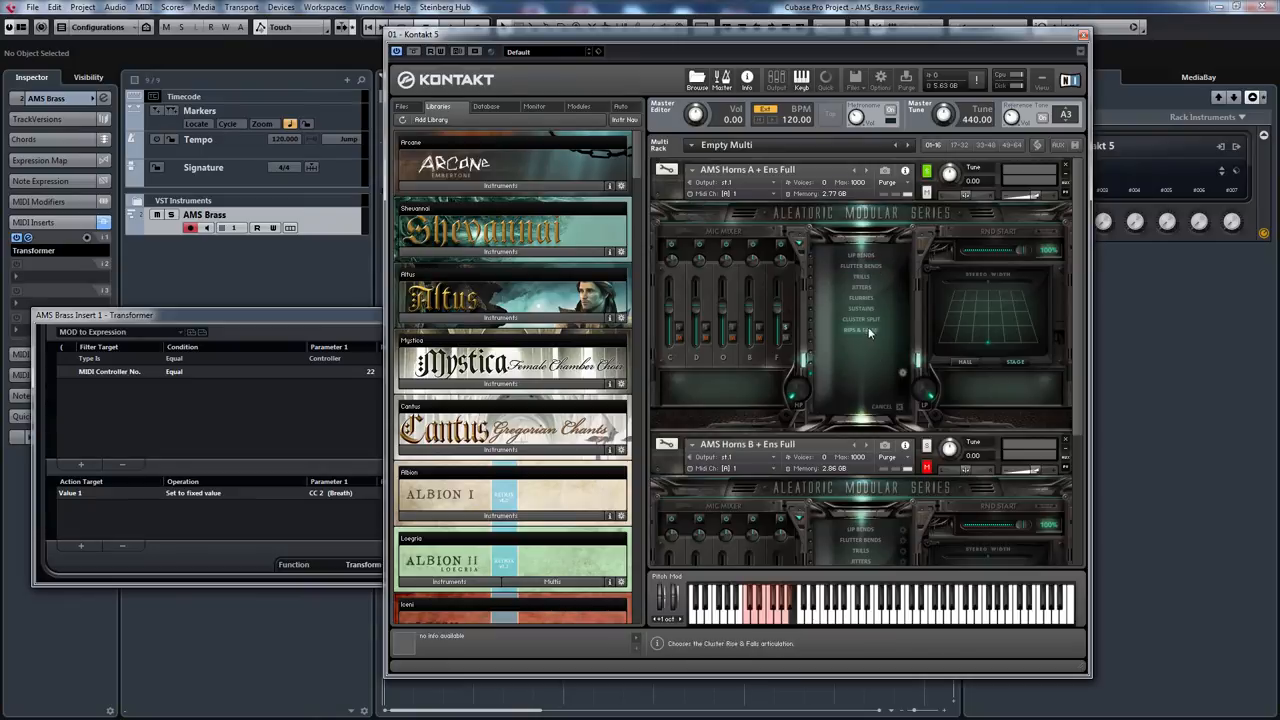
click(860, 330)
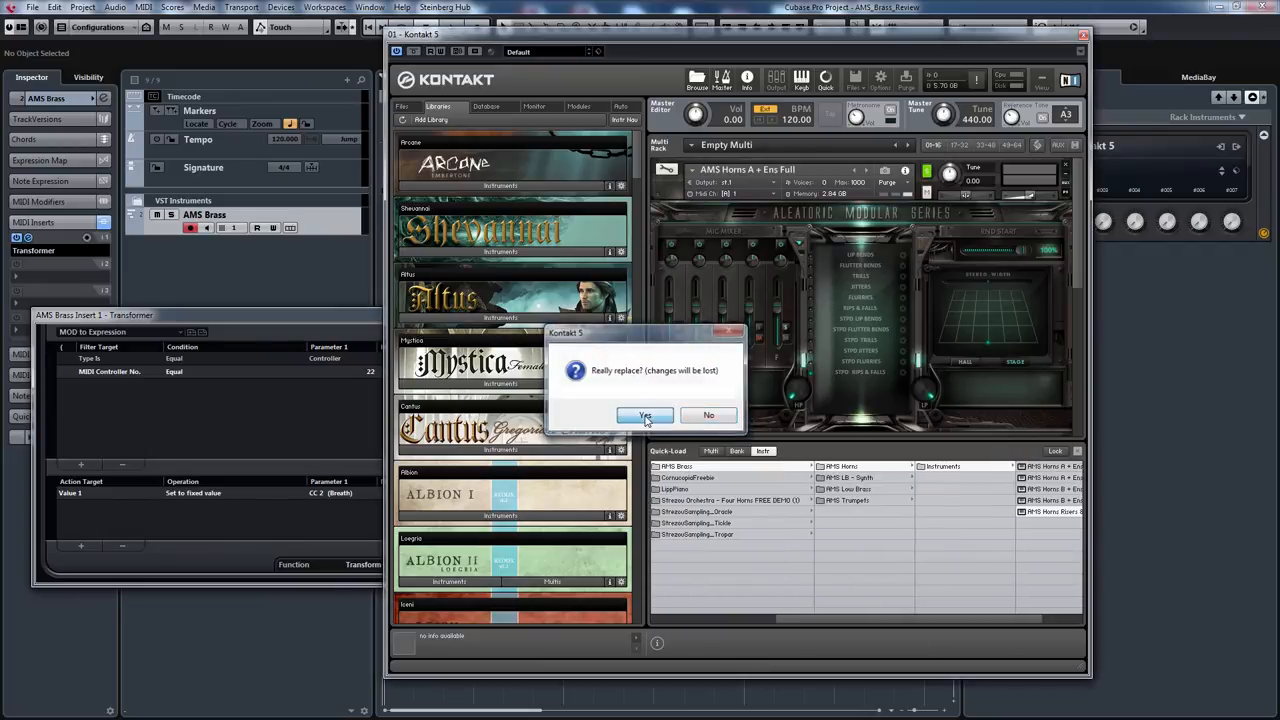
- Confirm 'Really replace?' to swap Horns A for AMS Horns Risers & Falls TM PRO
click(645, 415)
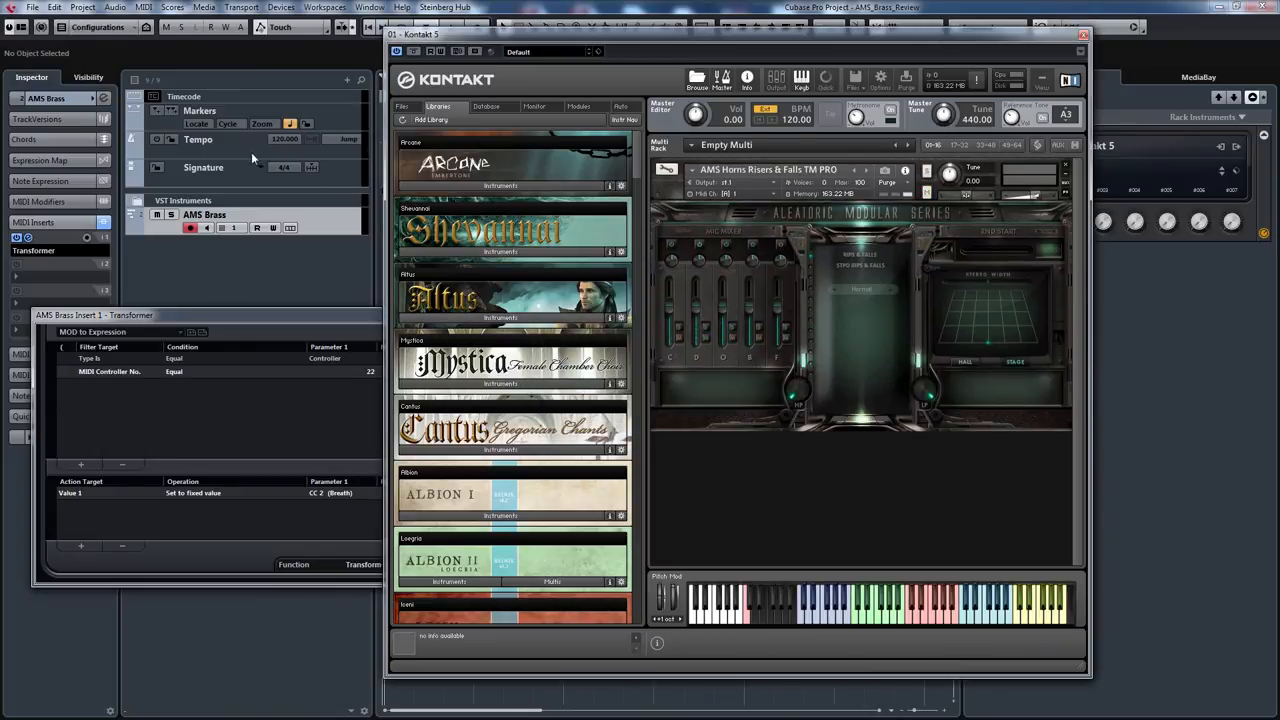
mouse_move(432, 119)
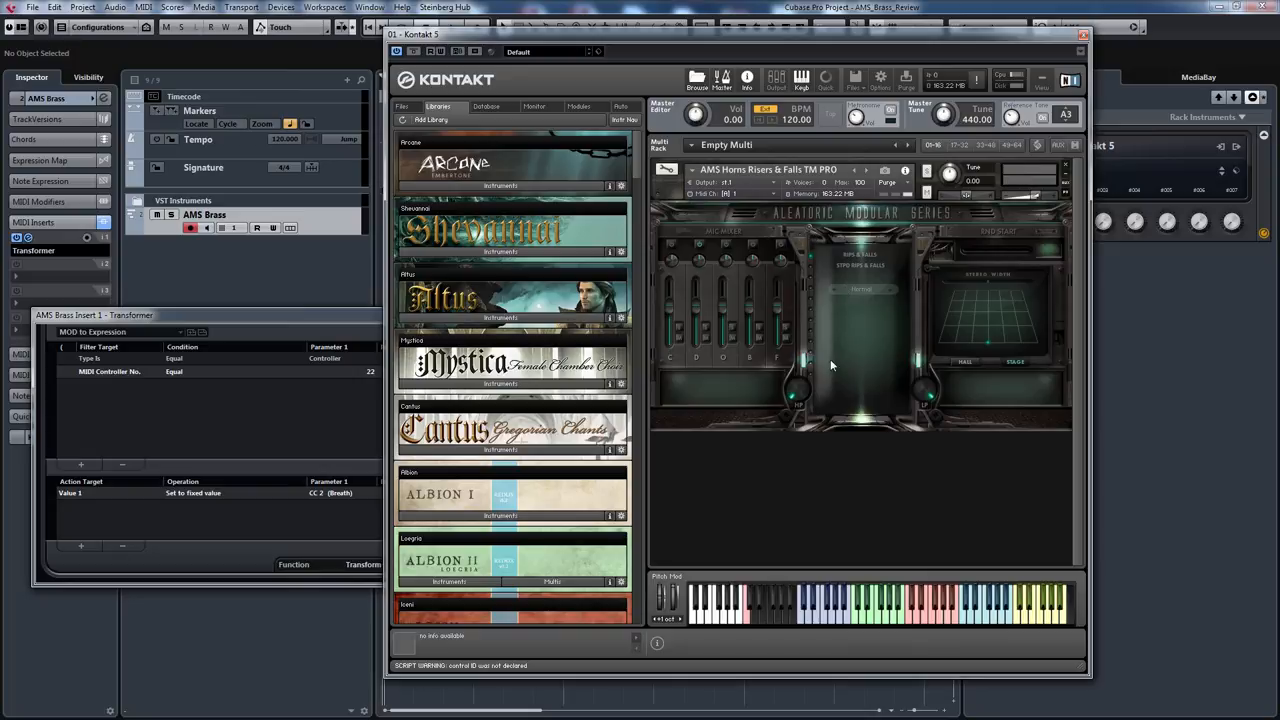
mouse_move(250, 214)
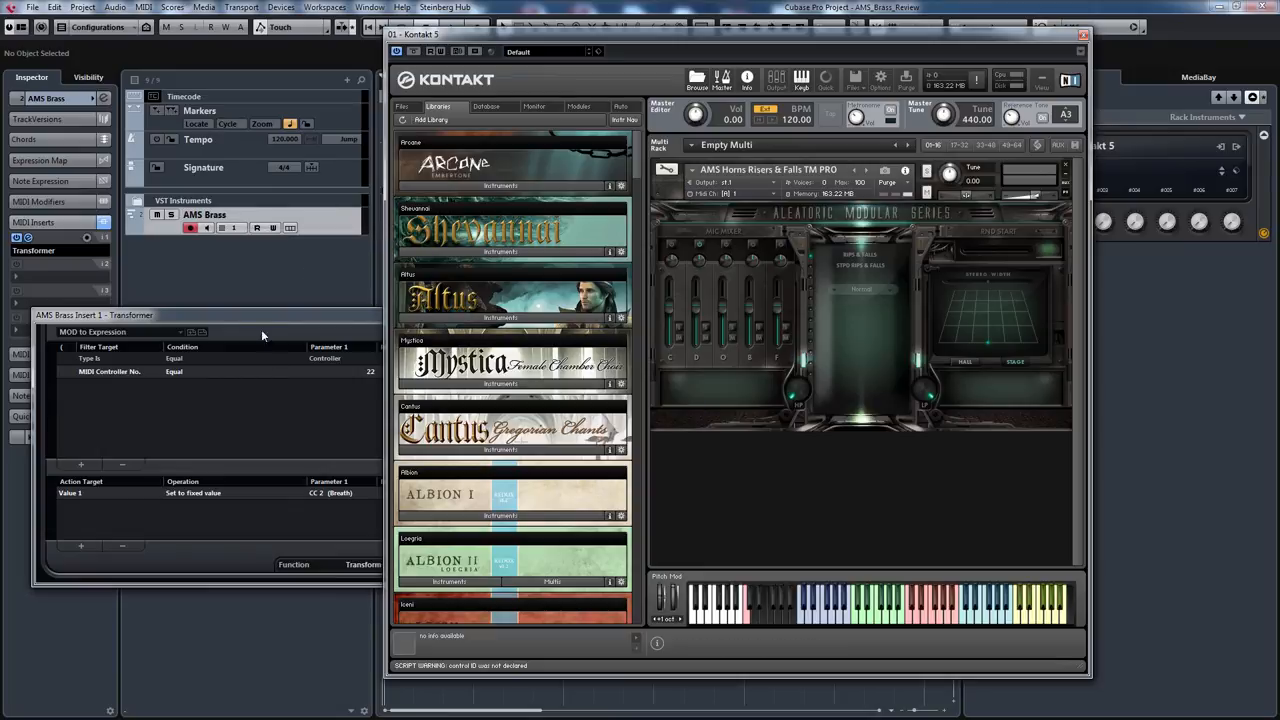
mouse_move(251, 327)
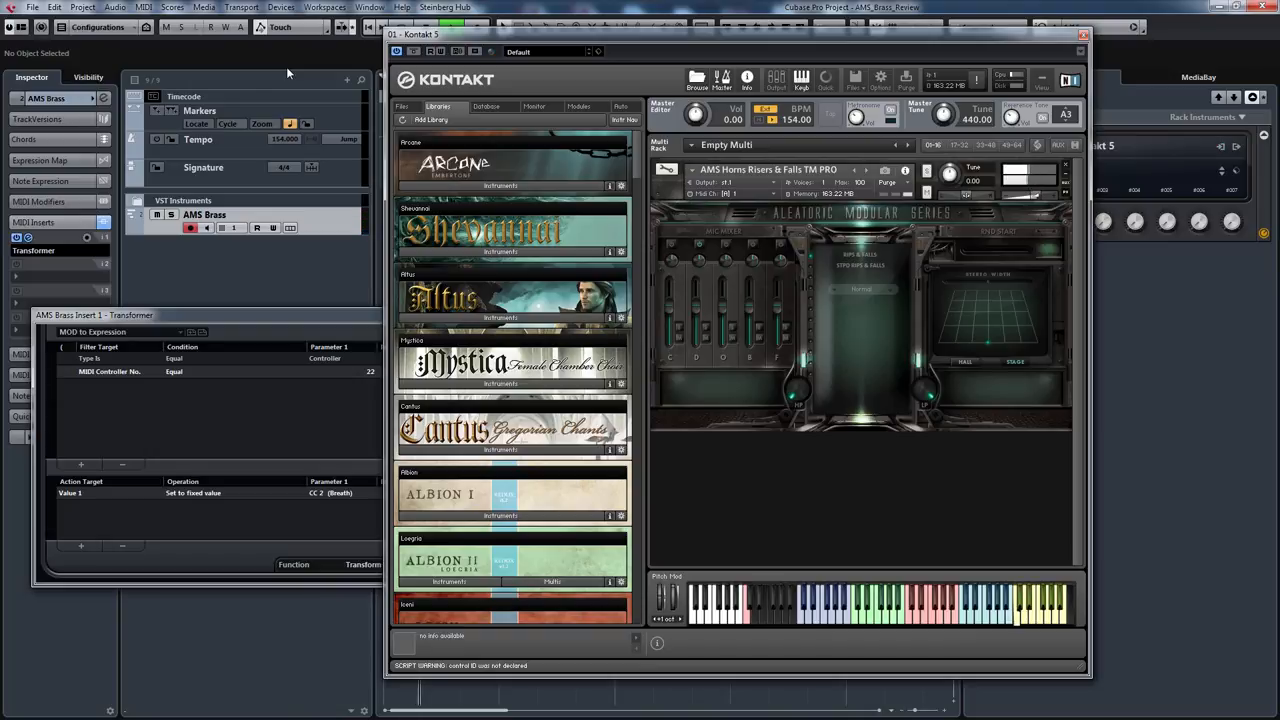
- Switch the Risers & Falls tempo mode to Double, then to Half
click(860, 290)
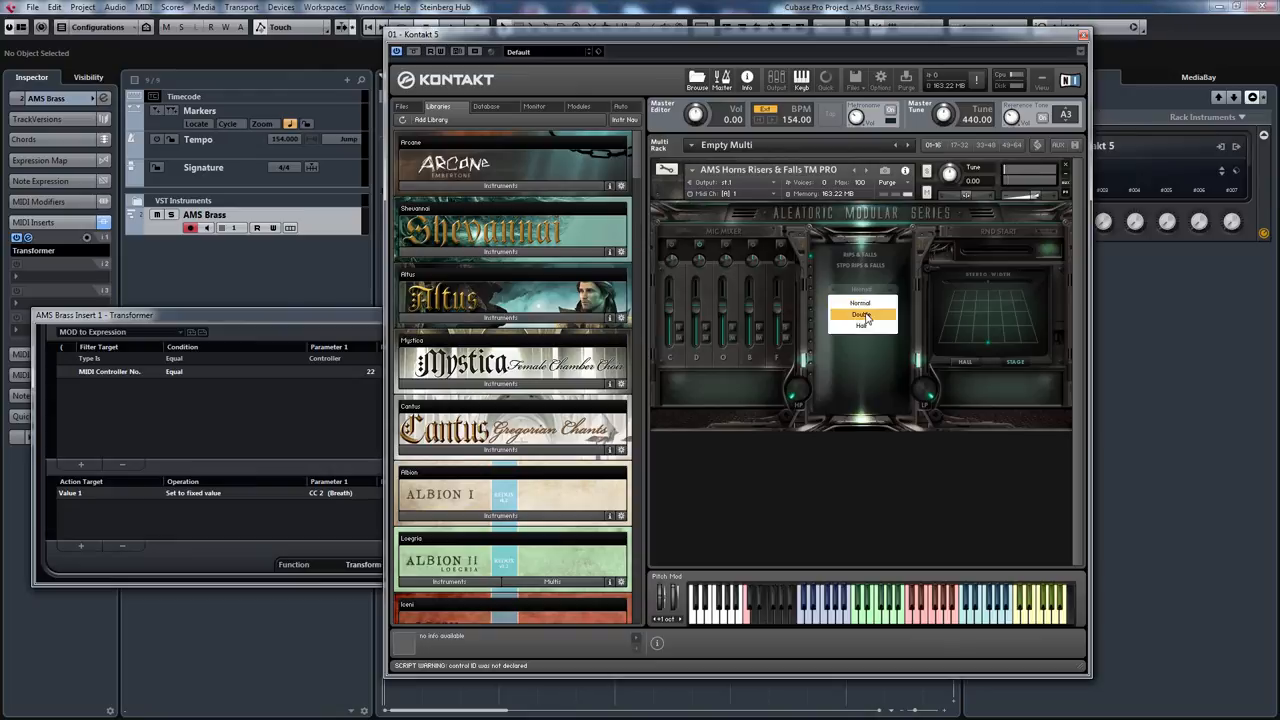
click(861, 314)
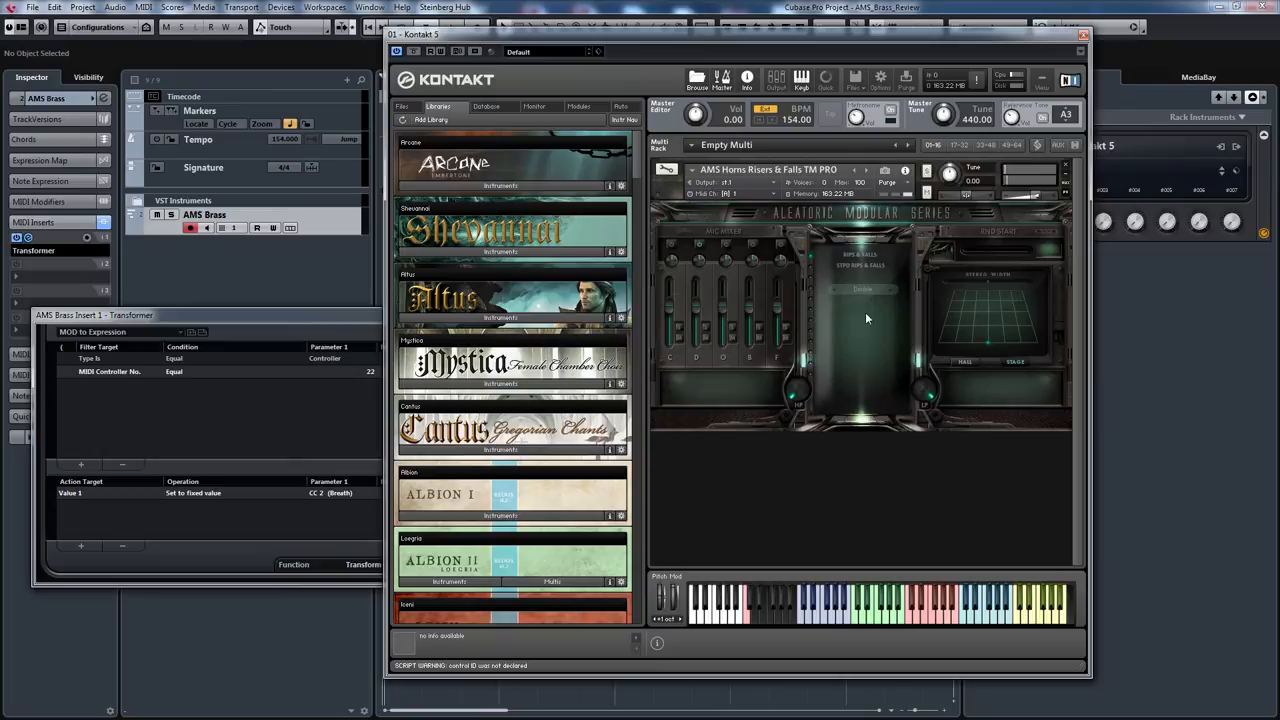
click(862, 288)
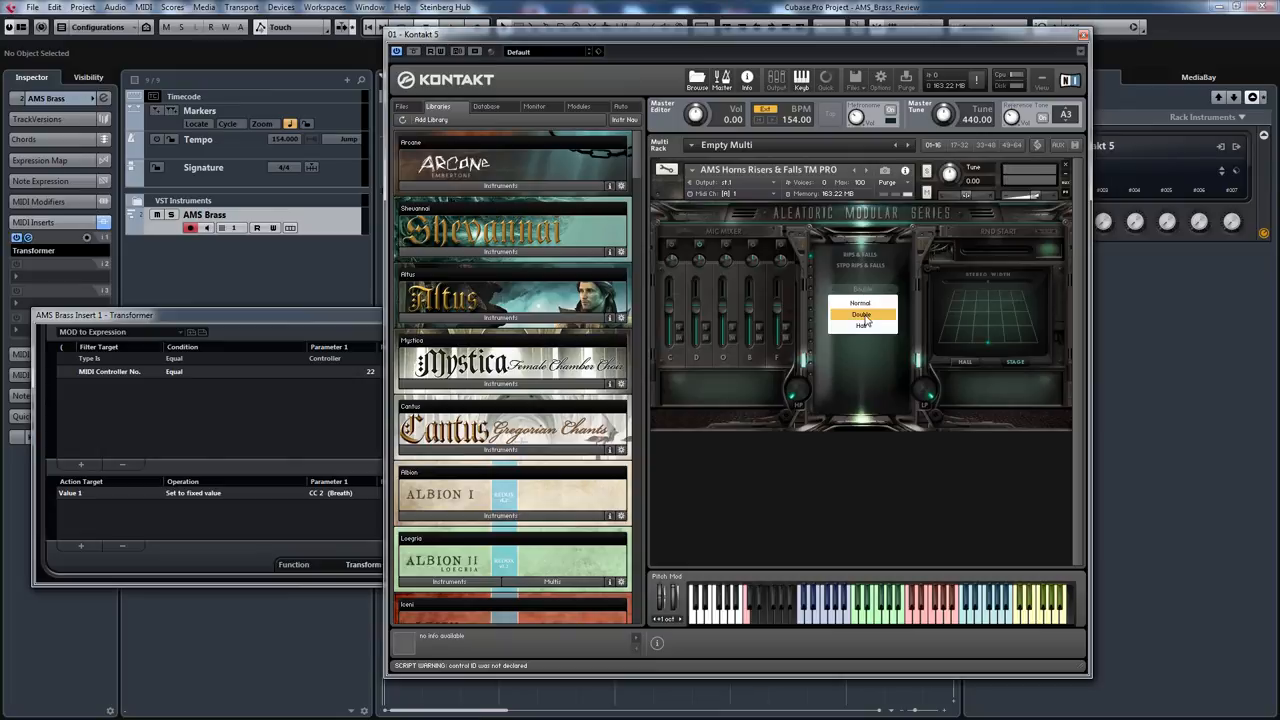
click(860, 314)
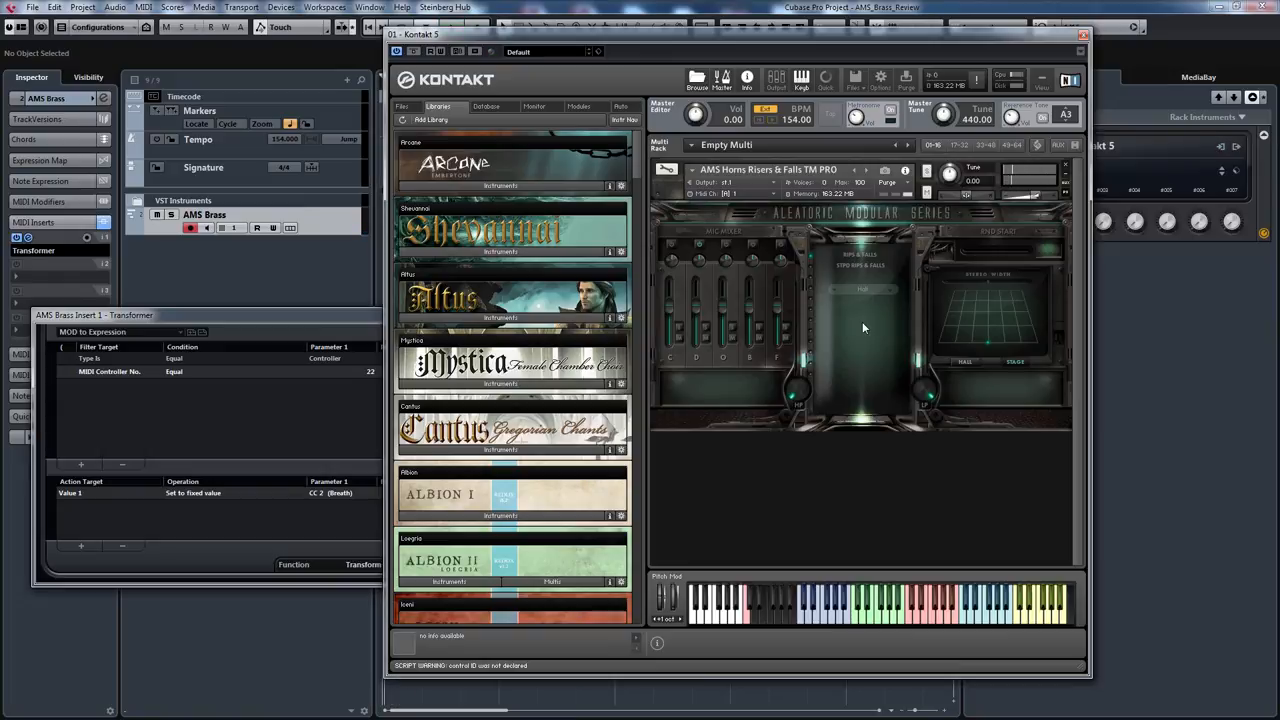
- Reset the host tempo to 120 BPM and set the tempo mode back to Normal
double_click(285, 138)
text(120.000)
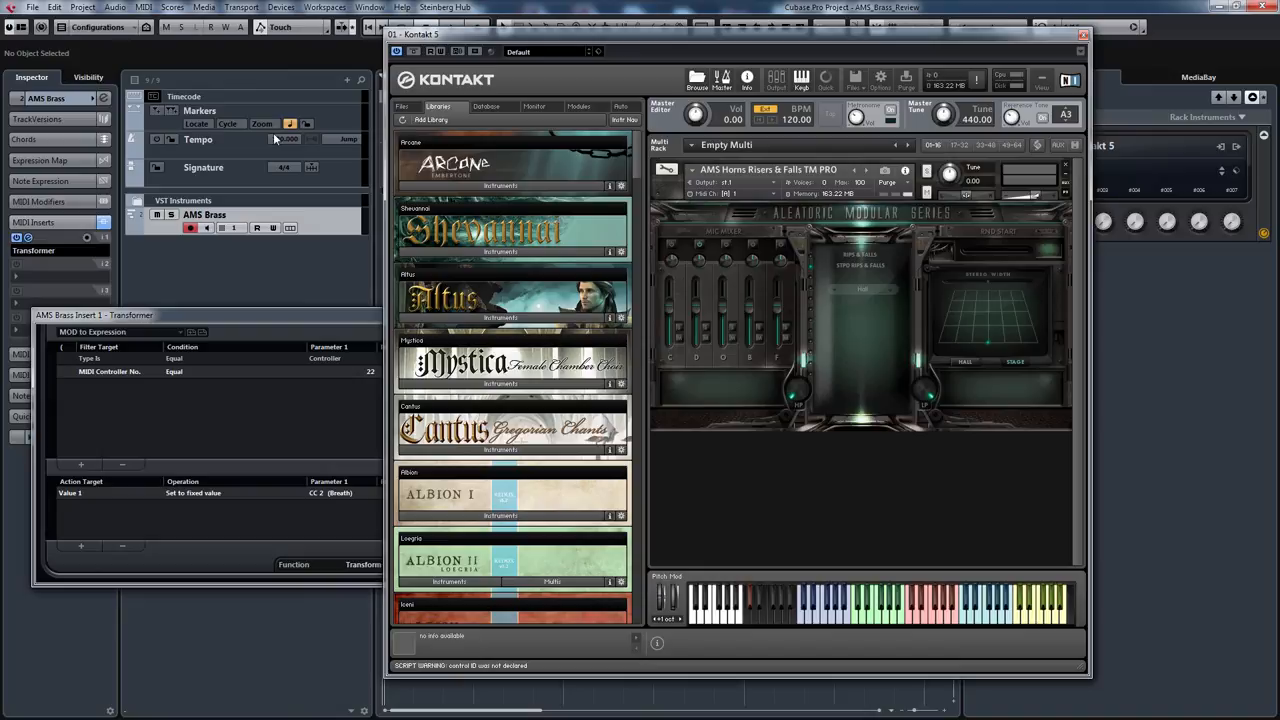
click(862, 295)
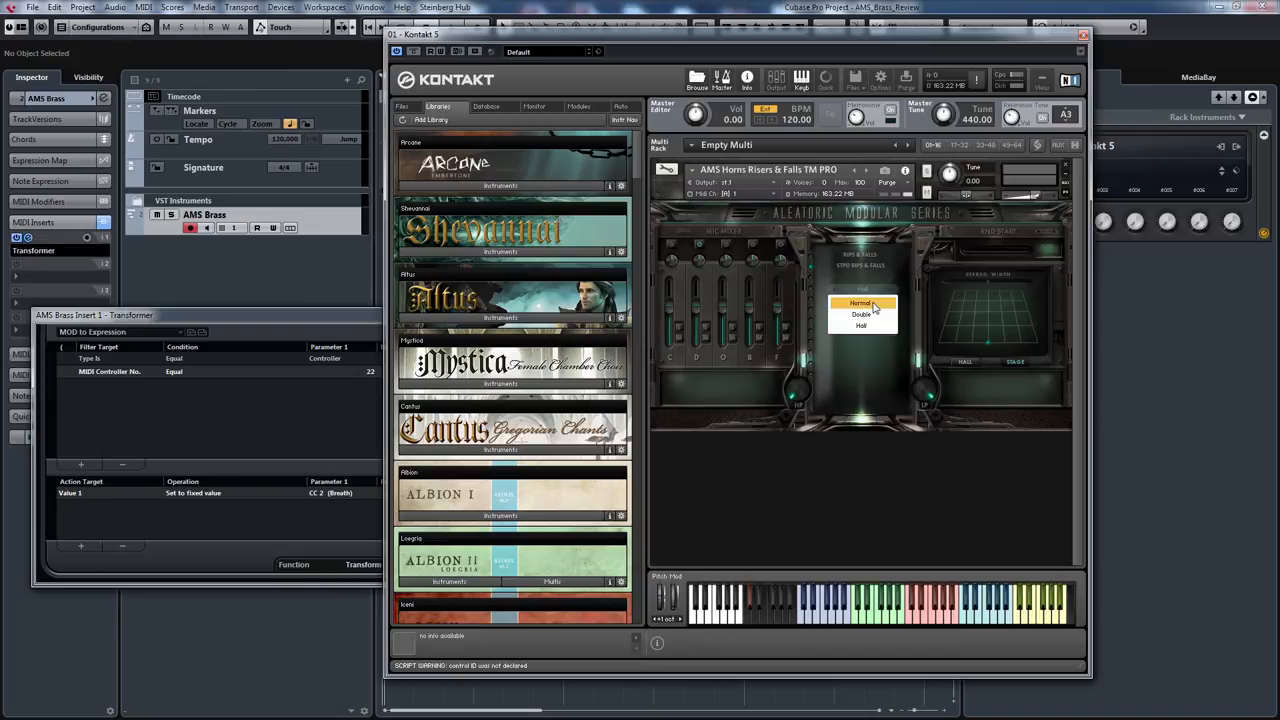
click(861, 302)
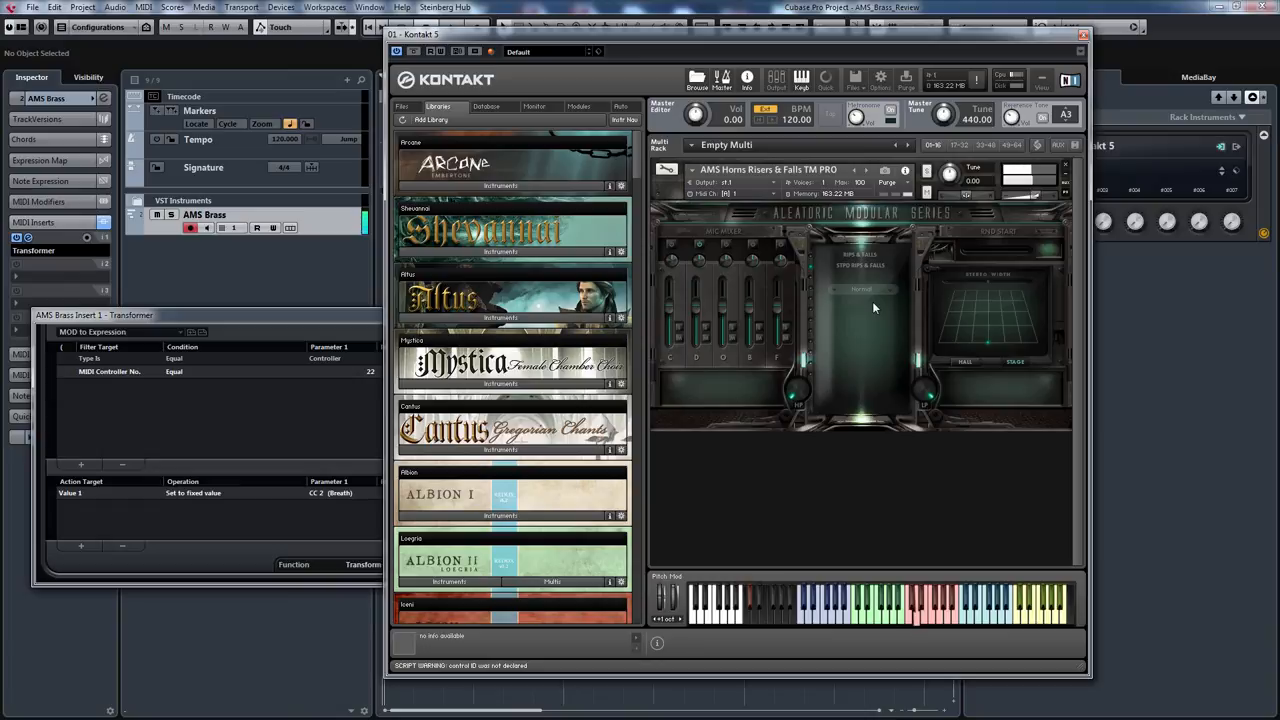